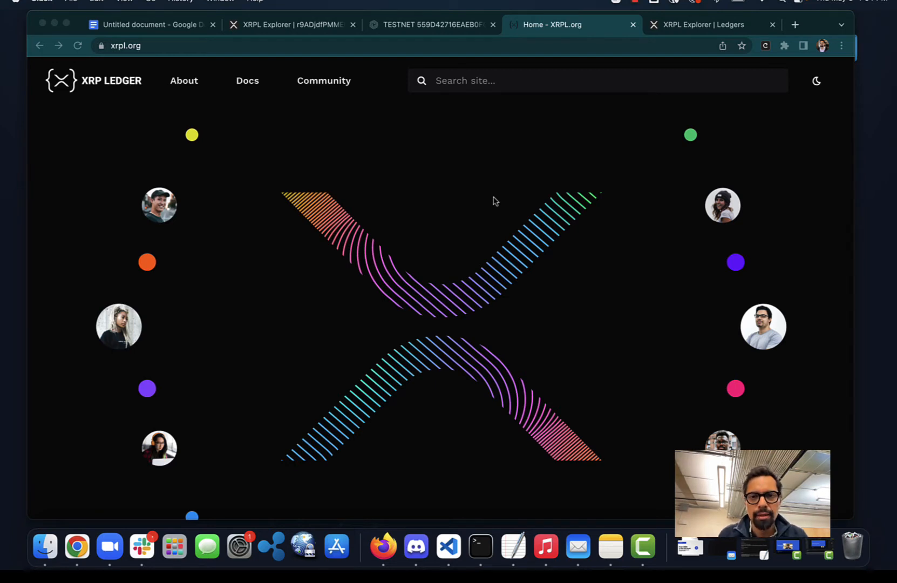
pyautogui.moveTo(495, 98)
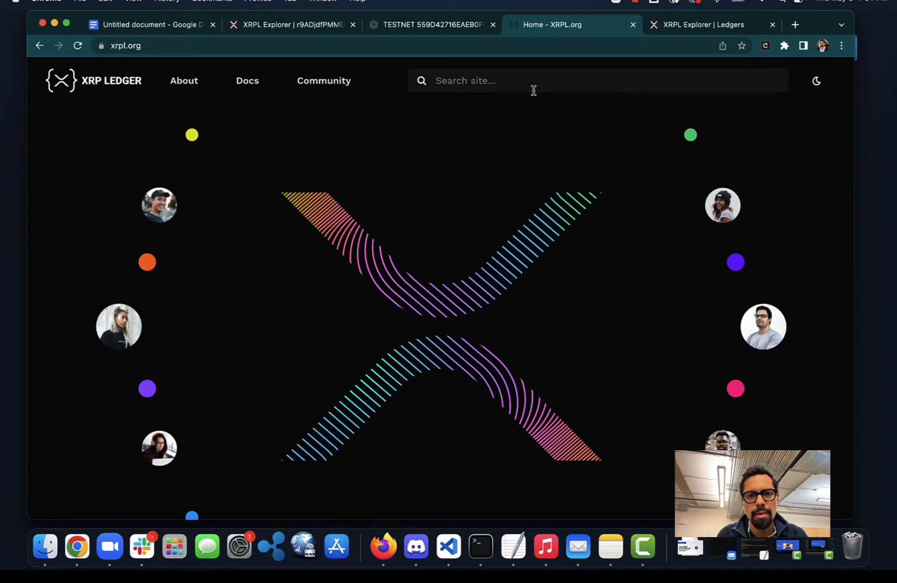
pyautogui.moveTo(324, 80)
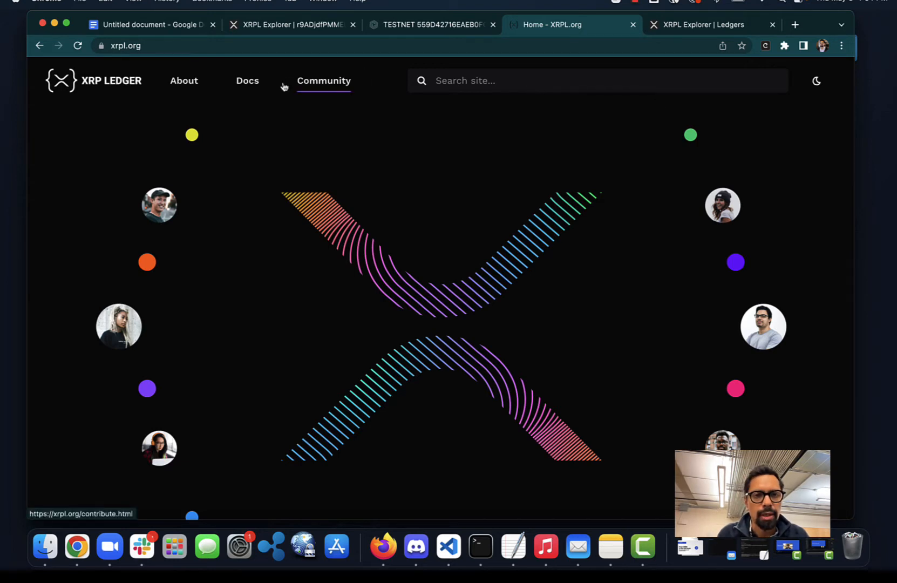
# Open the Get Started Using JavaScript tutorial and read through Learning Goals, Requirements and Install with npm
pyautogui.click(247, 80)
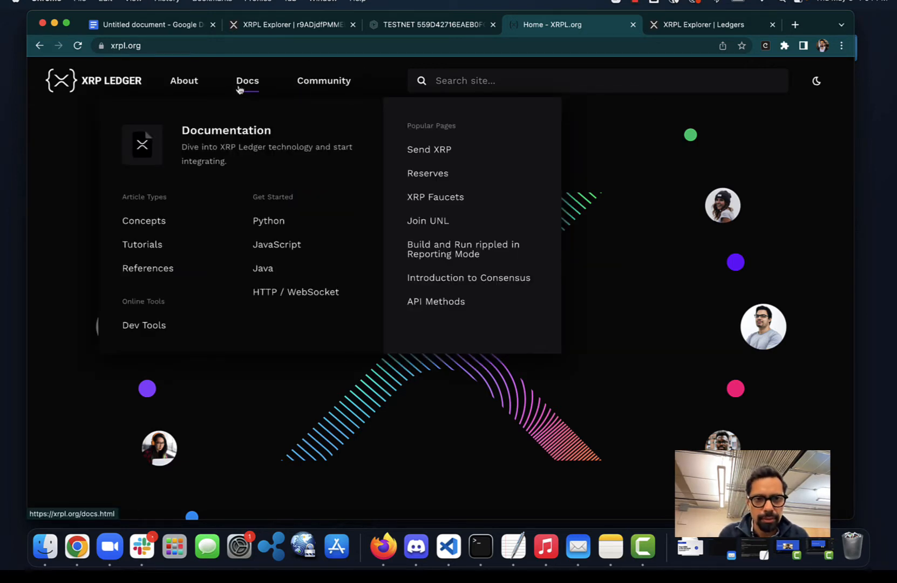
pyautogui.moveTo(276, 244)
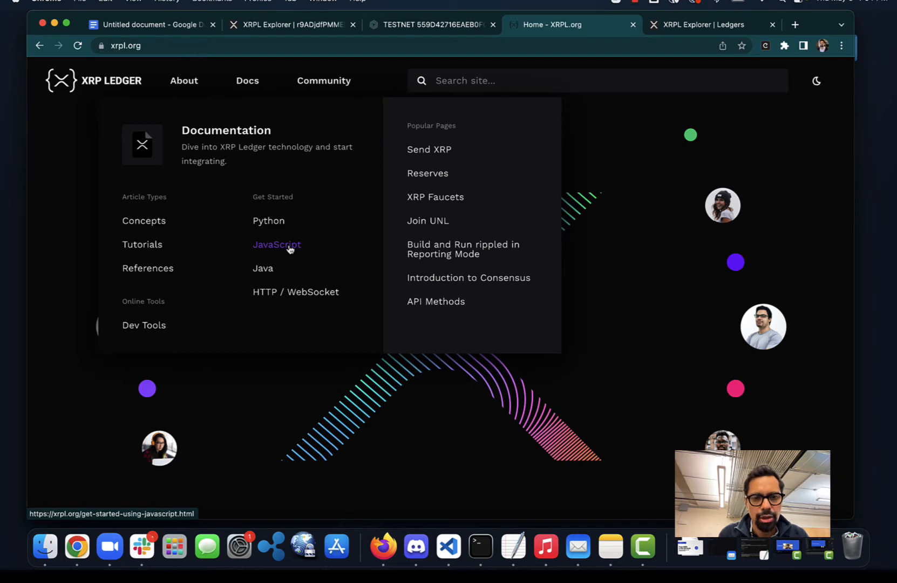
pyautogui.click(276, 245)
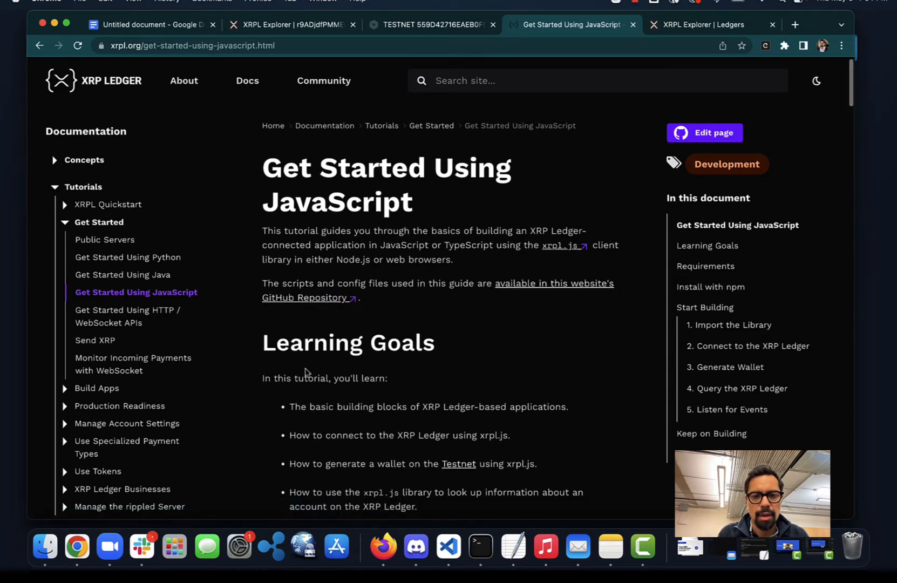
pyautogui.moveTo(561, 245)
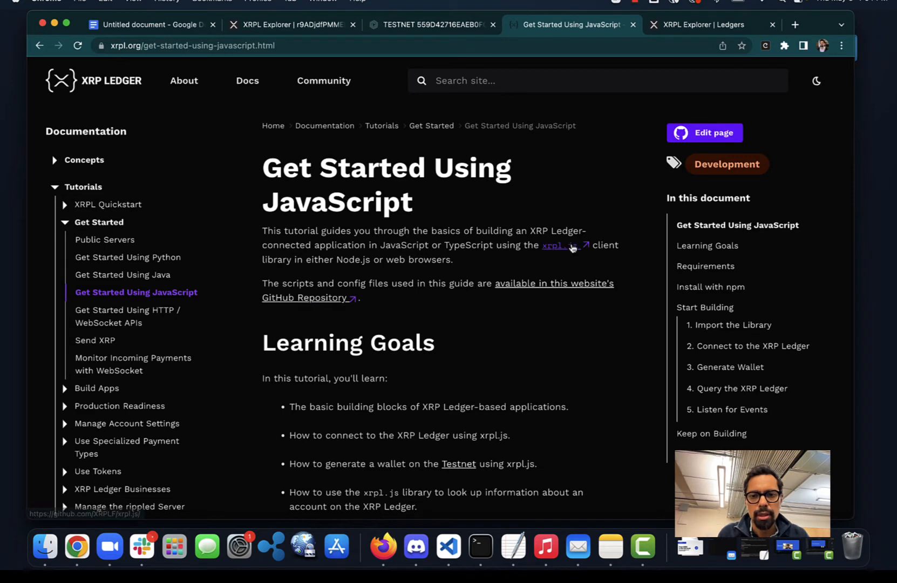
pyautogui.moveTo(557, 273)
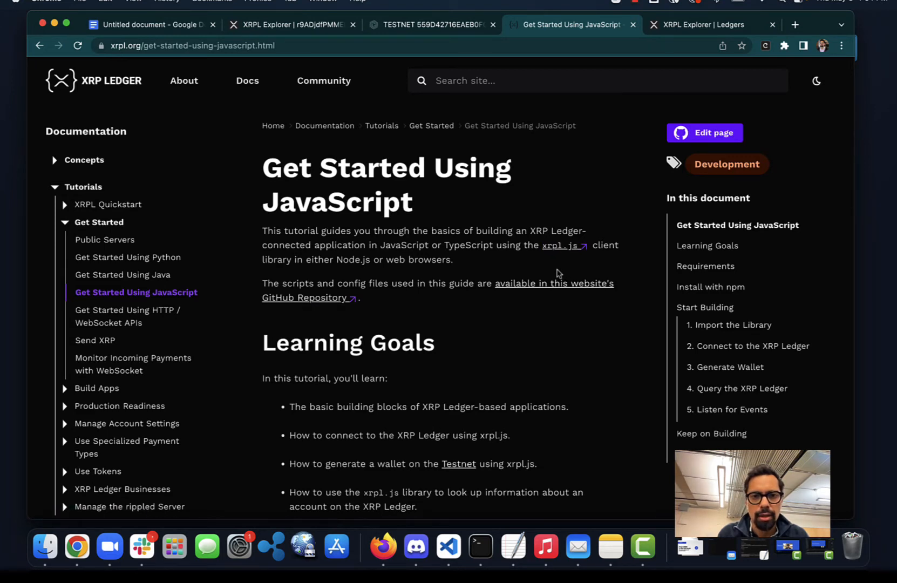
pyautogui.scroll(-3)
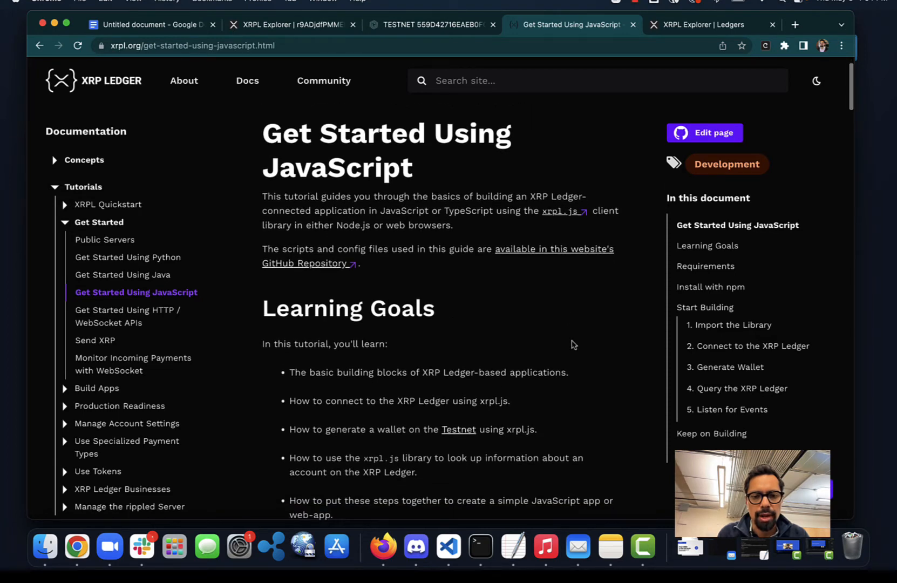
pyautogui.scroll(-3)
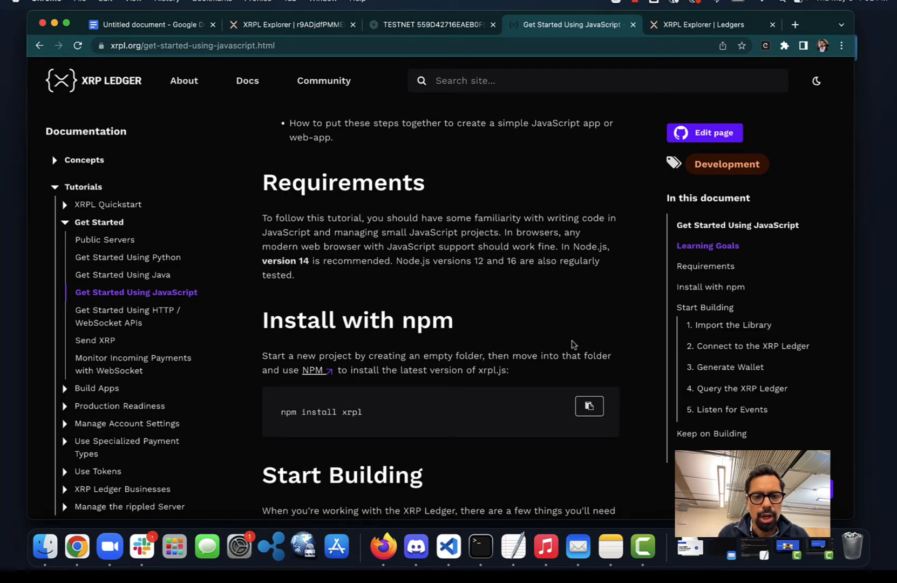
pyautogui.scroll(-3)
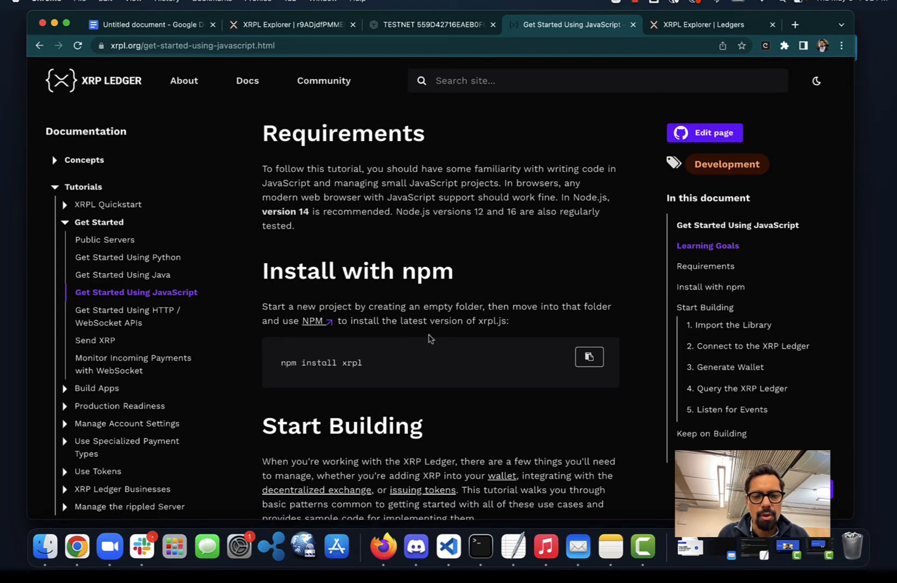
pyautogui.scroll(-3)
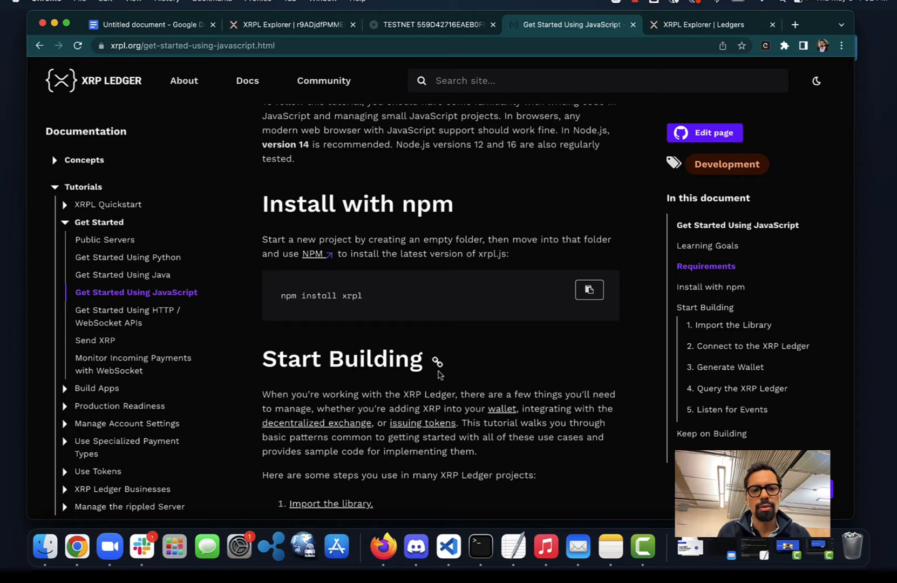
pyautogui.moveTo(382, 332)
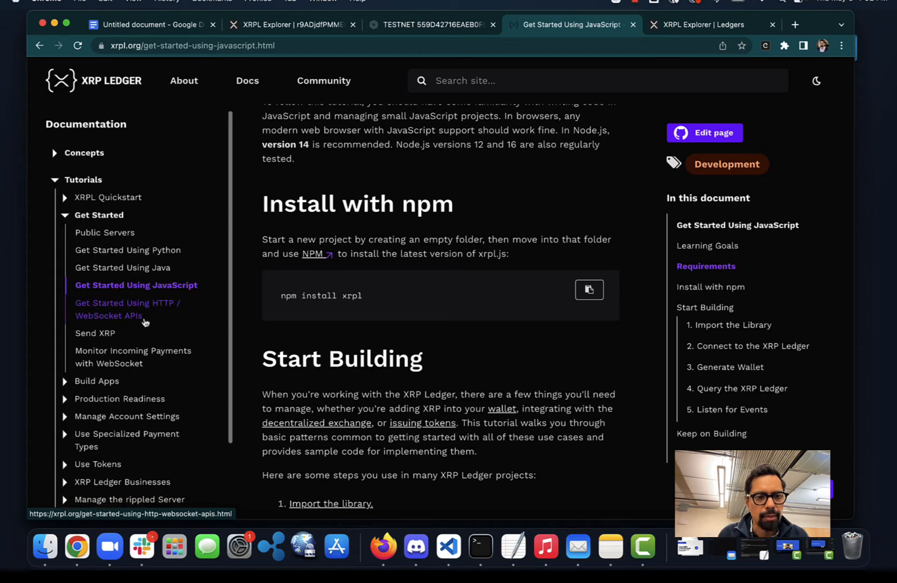
pyautogui.moveTo(162, 285)
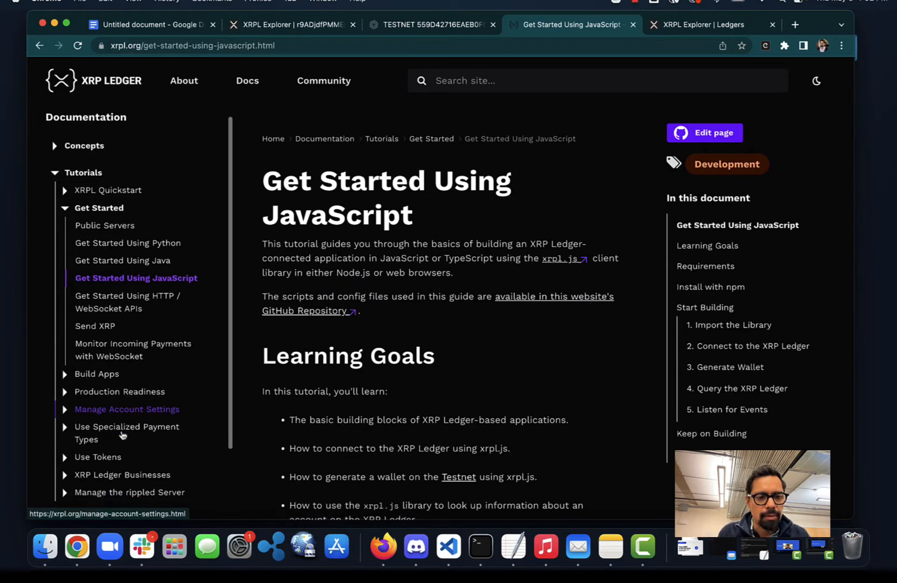
pyautogui.scroll(-3)
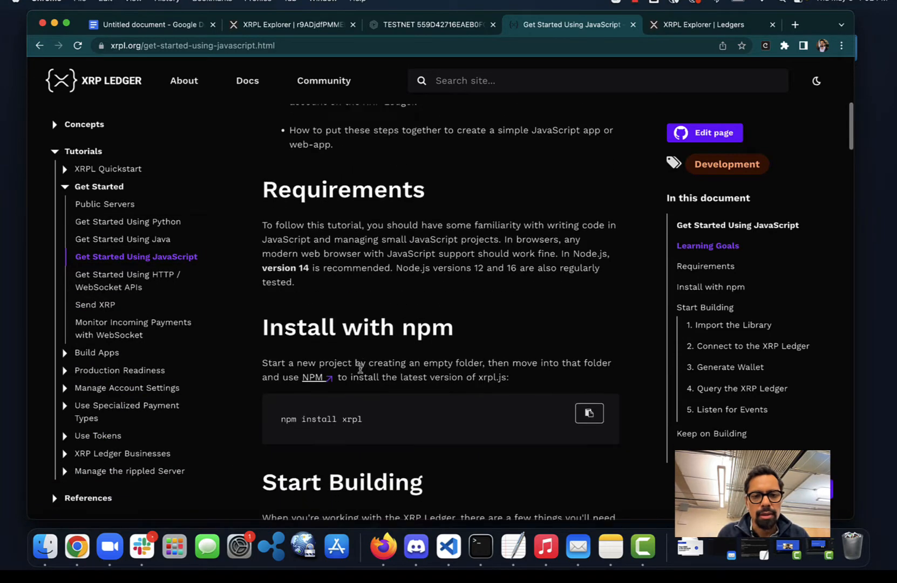
pyautogui.scroll(-3)
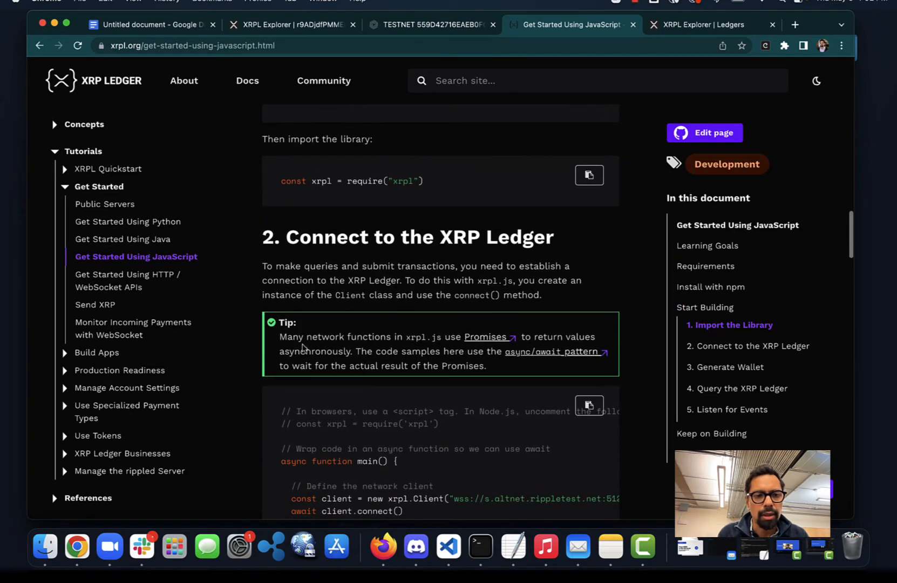
pyautogui.scroll(-3)
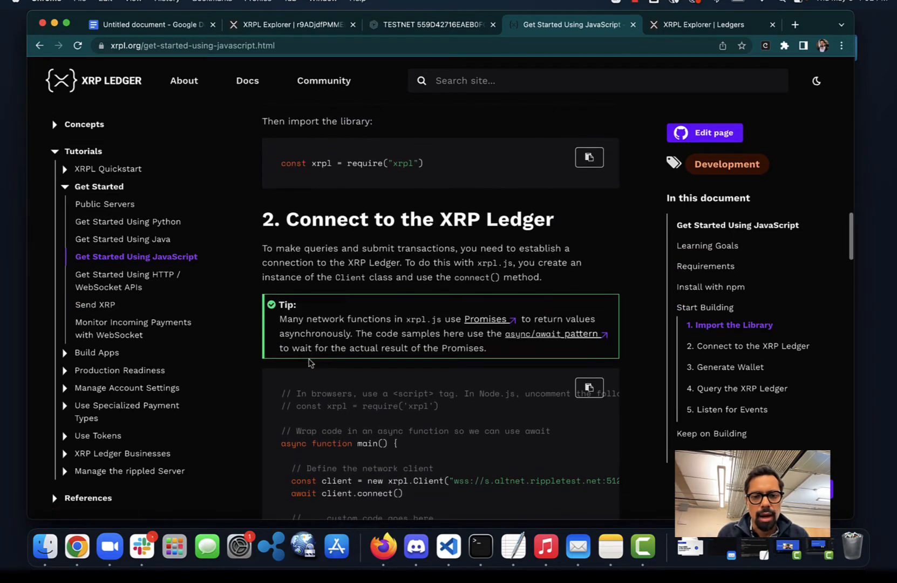
pyautogui.scroll(-3)
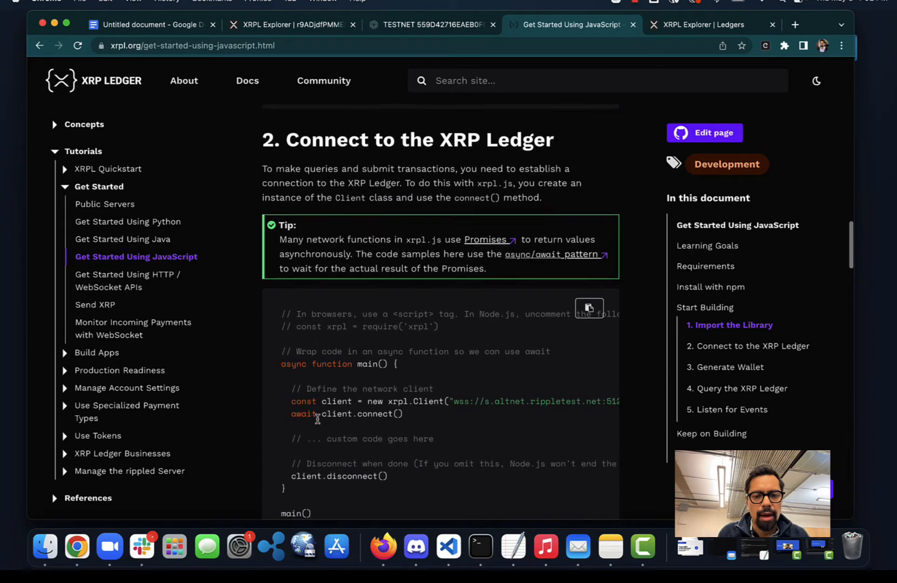
pyautogui.scroll(-3)
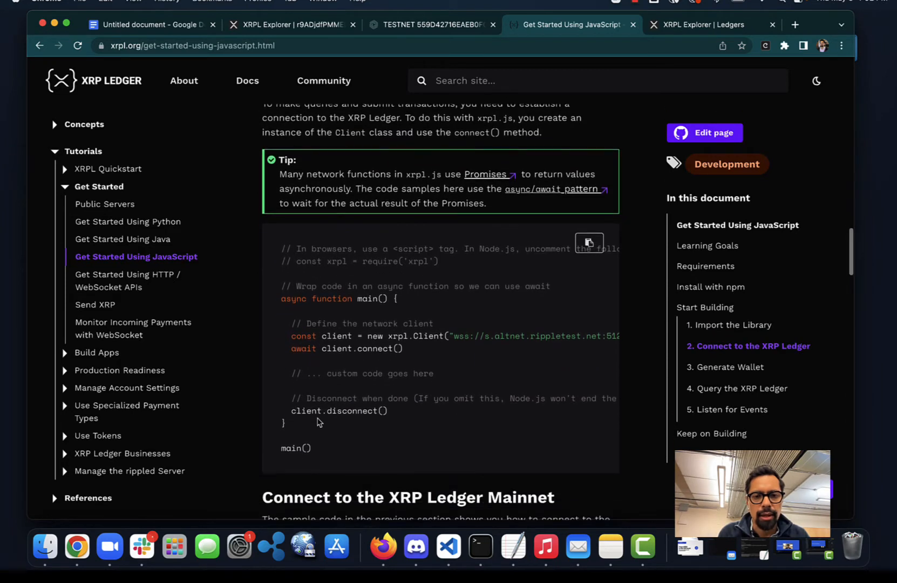
pyautogui.scroll(-3)
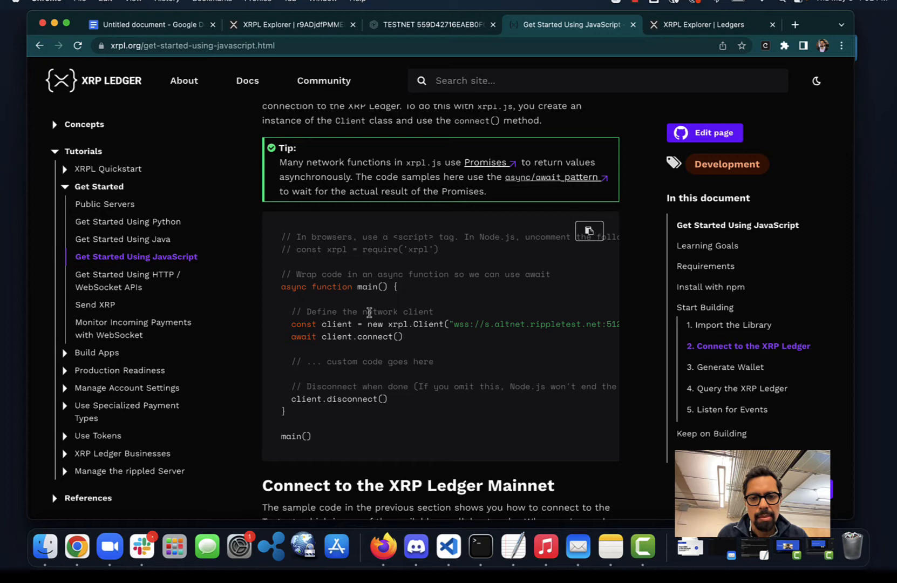
pyautogui.moveTo(403, 305)
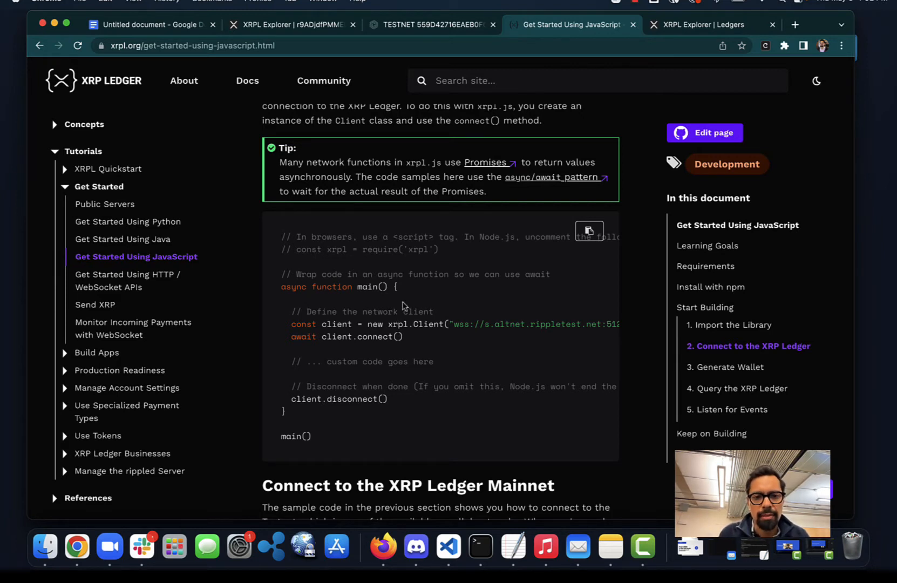
pyautogui.moveTo(382, 310)
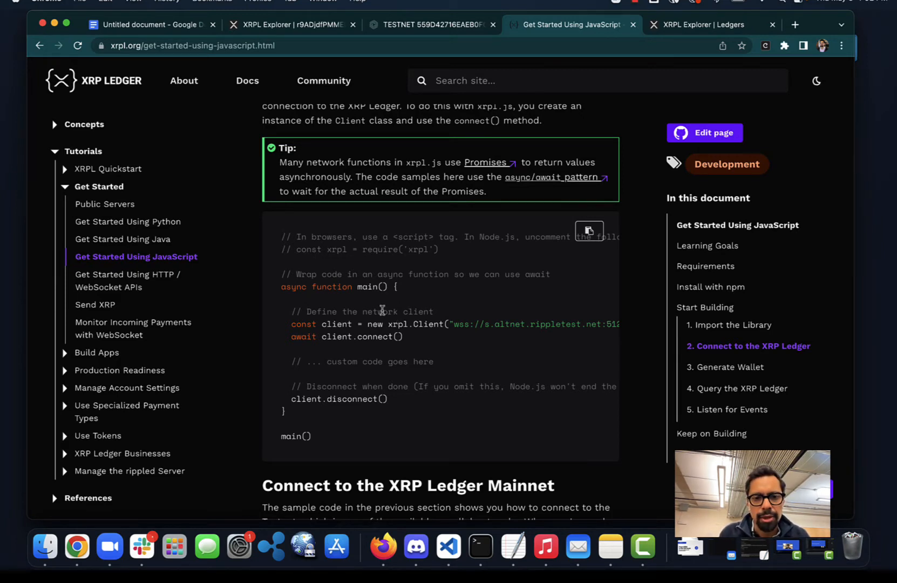
pyautogui.moveTo(416, 324)
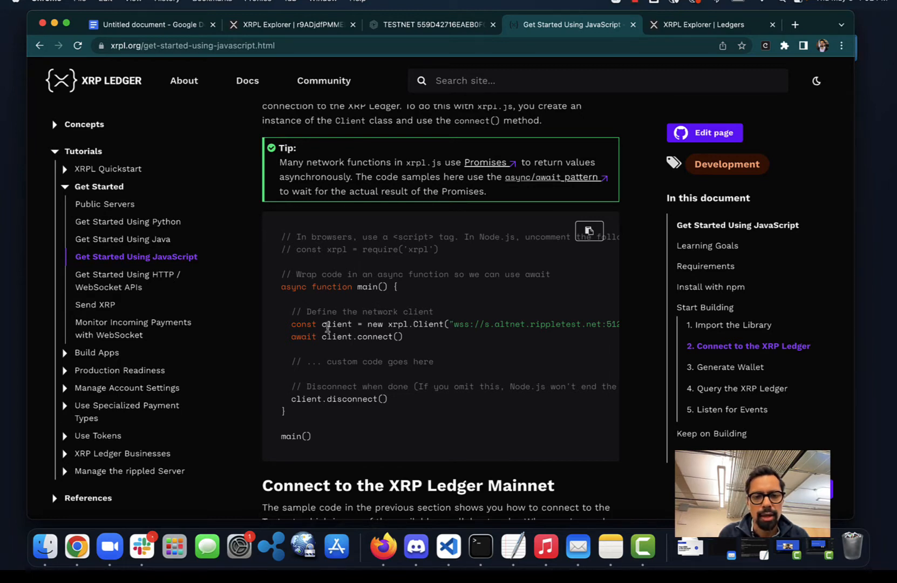
pyautogui.doubleClick(337, 325)
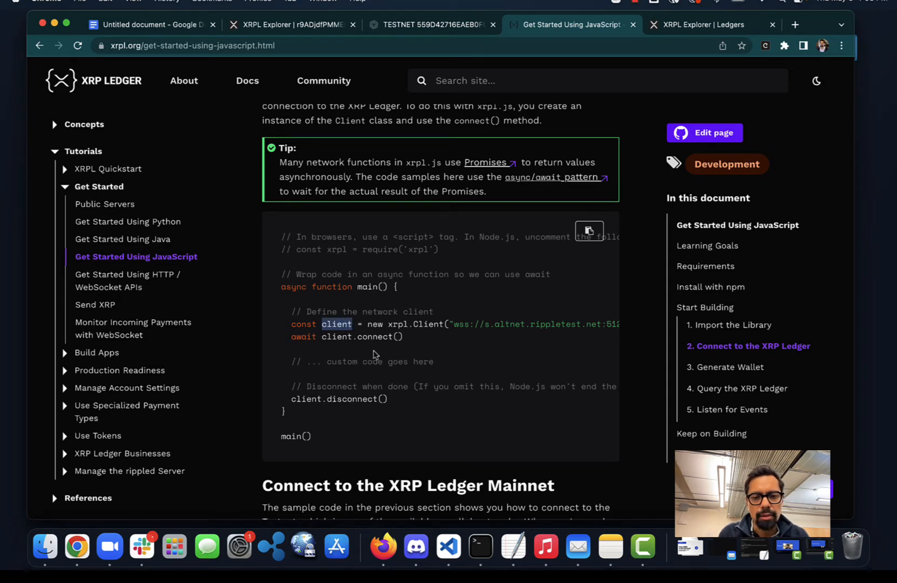
pyautogui.moveTo(376, 355)
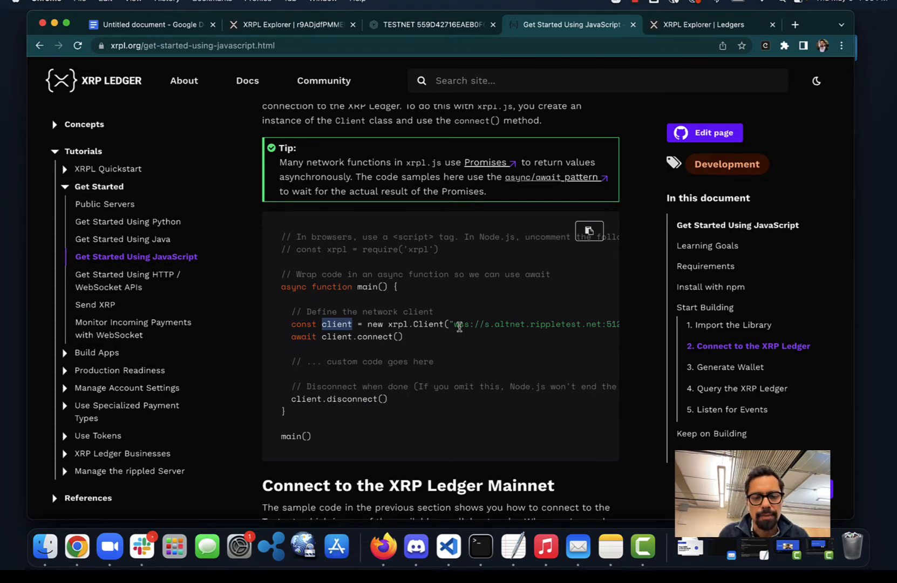
pyautogui.moveTo(462, 386)
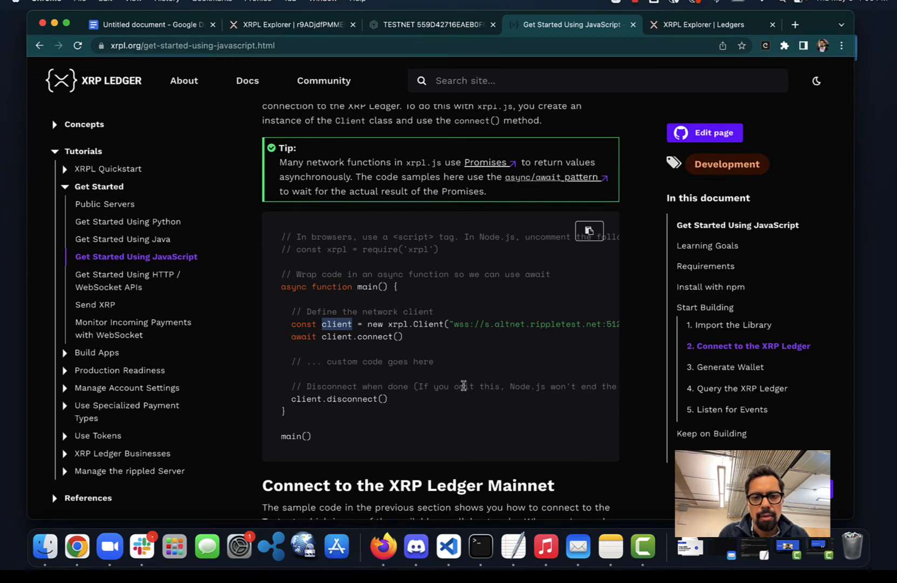
pyautogui.moveTo(435, 294)
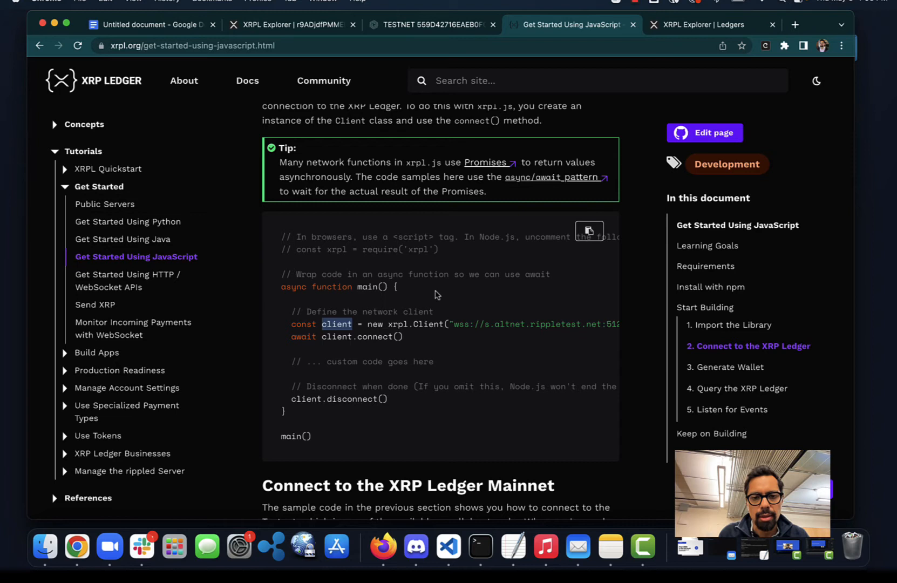
pyautogui.moveTo(417, 419)
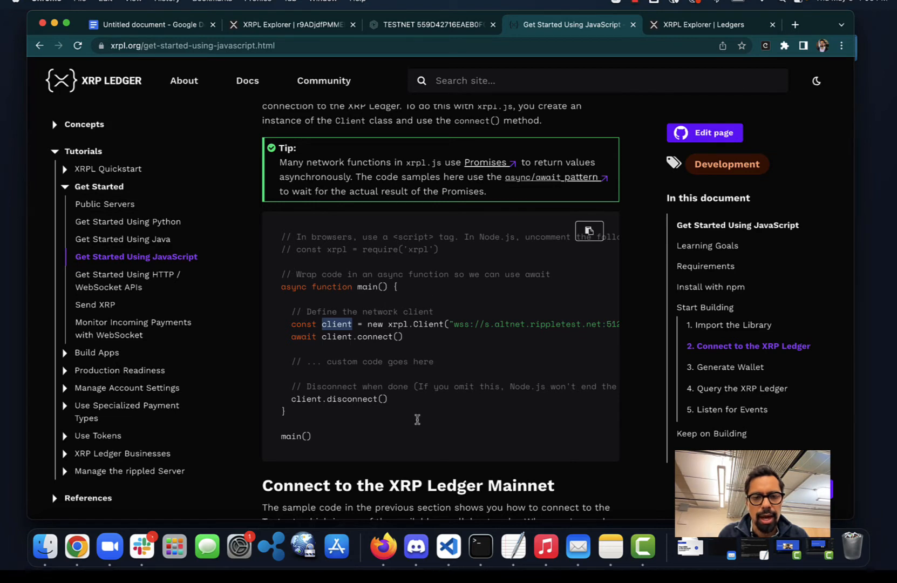
pyautogui.moveTo(431, 326)
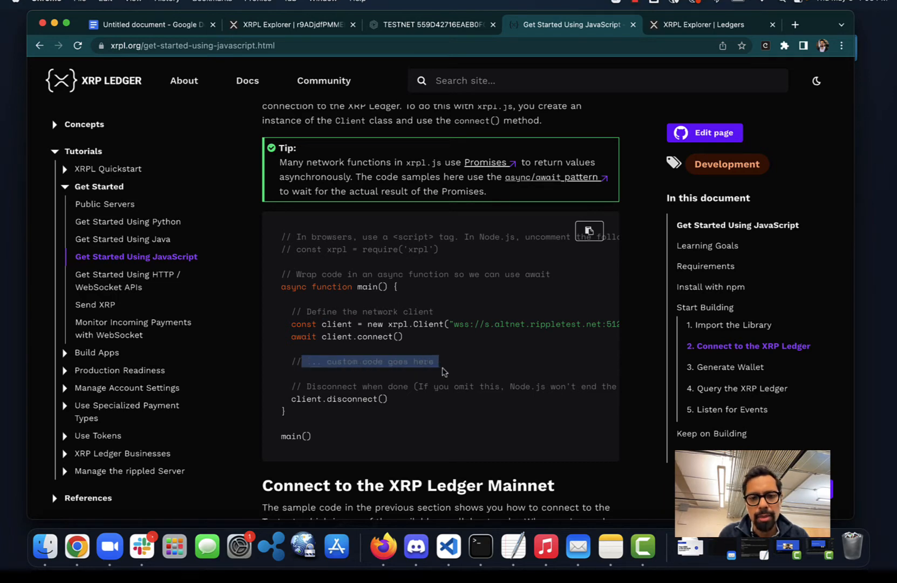
pyautogui.scroll(-3)
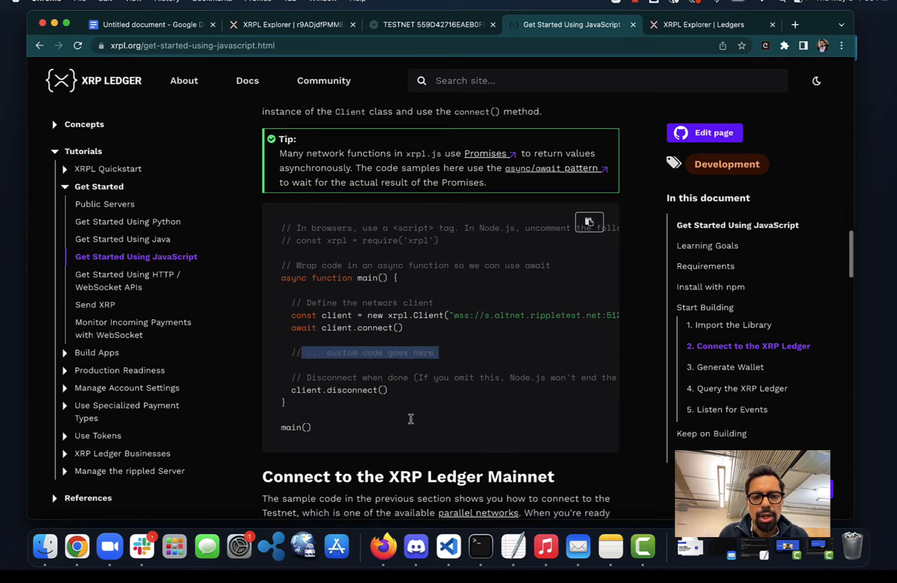
pyautogui.scroll(-3)
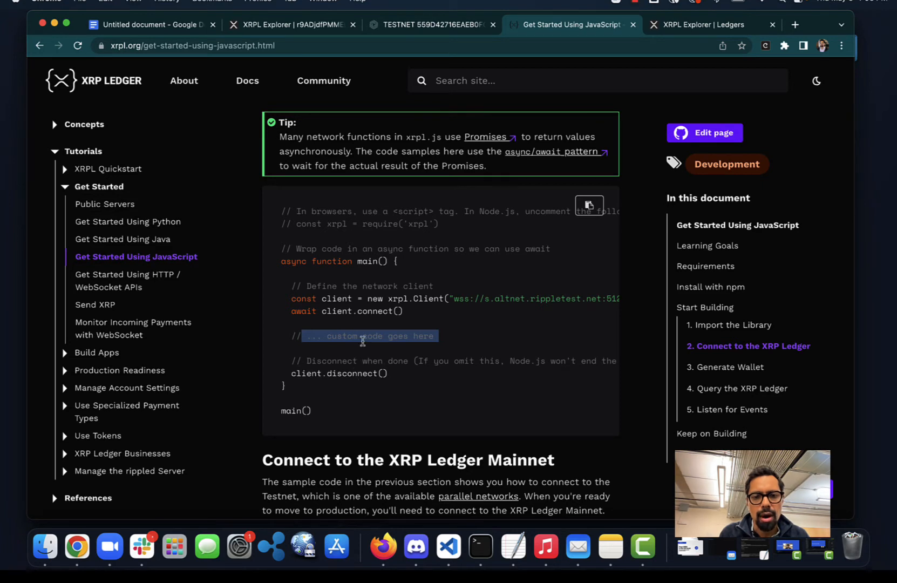
pyautogui.moveTo(494, 288)
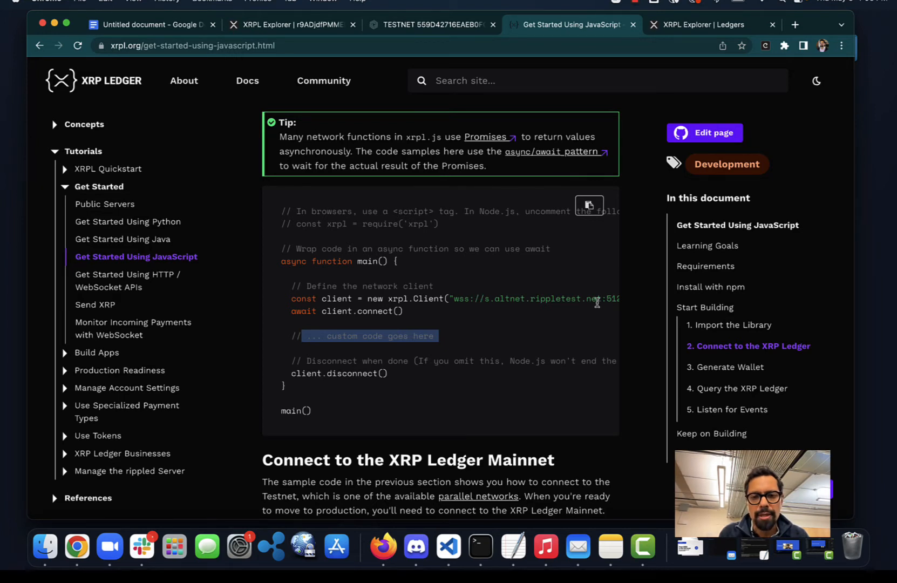
pyautogui.moveTo(396, 264)
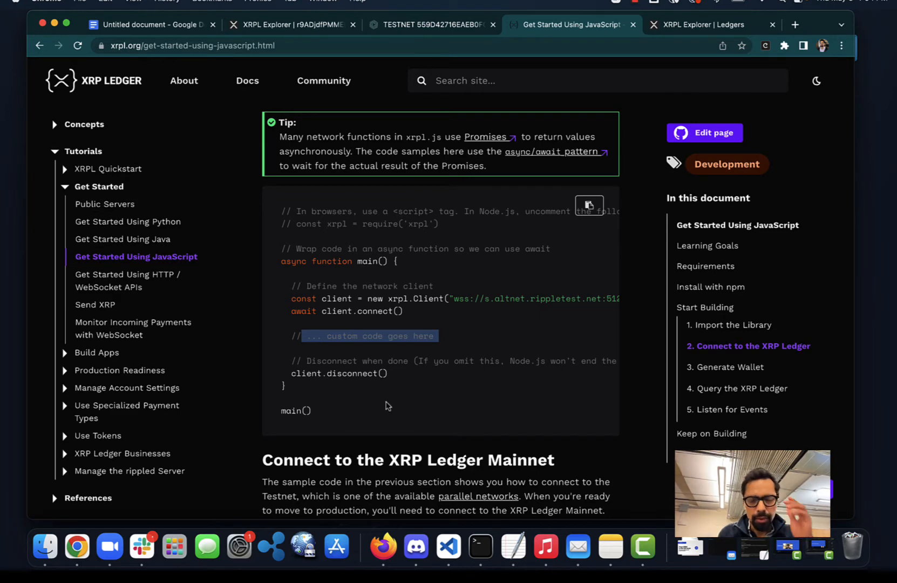
# Open the Send XRP tutorial and scroll to the 1. Get Credentials section
pyautogui.scroll(-3)
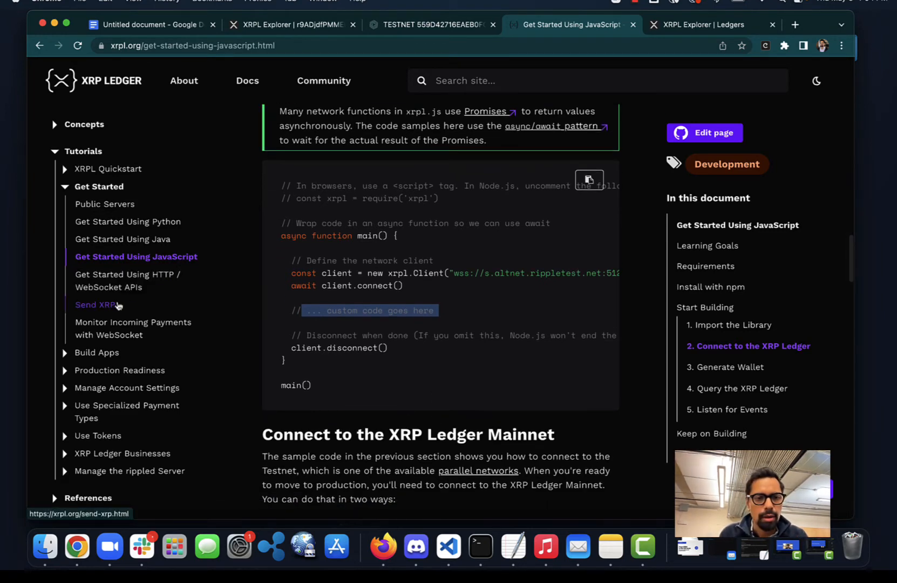
pyautogui.click(95, 305)
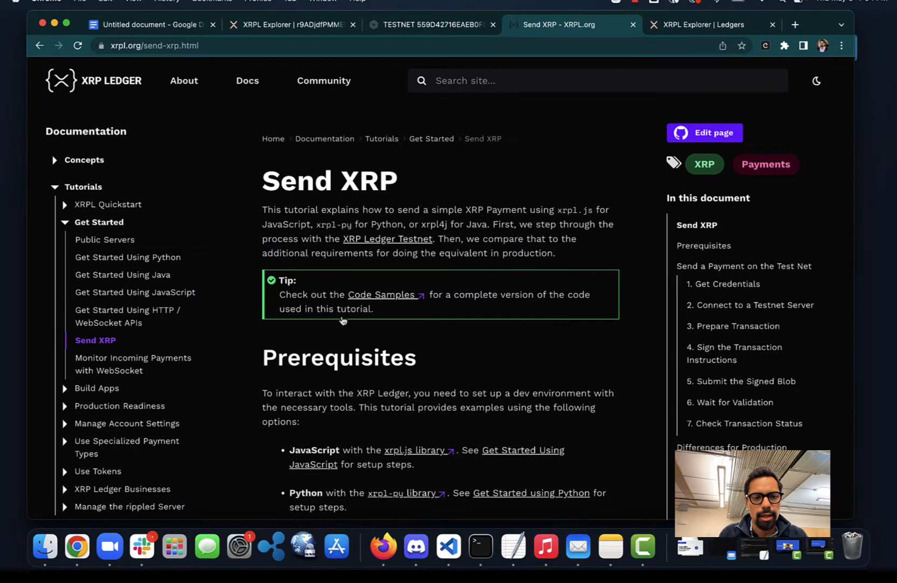
pyautogui.moveTo(96, 340)
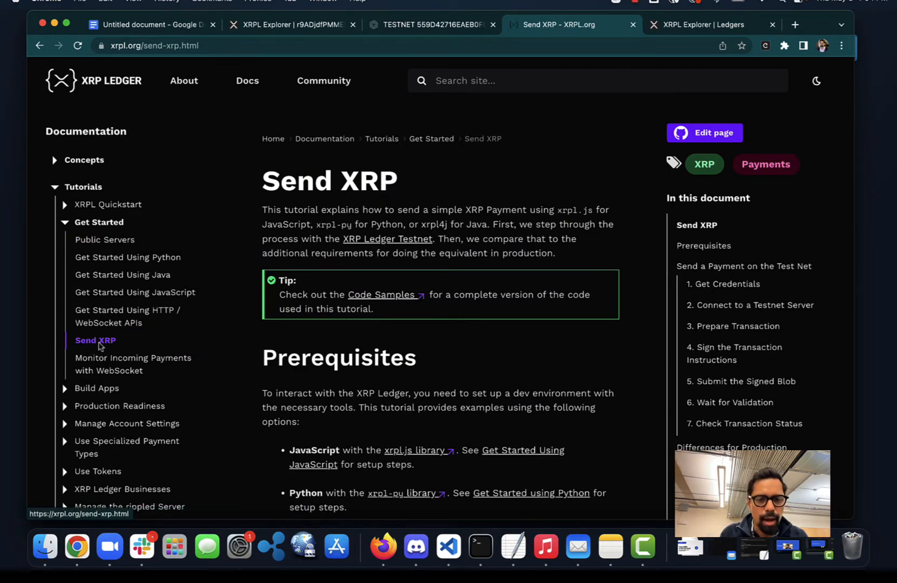
pyautogui.scroll(-3)
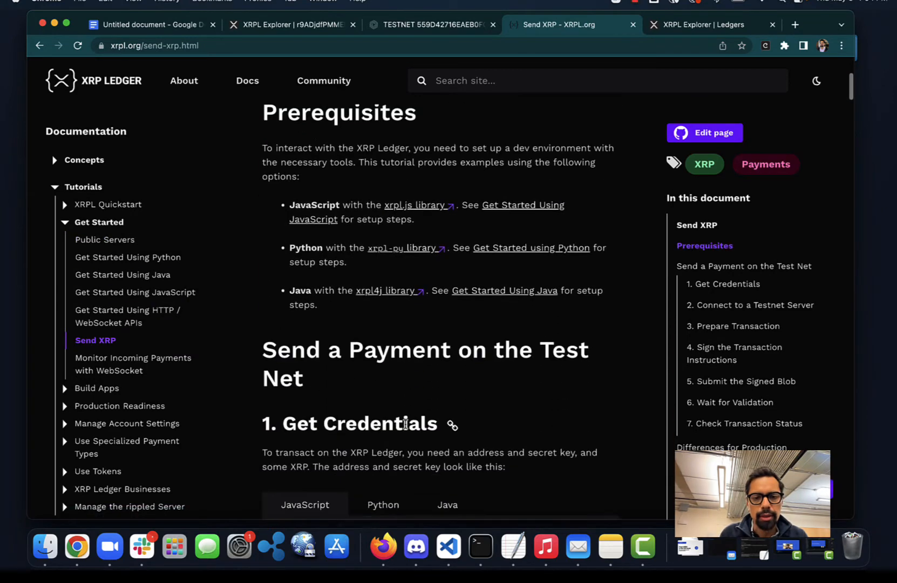
pyautogui.scroll(-3)
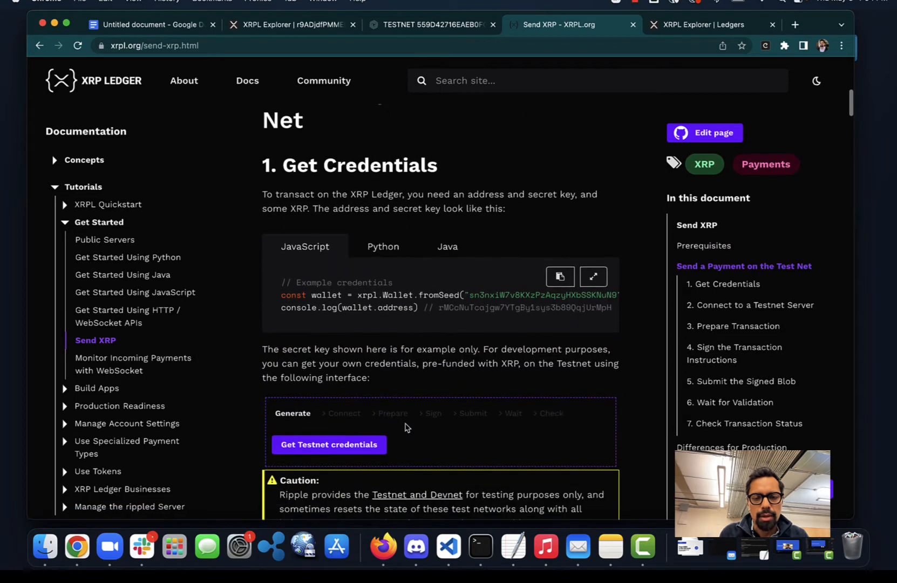
pyautogui.scroll(-3)
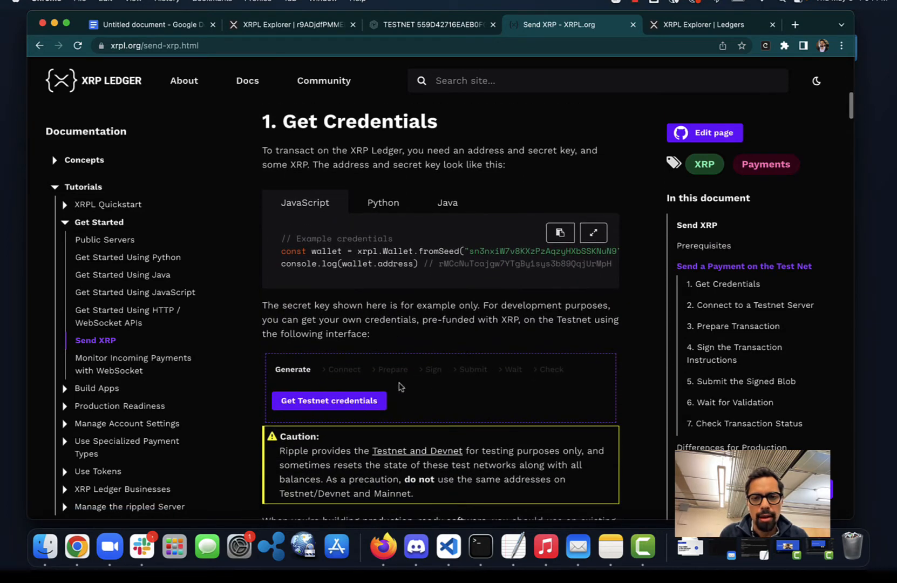
pyautogui.moveTo(393, 375)
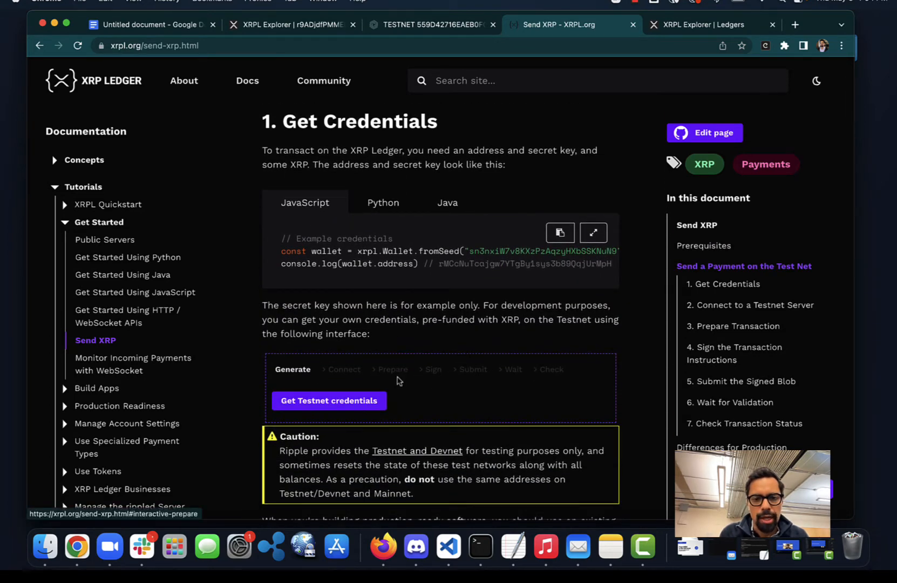
# Generate funded Testnet credentials with a 1,000 XRP balance and review the populated examples
pyautogui.click(328, 400)
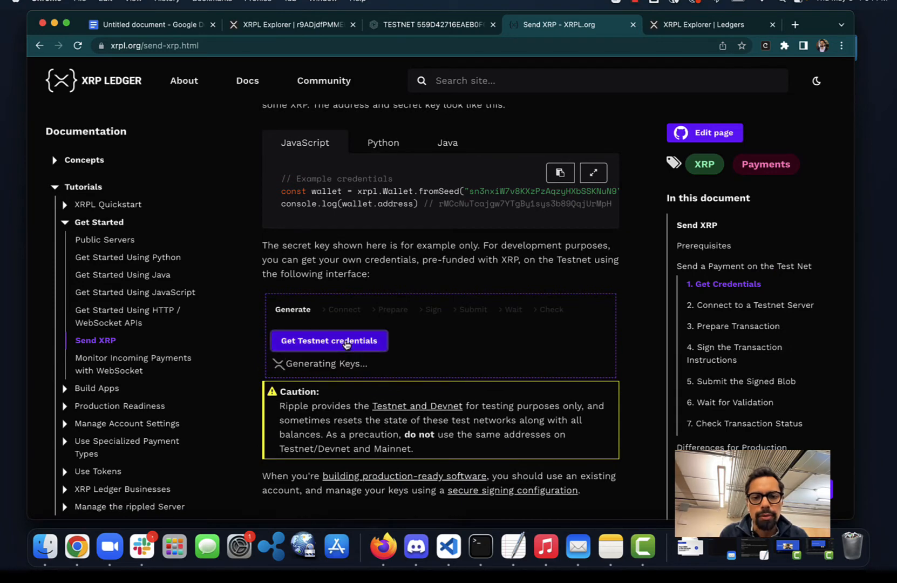
pyautogui.click(328, 340)
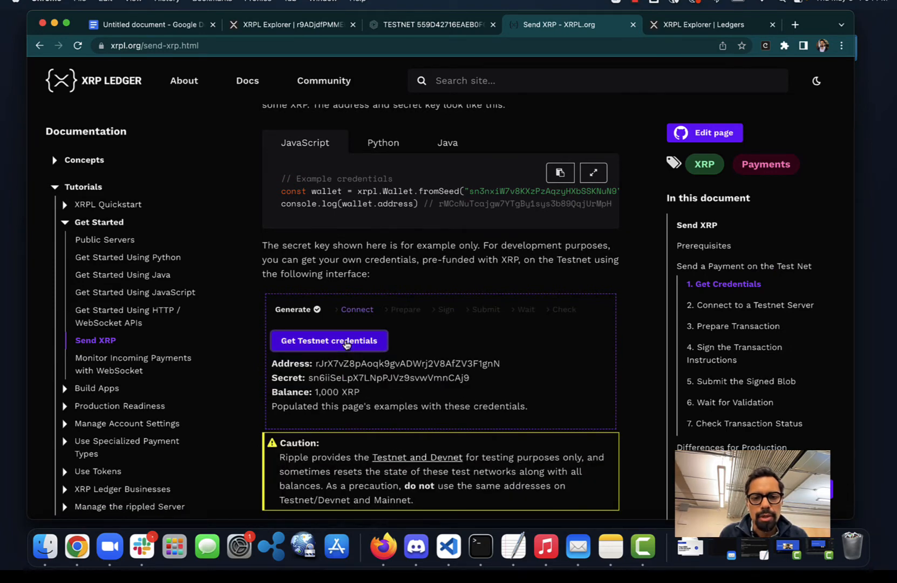
pyautogui.scroll(-3)
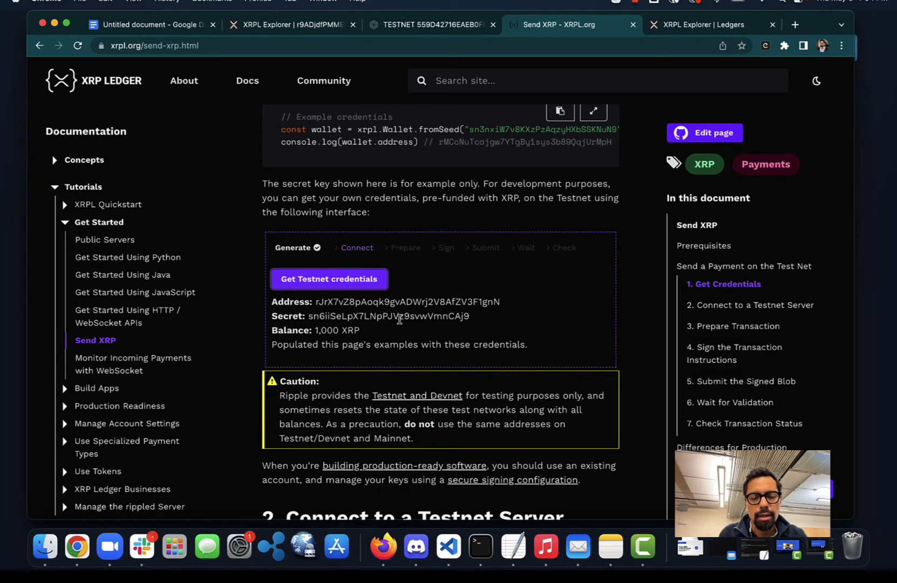
pyautogui.scroll(-3)
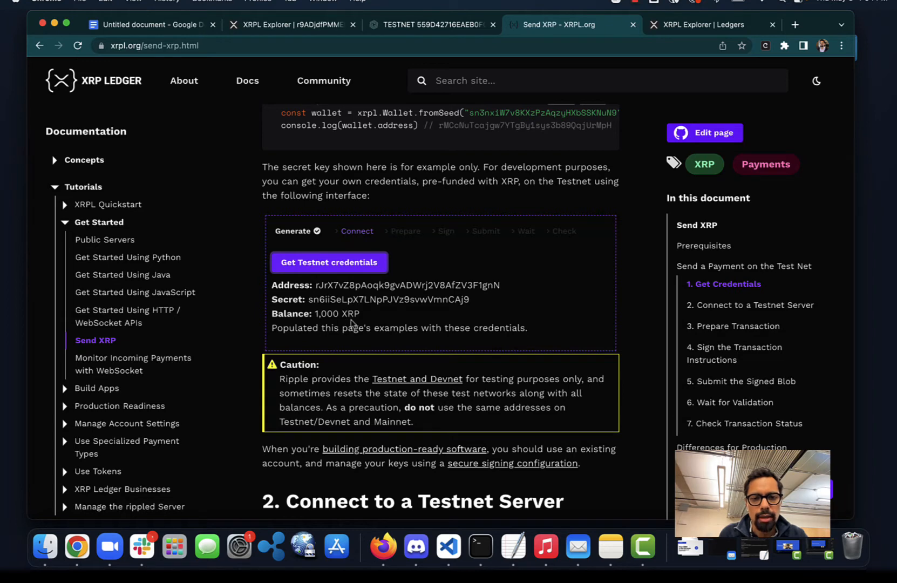
pyautogui.scroll(-3)
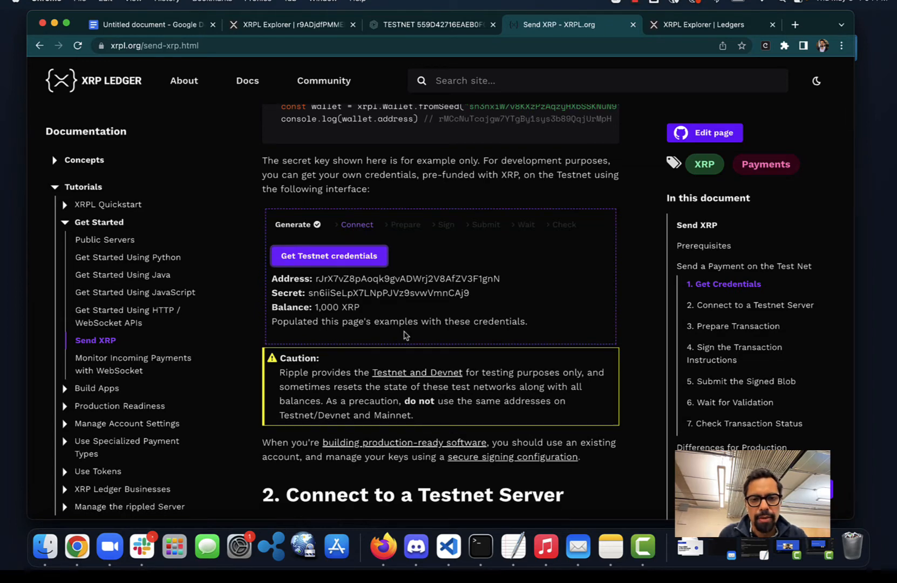
pyautogui.scroll(-3)
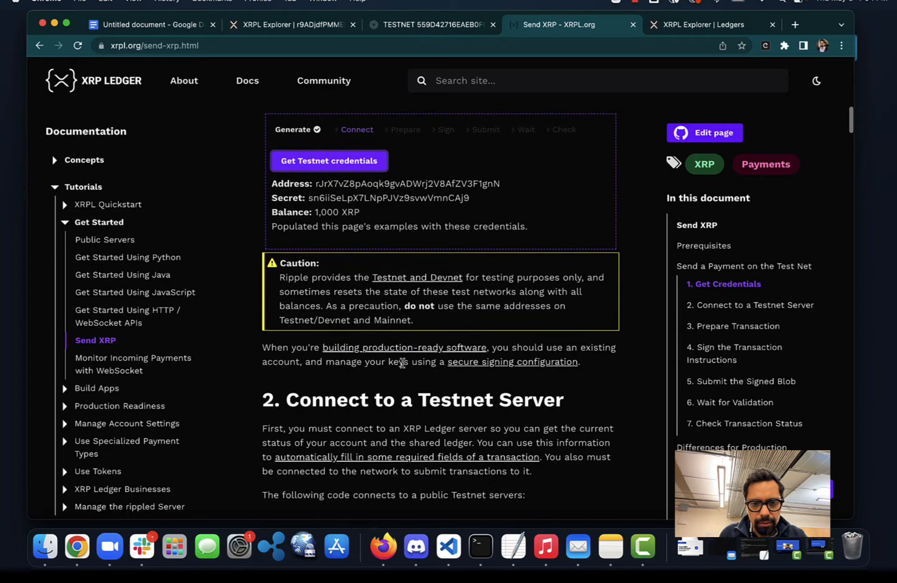
pyautogui.scroll(-3)
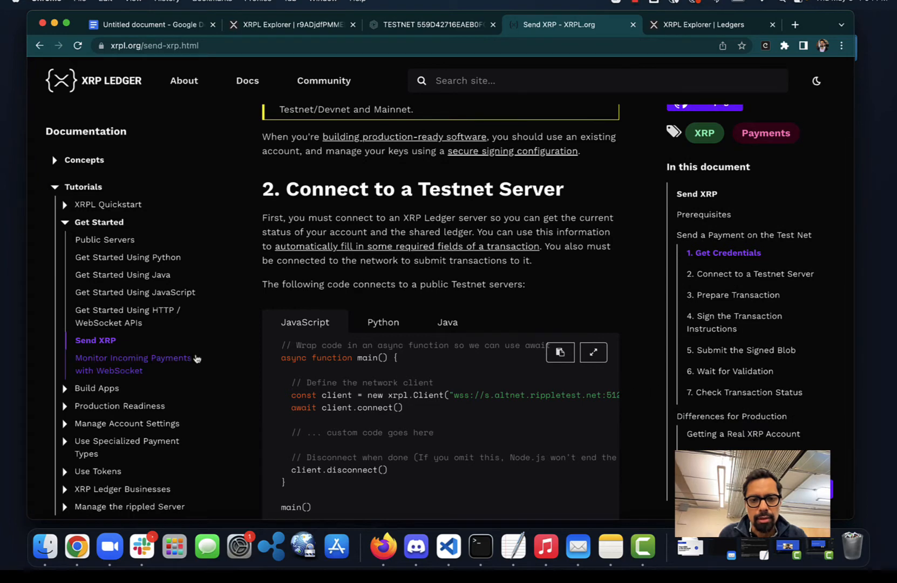
# Connect the Send XRP interactive widget to the Testnet server so it reads Connected
pyautogui.scroll(-3)
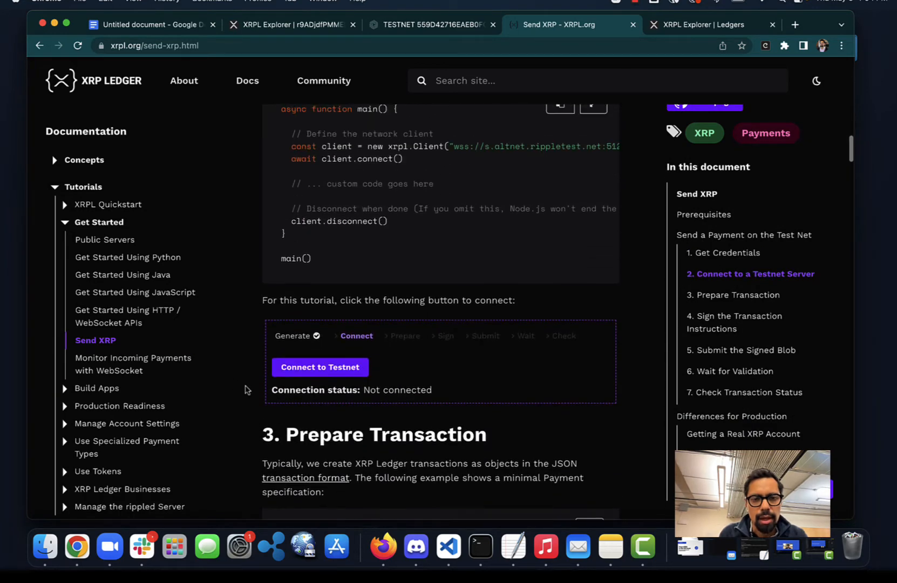
pyautogui.click(320, 366)
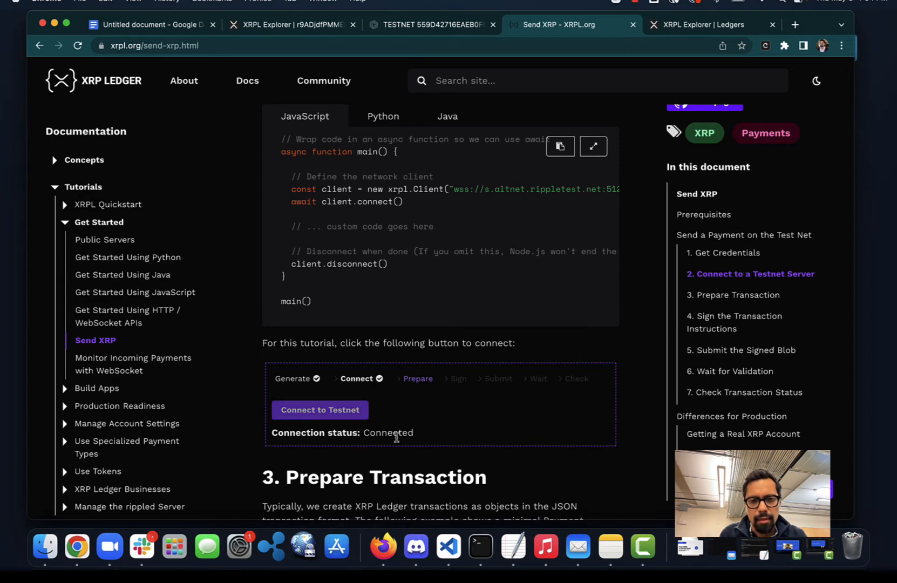
pyautogui.moveTo(421, 278)
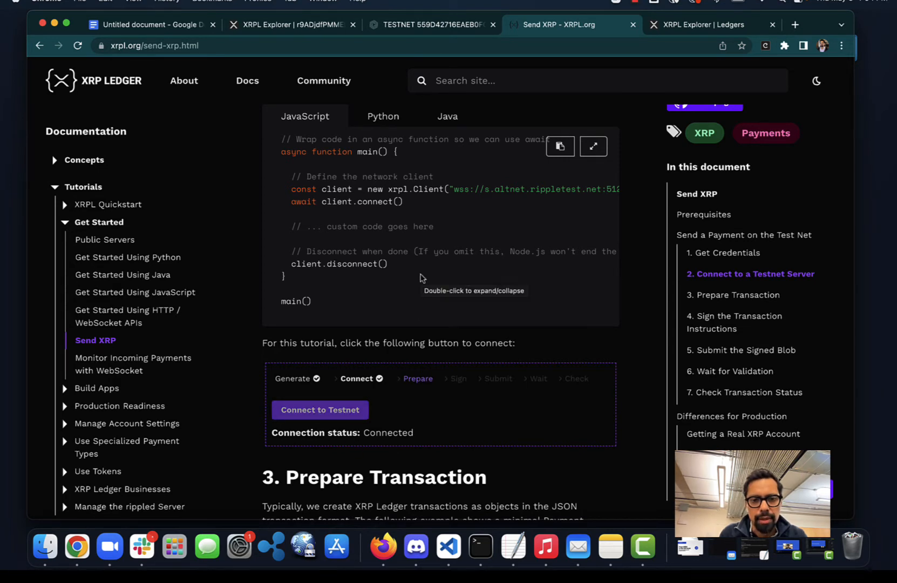
pyautogui.scroll(-3)
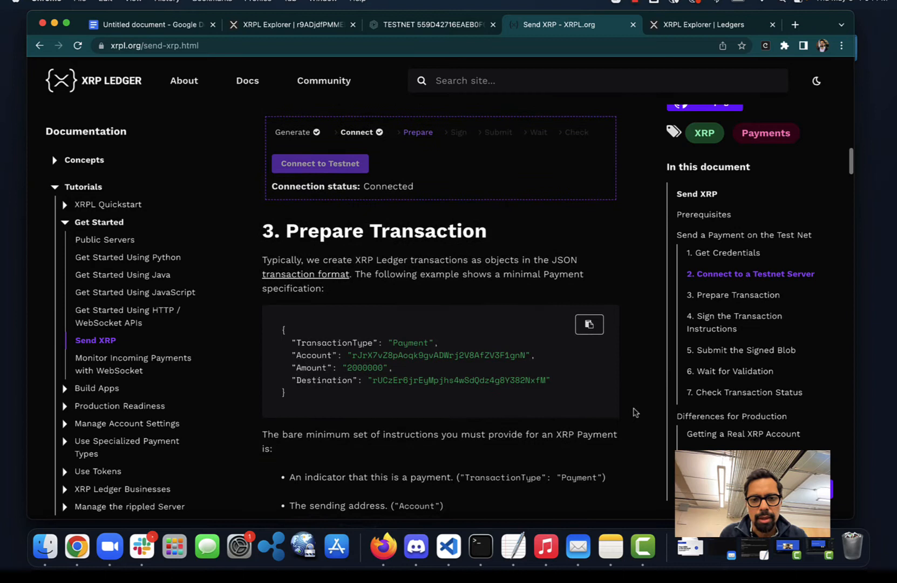
pyautogui.scroll(-3)
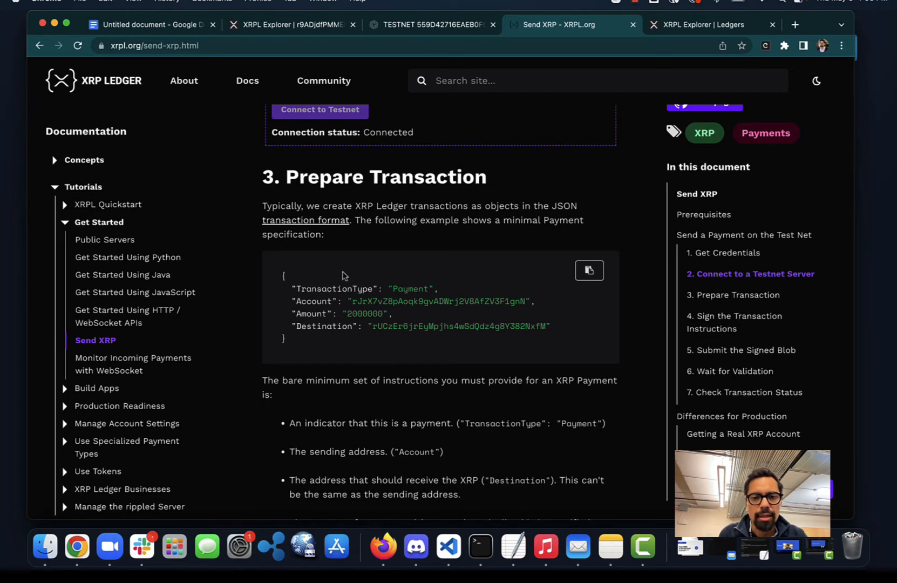
pyautogui.moveTo(392, 349)
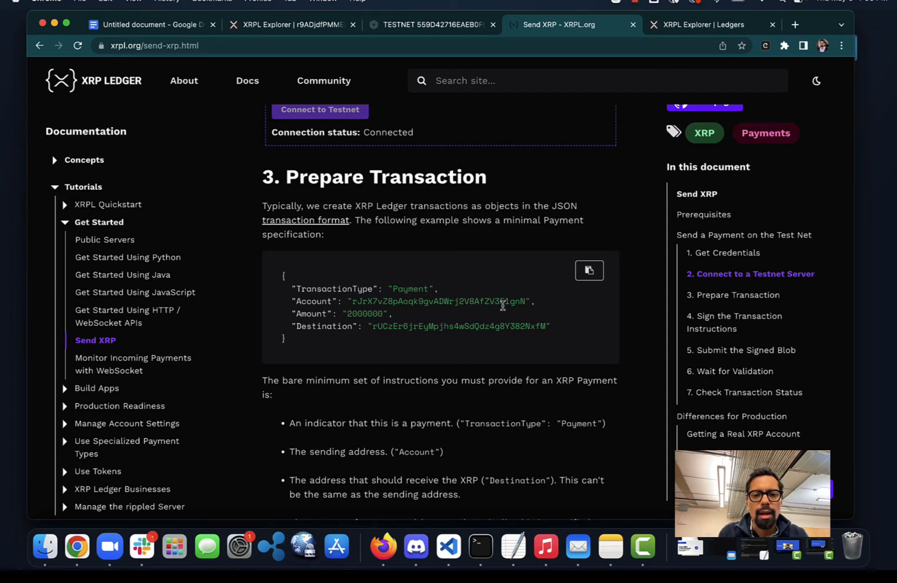
pyautogui.moveTo(454, 354)
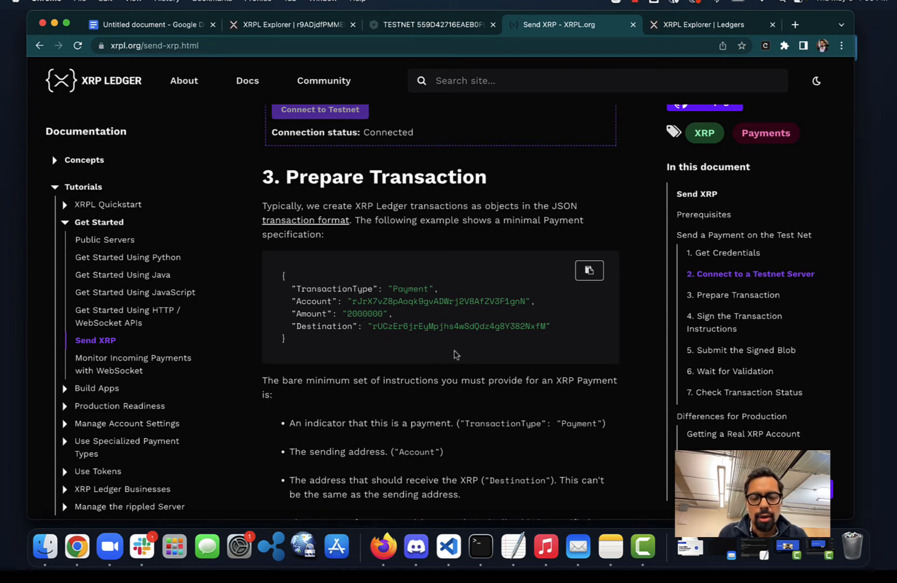
pyautogui.scroll(-3)
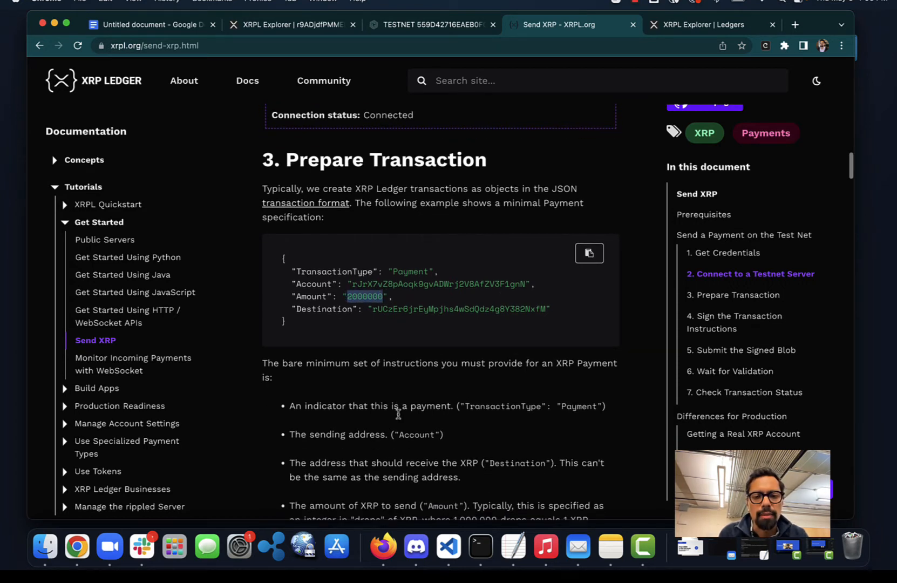
pyautogui.scroll(-3)
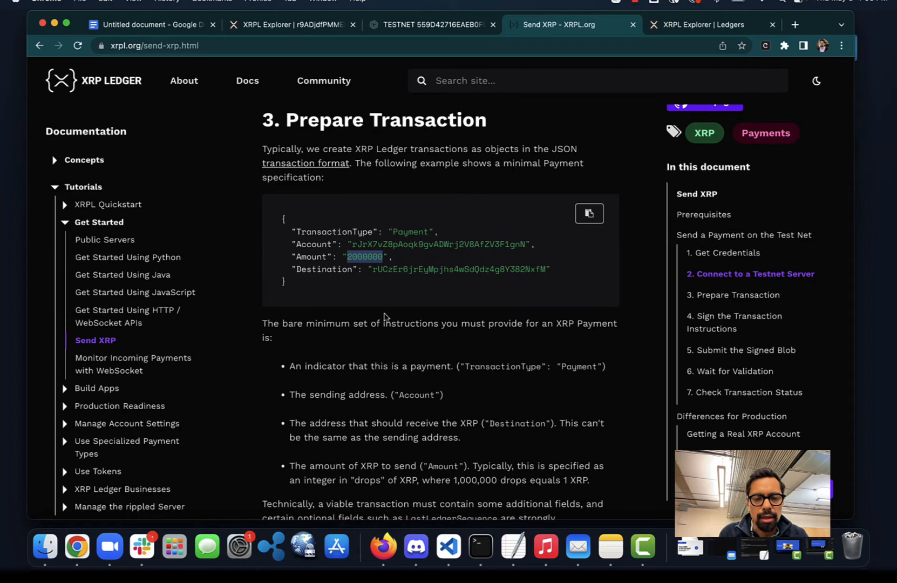
pyautogui.scroll(-3)
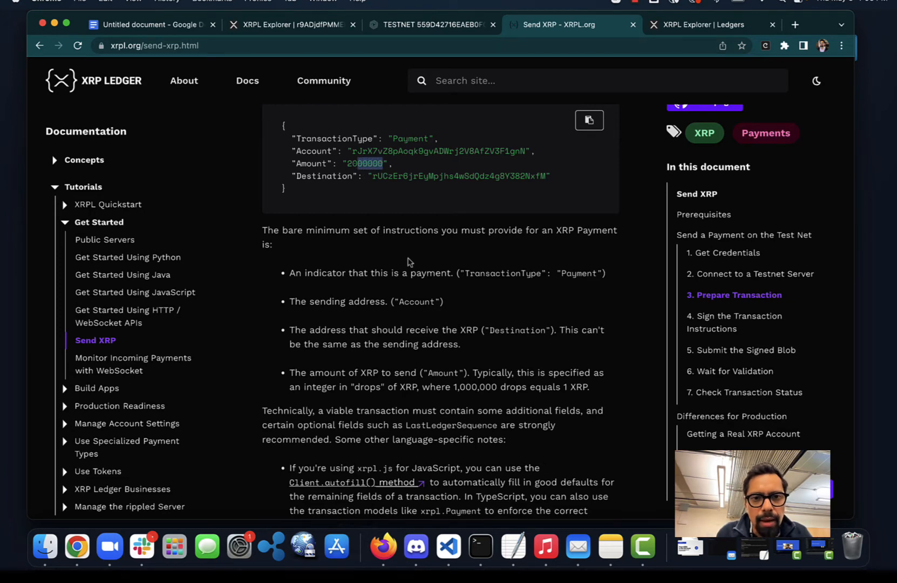
pyautogui.scroll(-3)
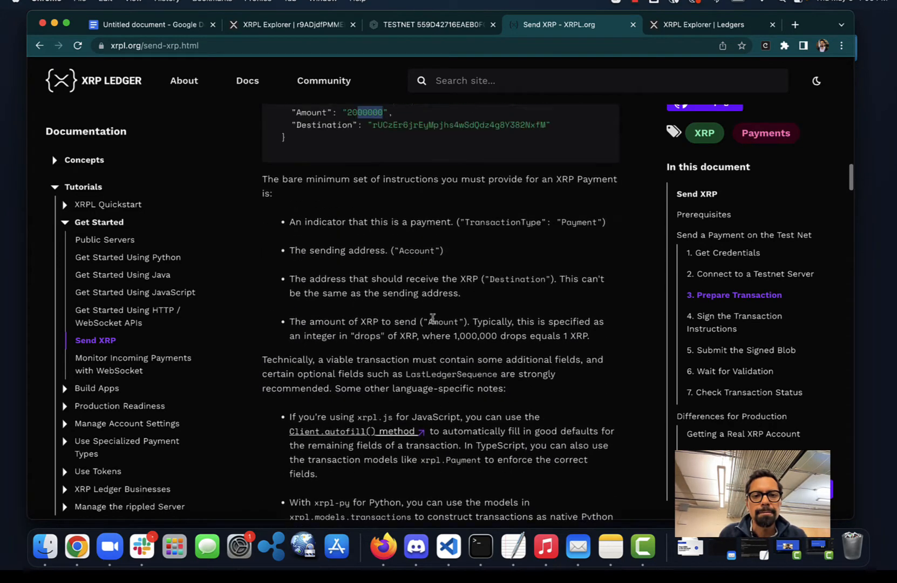
pyautogui.scroll(-3)
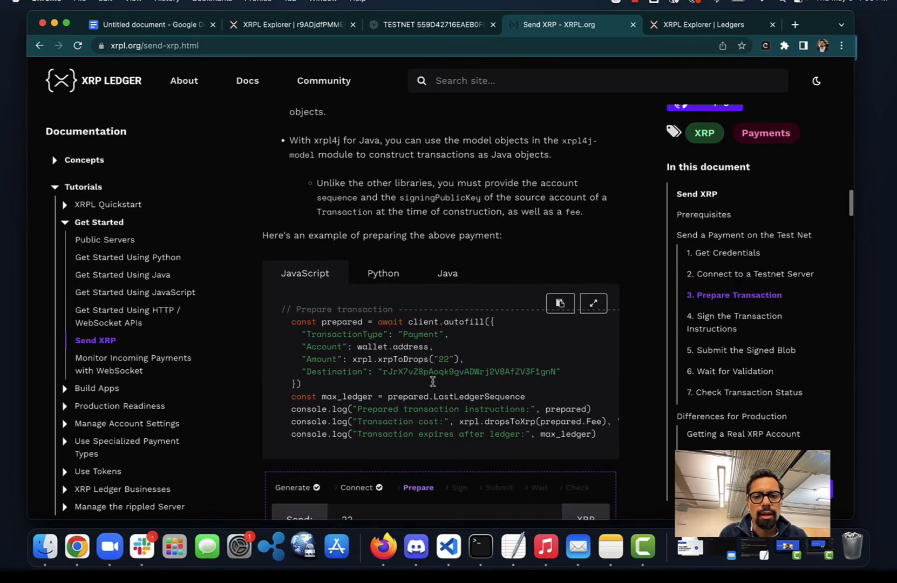
pyautogui.scroll(-3)
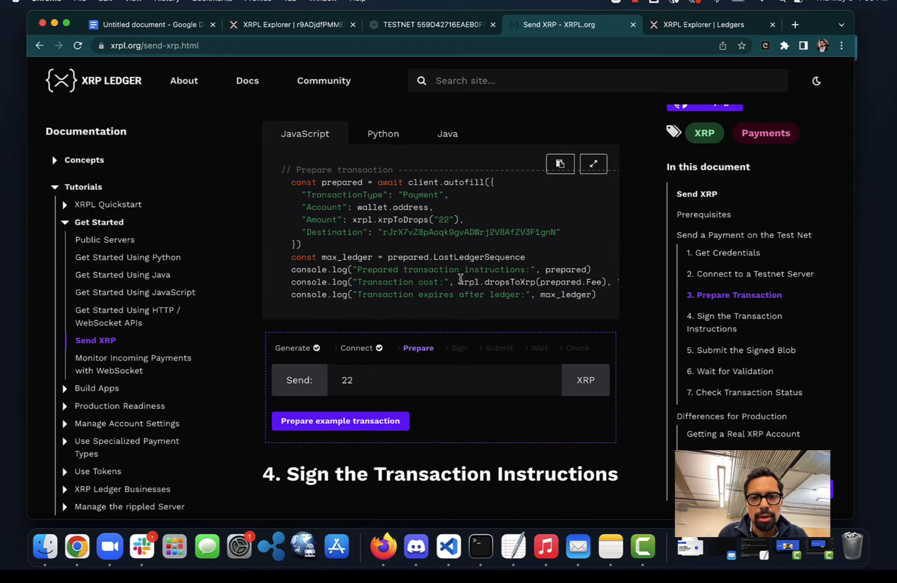
pyautogui.moveTo(468, 306)
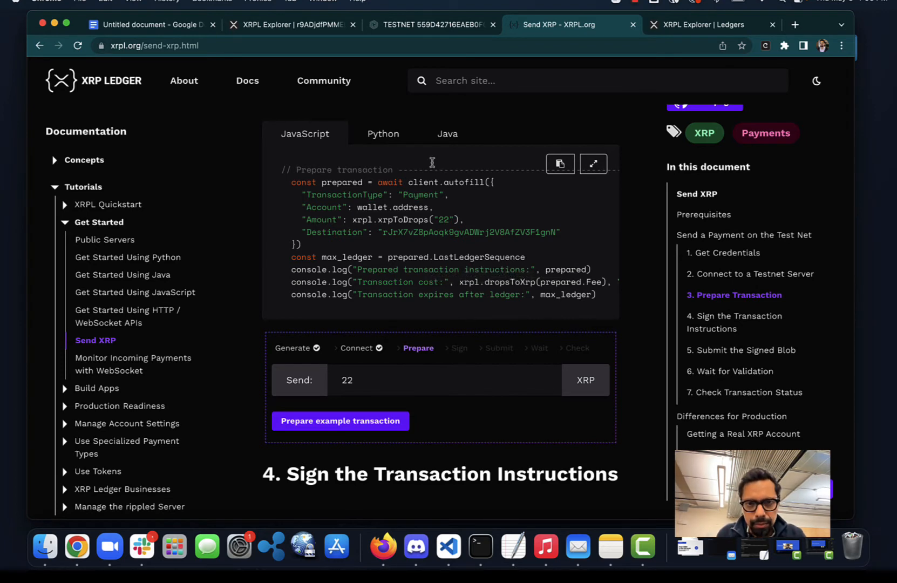
pyautogui.doubleClick(462, 182)
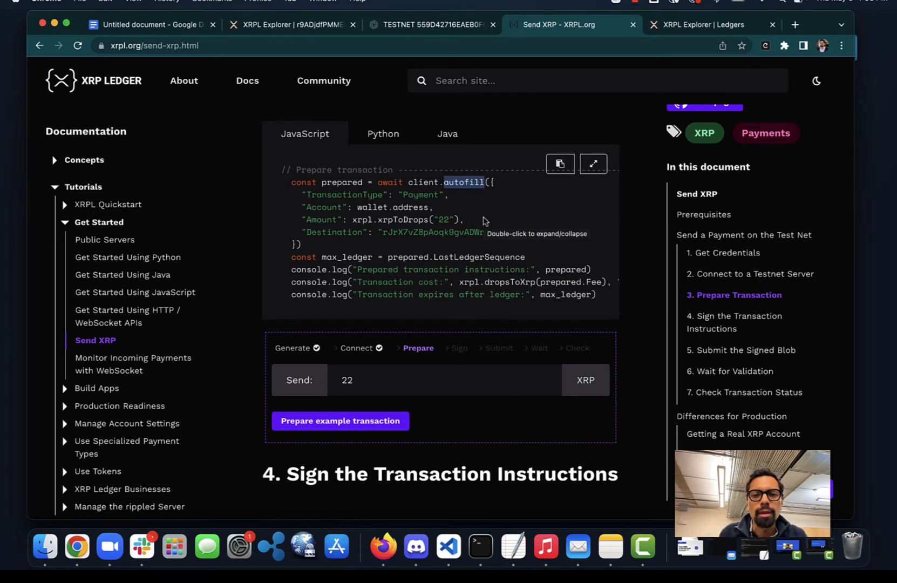
pyautogui.moveTo(491, 212)
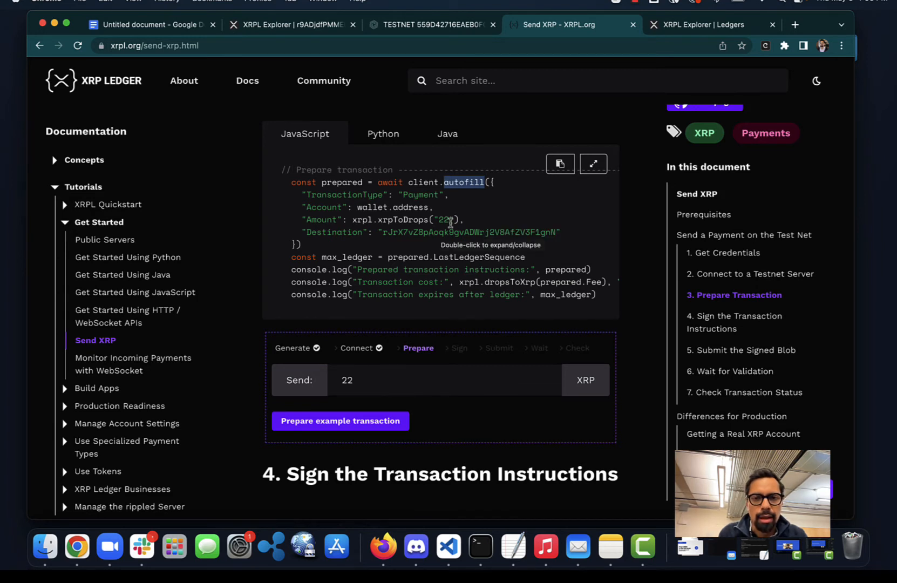
pyautogui.moveTo(437, 271)
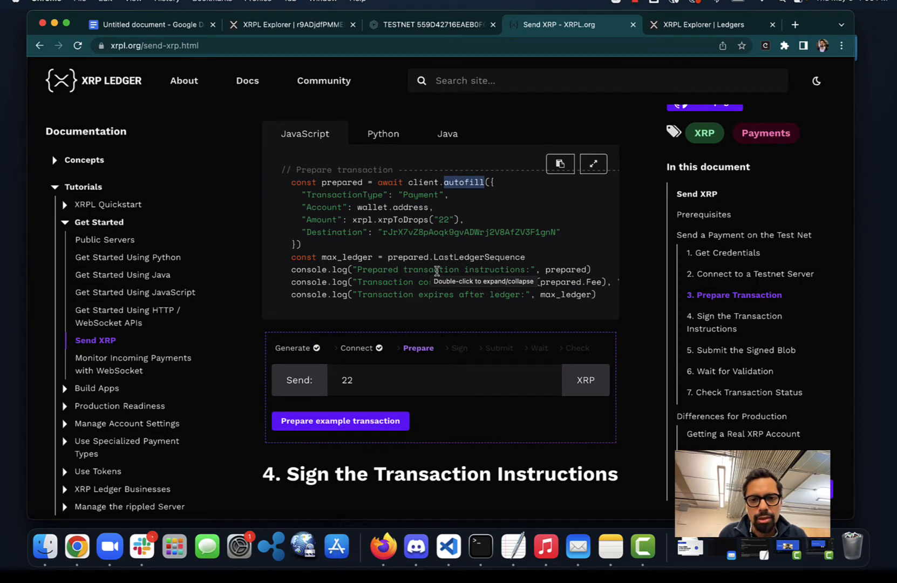
pyautogui.moveTo(417, 420)
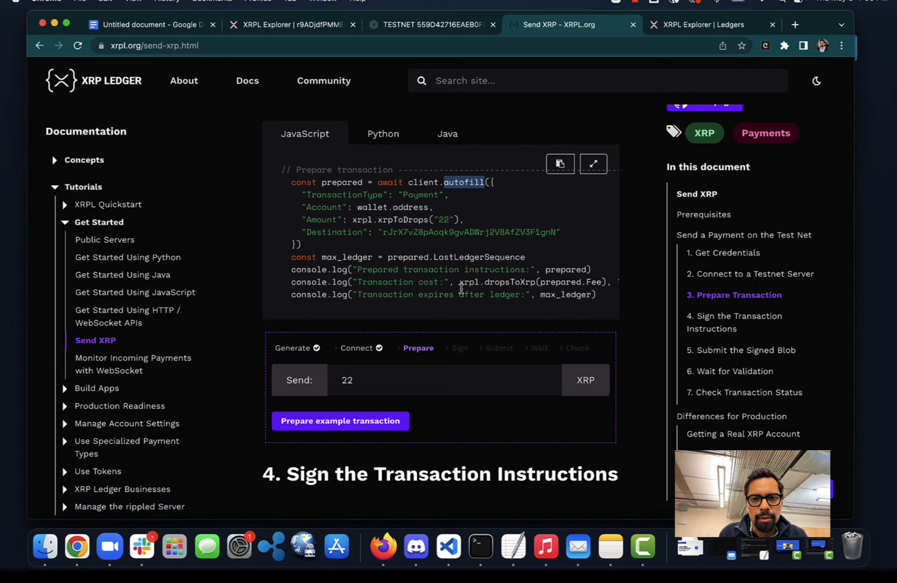
pyautogui.scroll(-3)
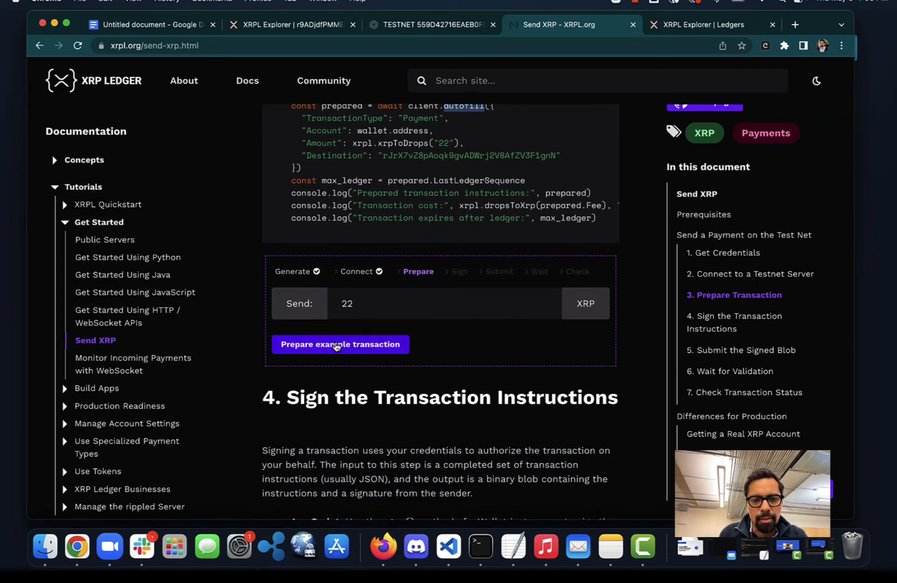
# Prepare the 22 XRP example payment and review its 0.000012 XRP cost and expiry ledger 27522428
pyautogui.click(340, 343)
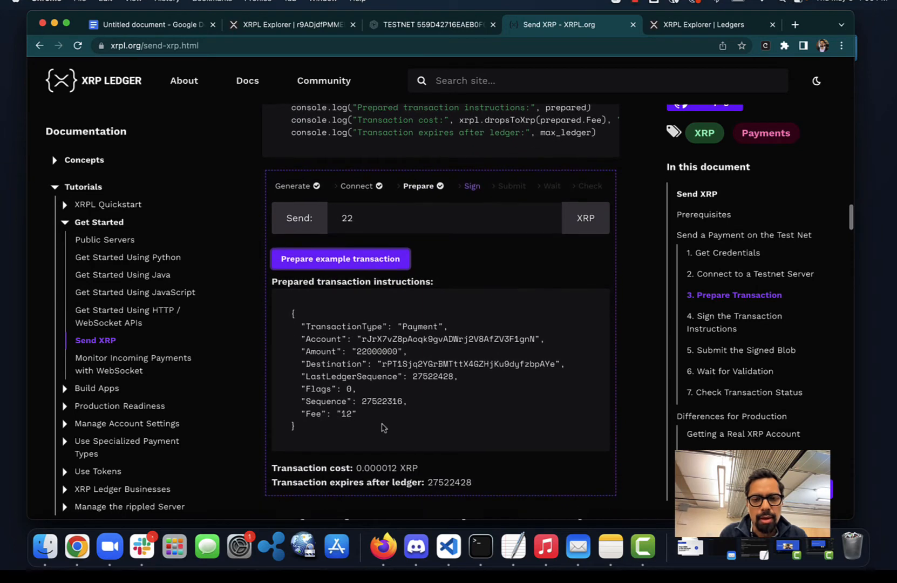
pyautogui.scroll(-3)
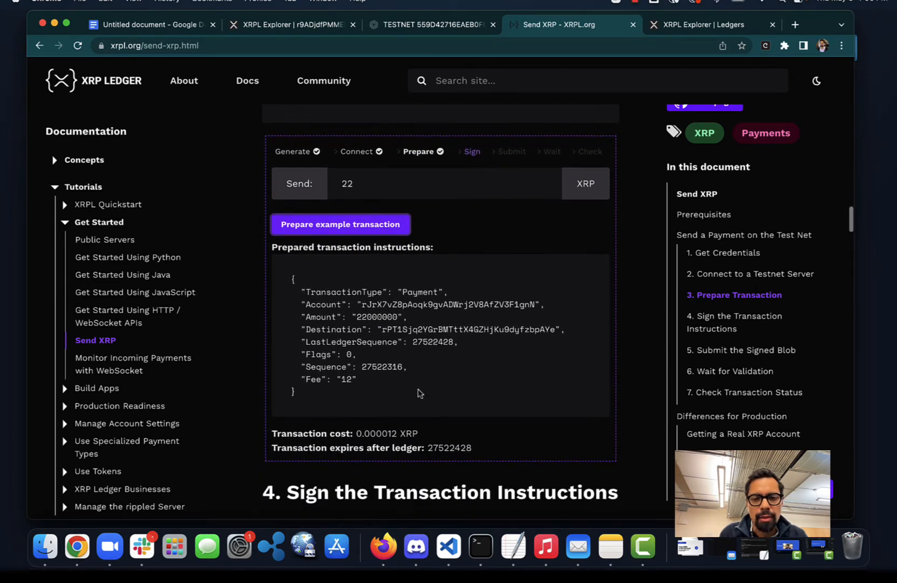
pyautogui.moveTo(313, 412)
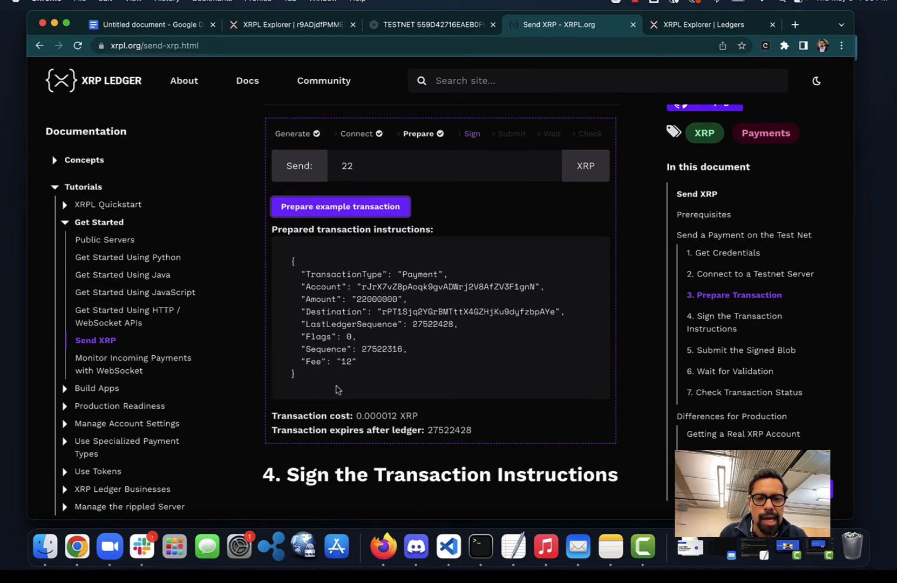
pyautogui.scroll(-3)
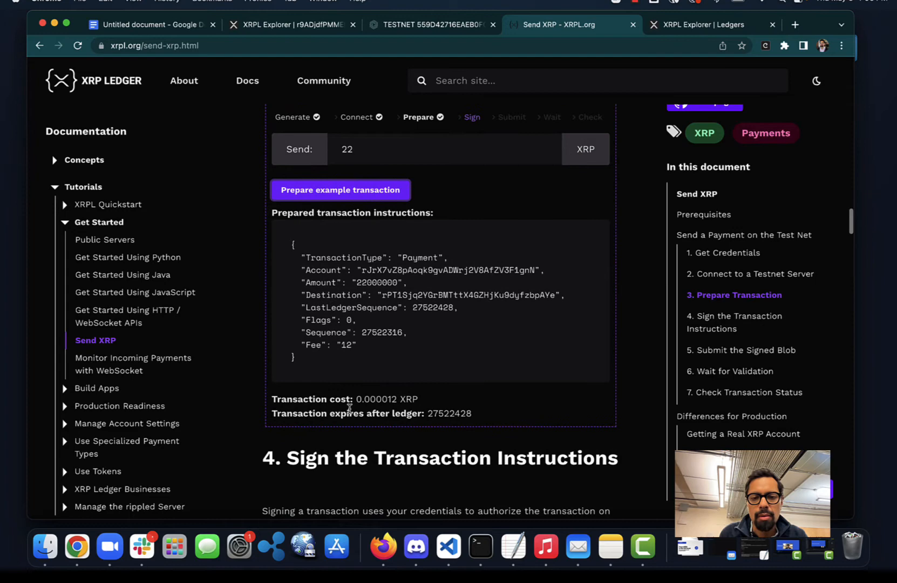
pyautogui.scroll(-3)
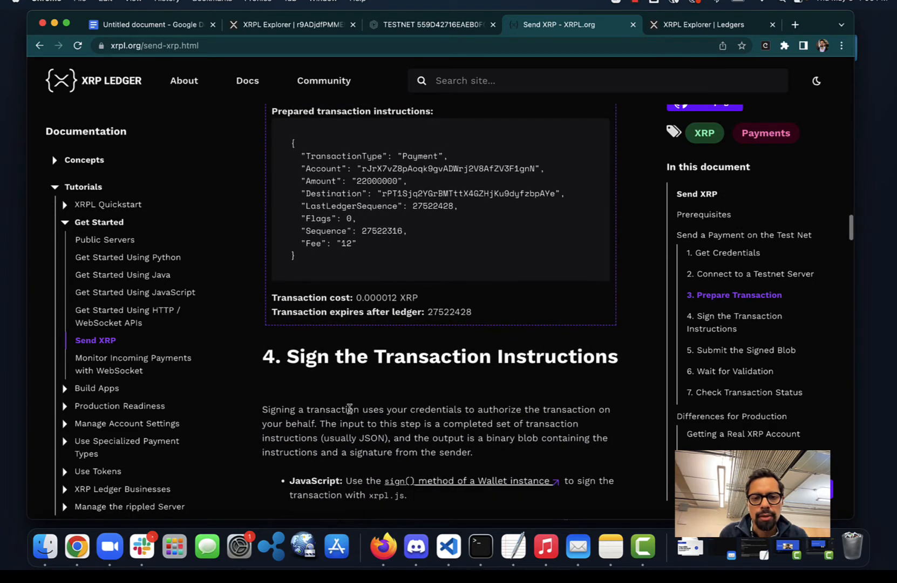
pyautogui.scroll(-3)
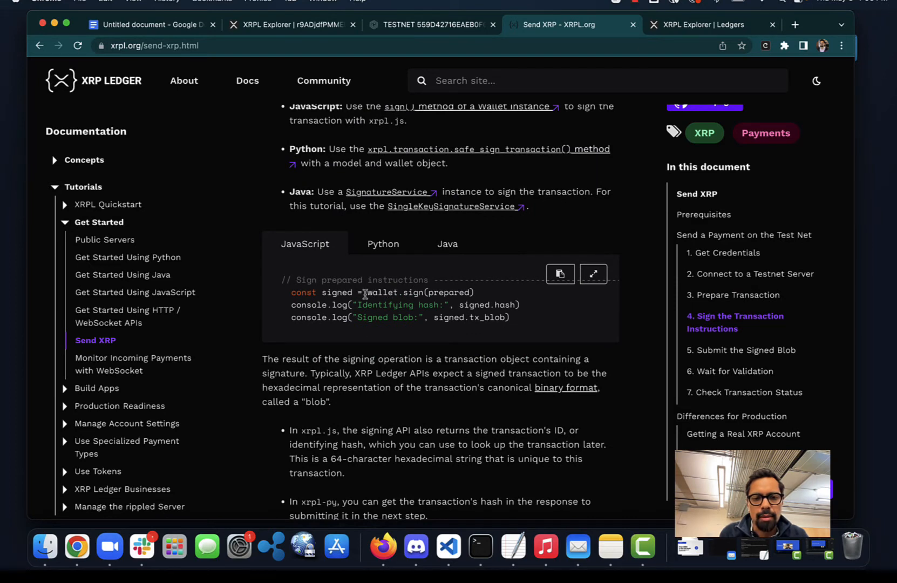
pyautogui.scroll(-3)
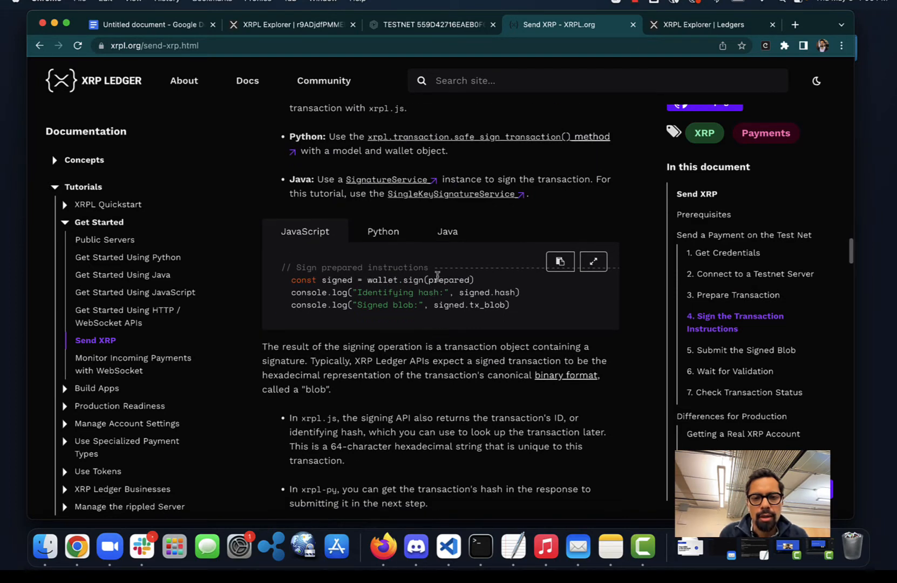
pyautogui.moveTo(440, 303)
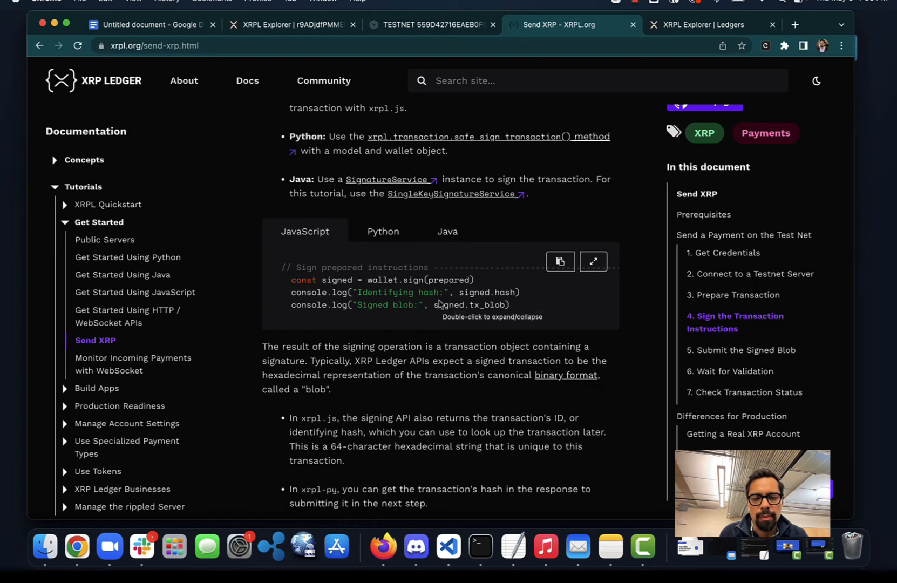
pyautogui.moveTo(442, 331)
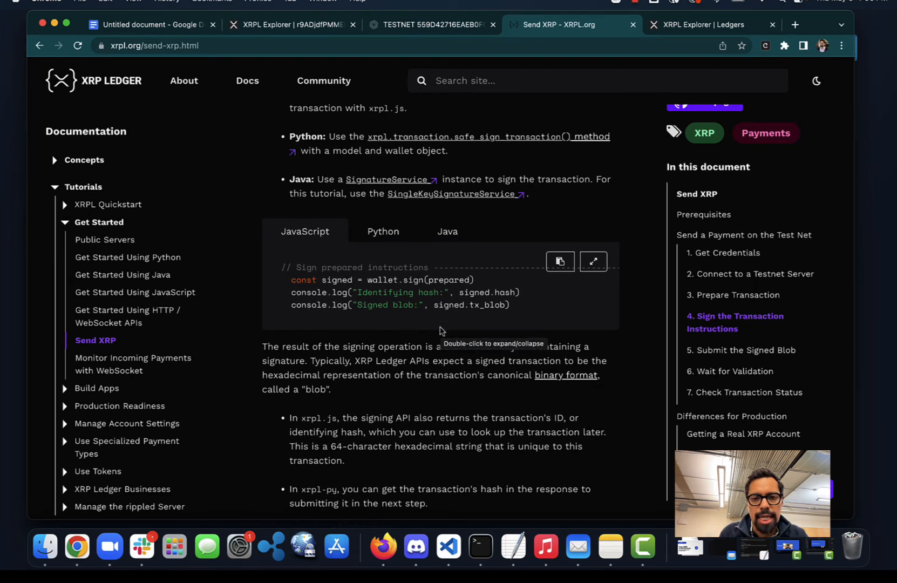
pyautogui.moveTo(451, 296)
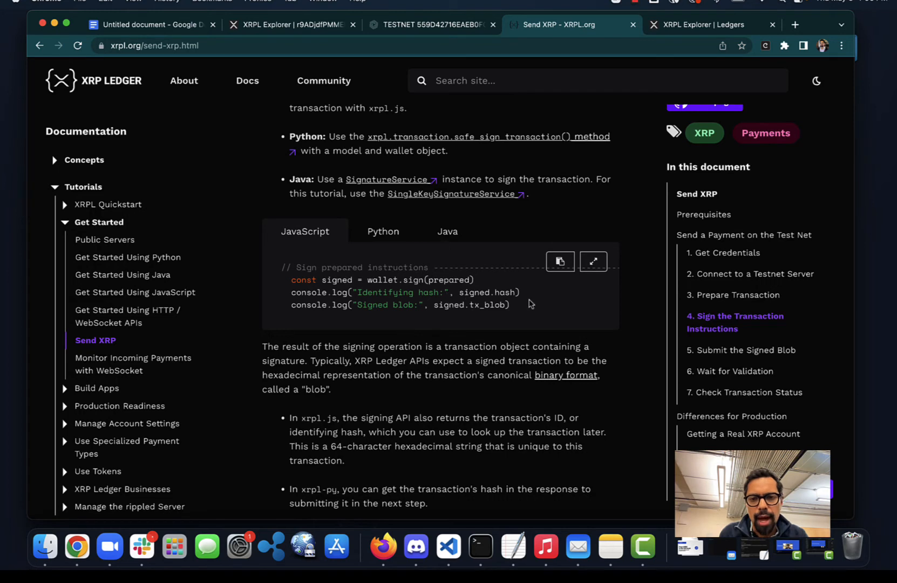
pyautogui.moveTo(519, 293)
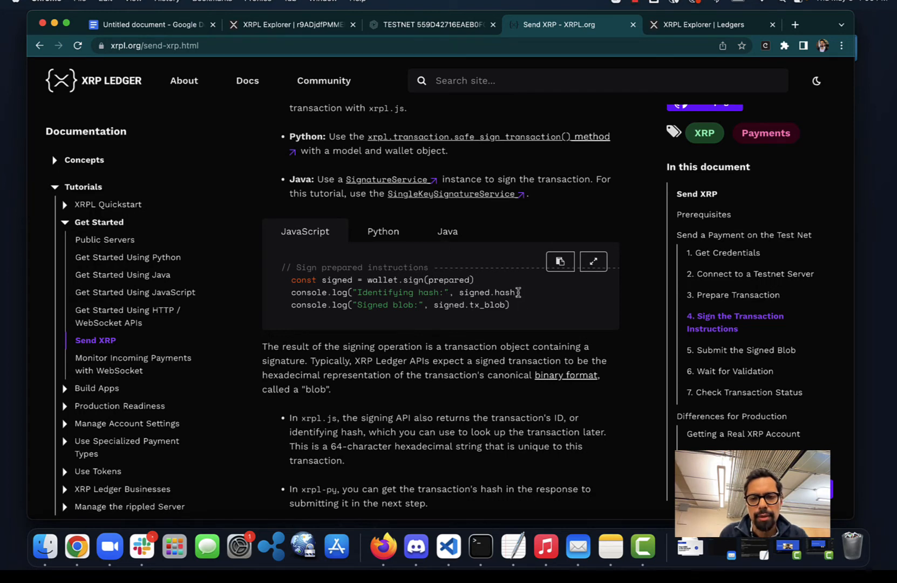
pyautogui.moveTo(517, 294)
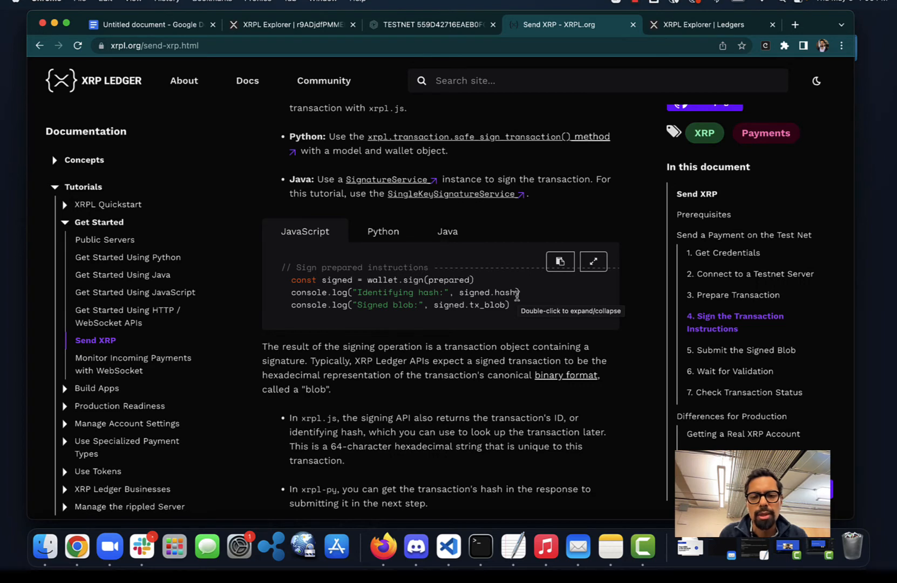
pyautogui.moveTo(447, 325)
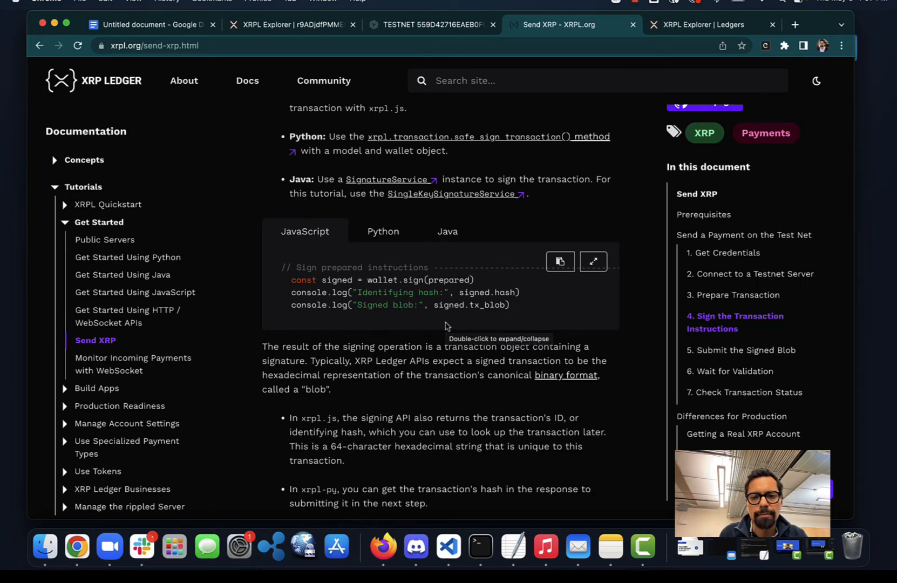
pyautogui.moveTo(463, 395)
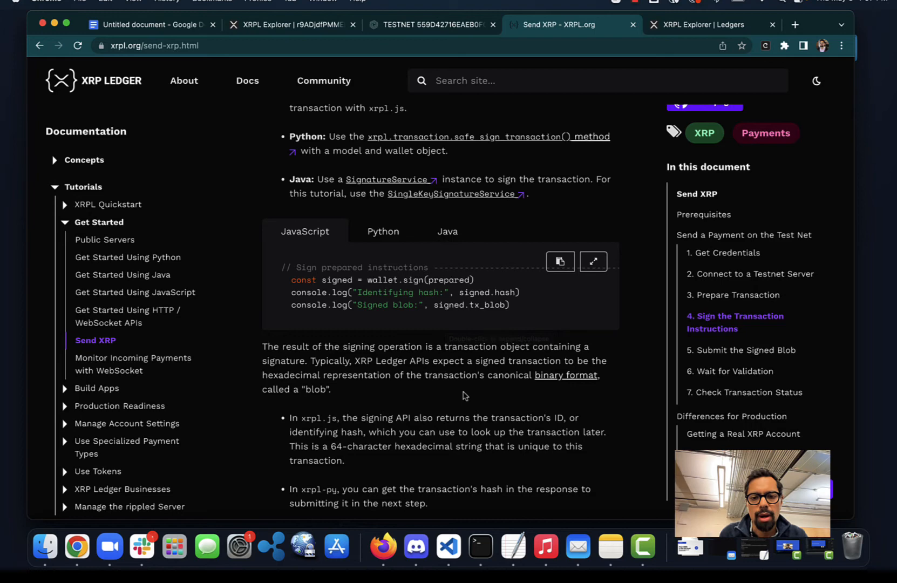
pyautogui.scroll(-3)
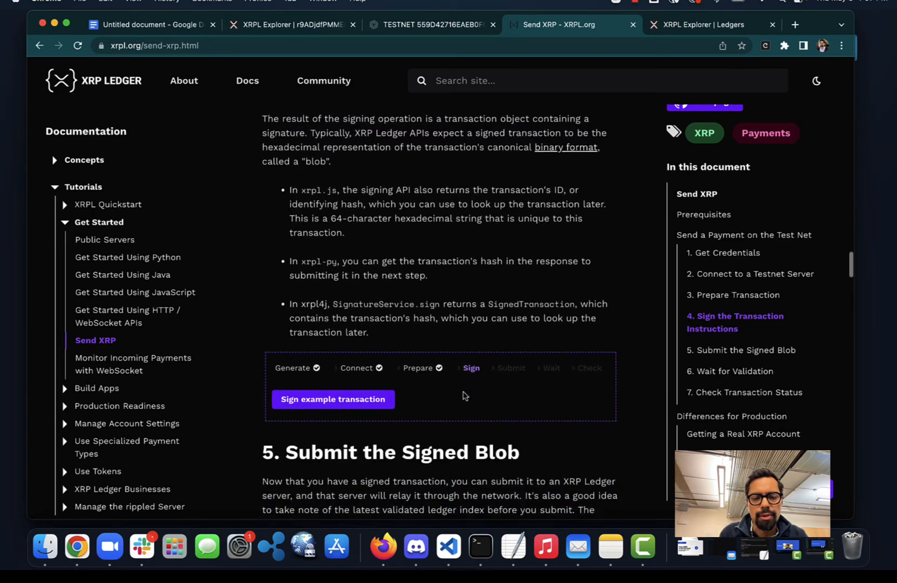
pyautogui.scroll(-3)
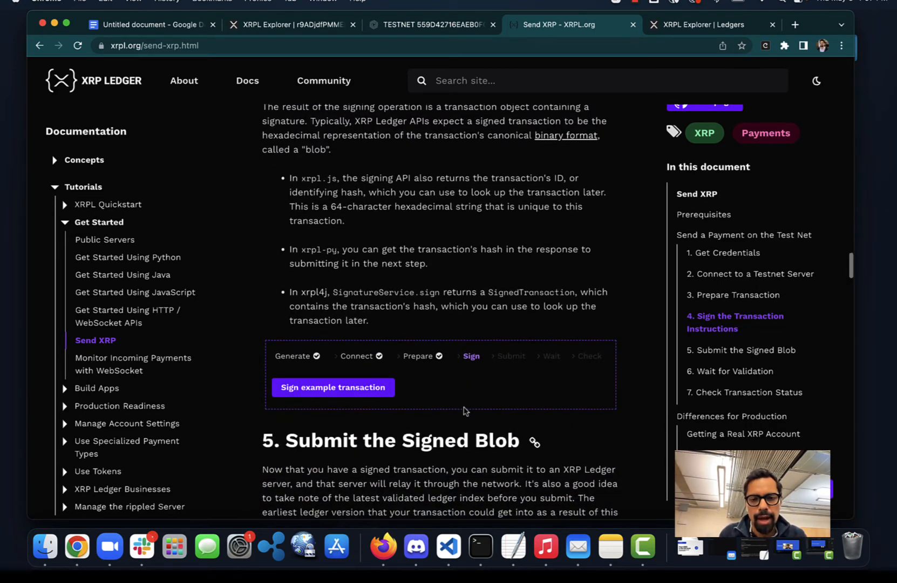
pyautogui.scroll(-3)
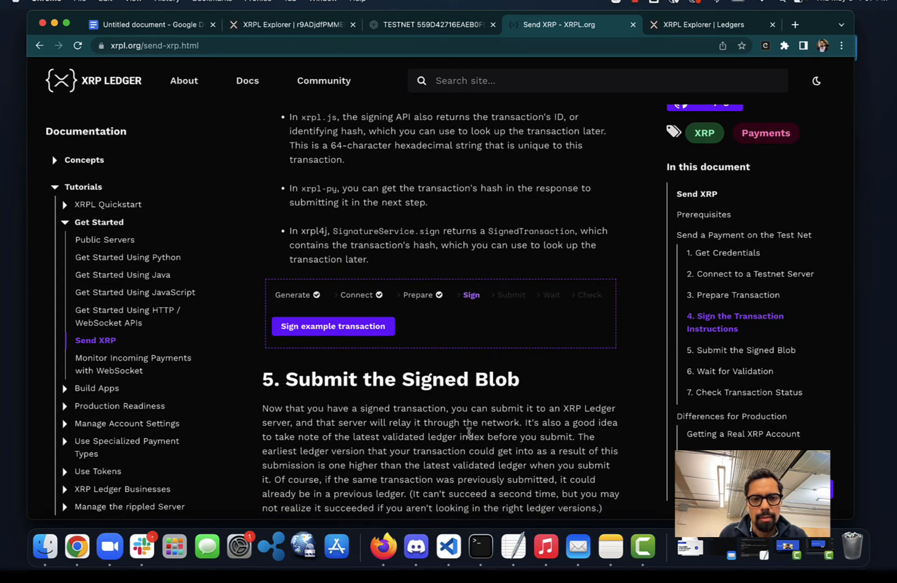
# Sign the example payment to get its signed blob and transaction hash
pyautogui.scroll(-3)
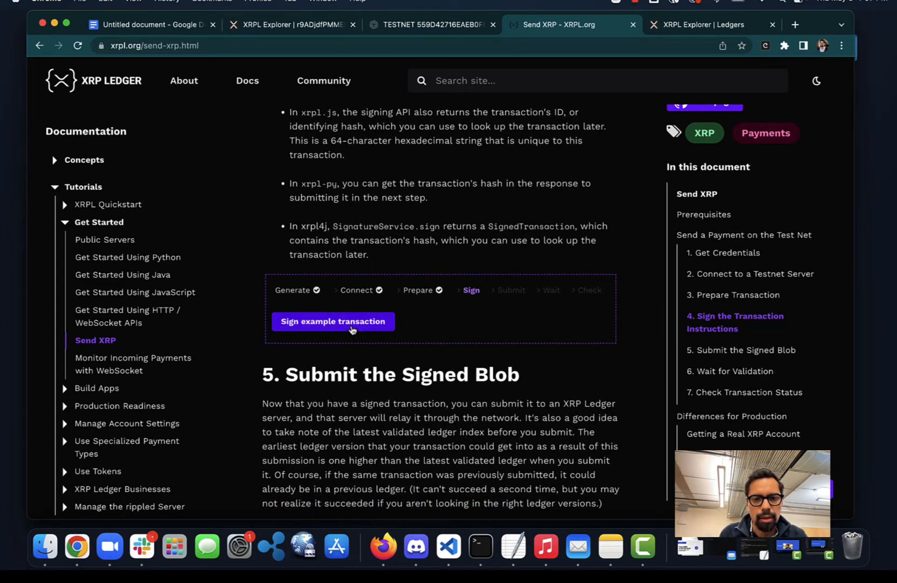
pyautogui.click(333, 321)
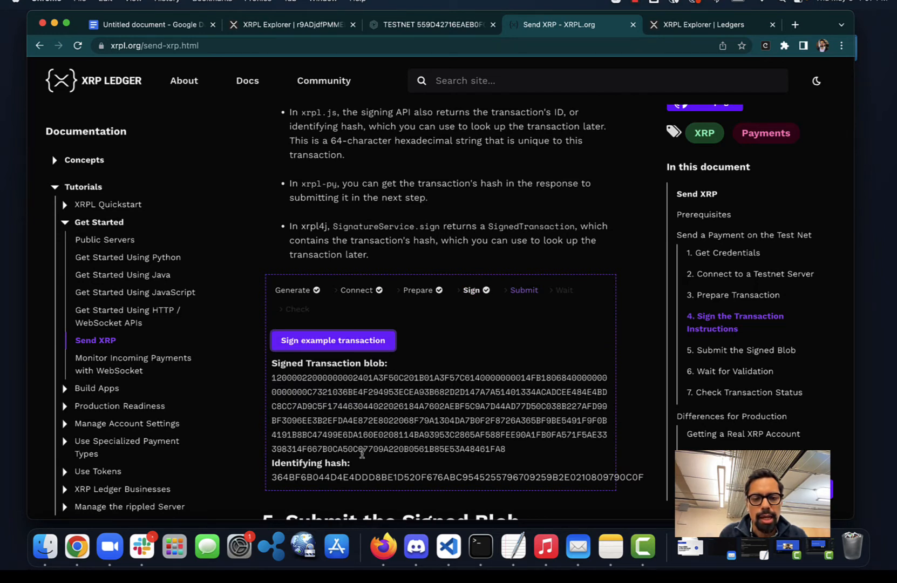
pyautogui.scroll(-3)
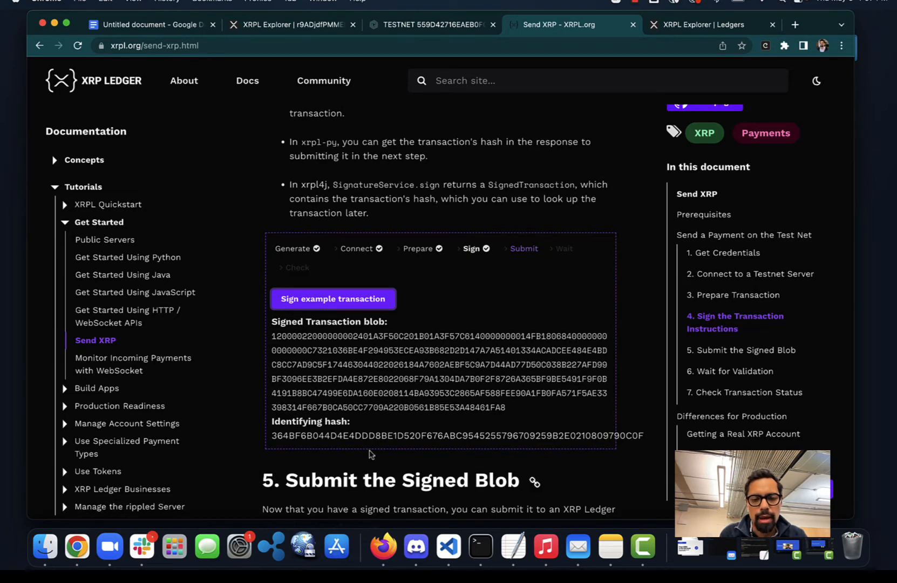
pyautogui.scroll(-3)
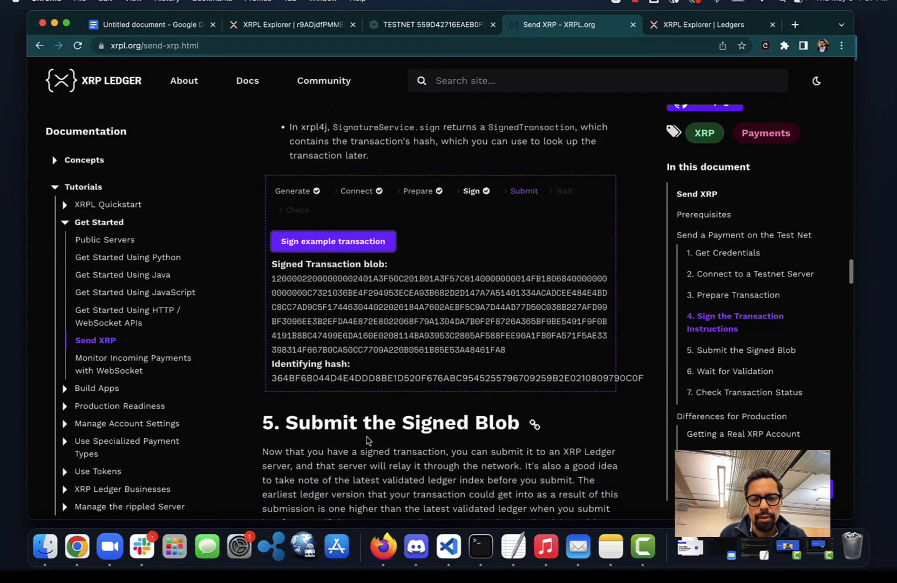
pyautogui.scroll(-3)
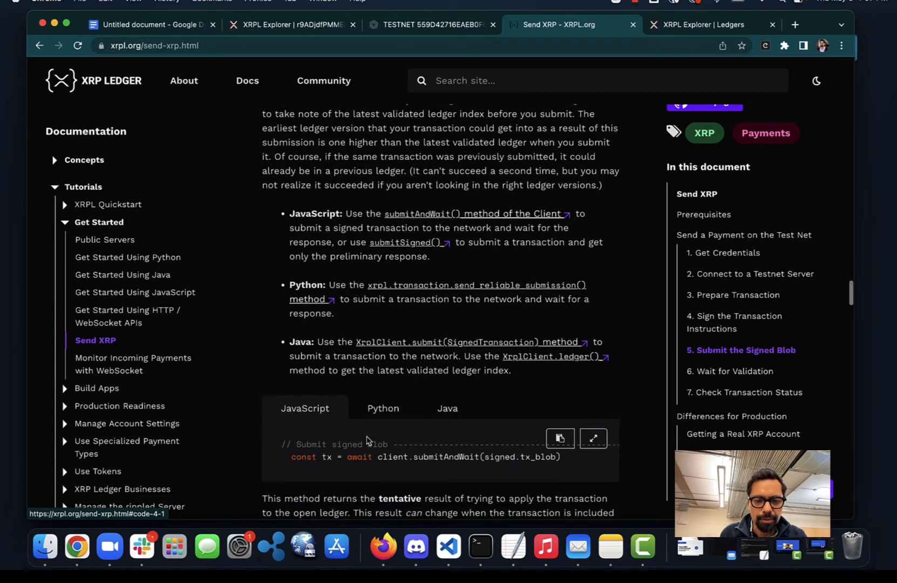
pyautogui.scroll(-3)
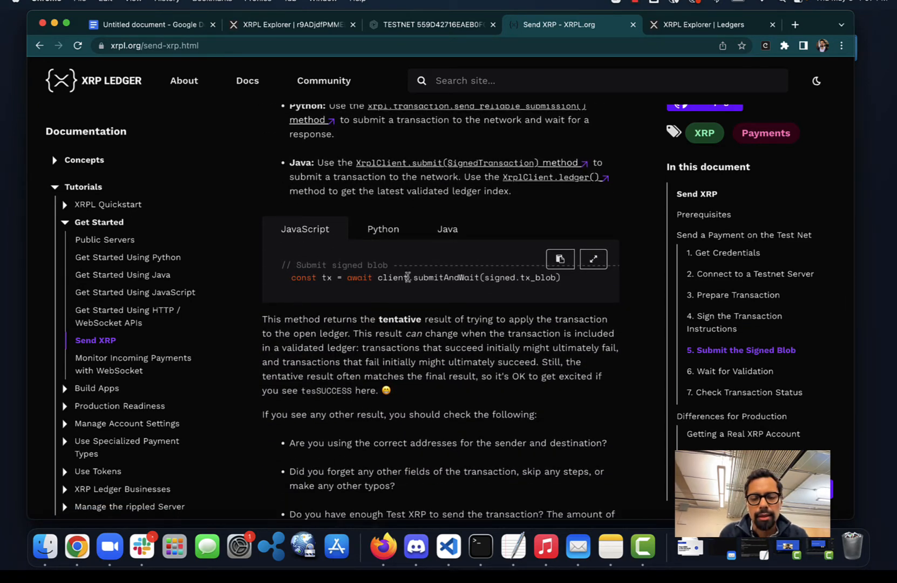
pyautogui.moveTo(423, 293)
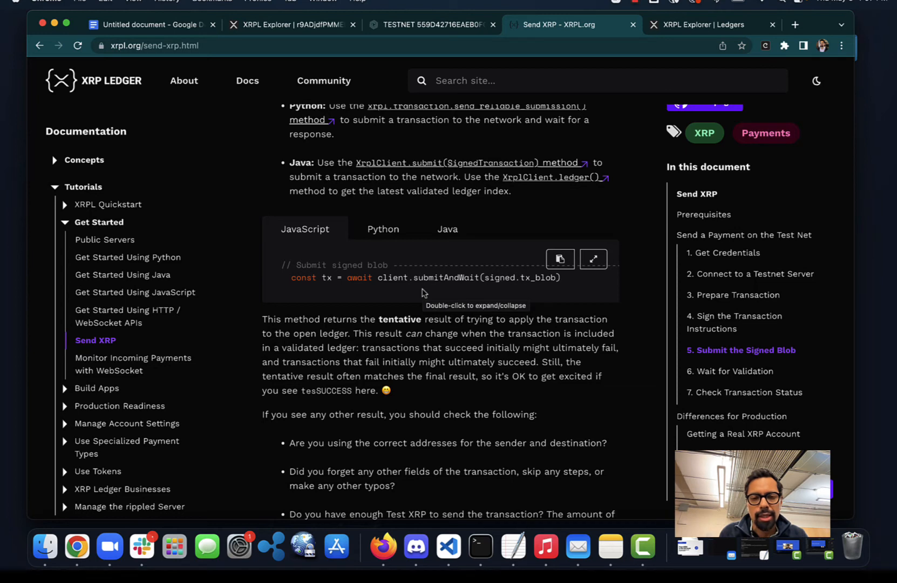
pyautogui.moveTo(423, 302)
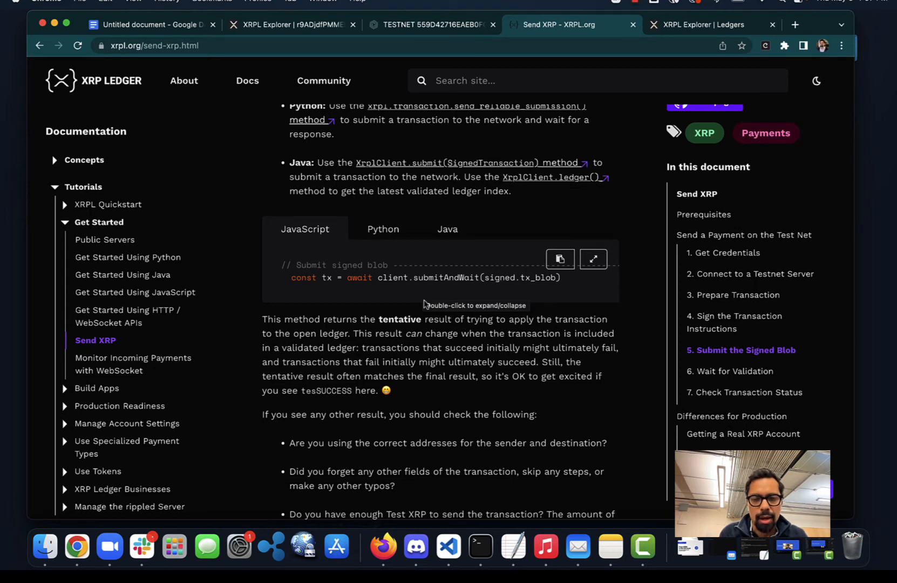
pyautogui.moveTo(392, 280)
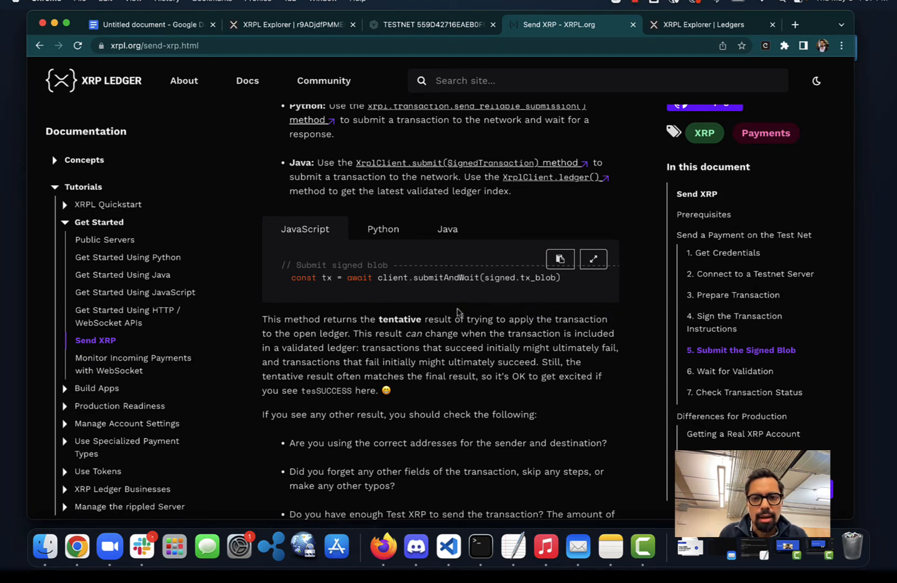
pyautogui.moveTo(463, 293)
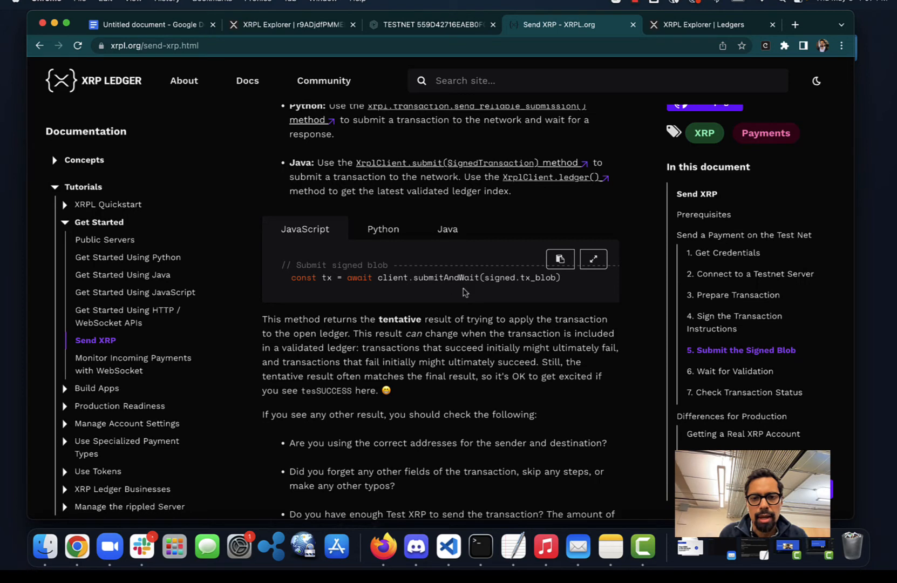
pyautogui.moveTo(486, 376)
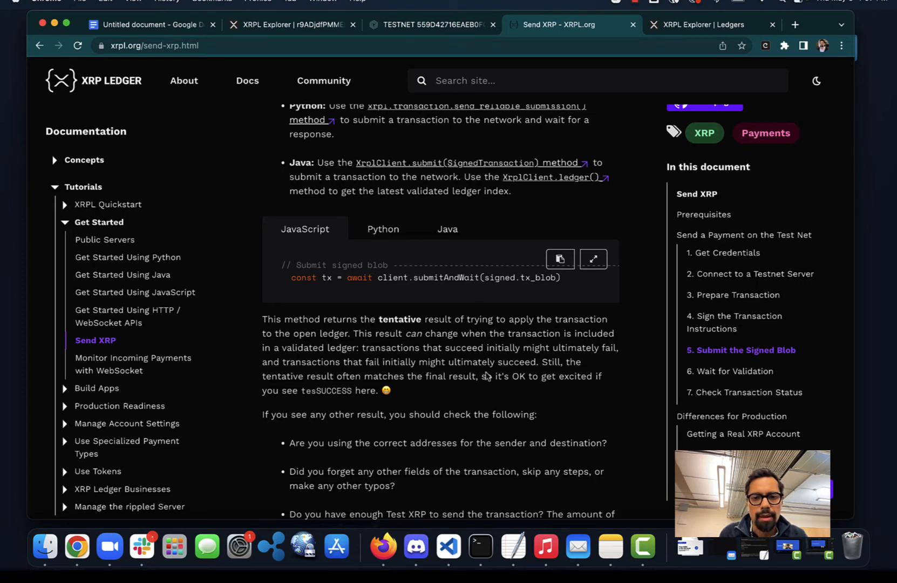
pyautogui.moveTo(406, 274)
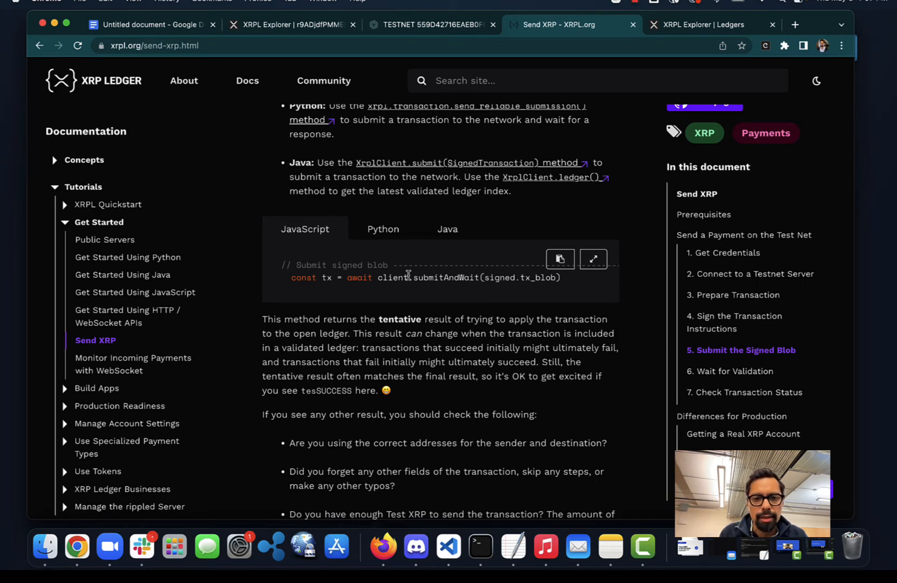
# Highlight 'client' in the Submit the Signed Blob code snippet and read on
pyautogui.doubleClick(392, 277)
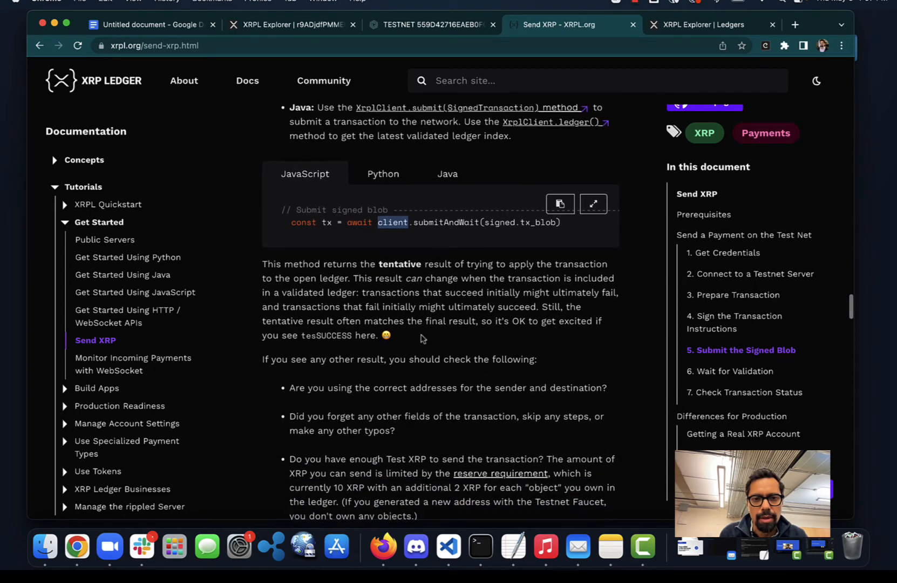
pyautogui.scroll(-3)
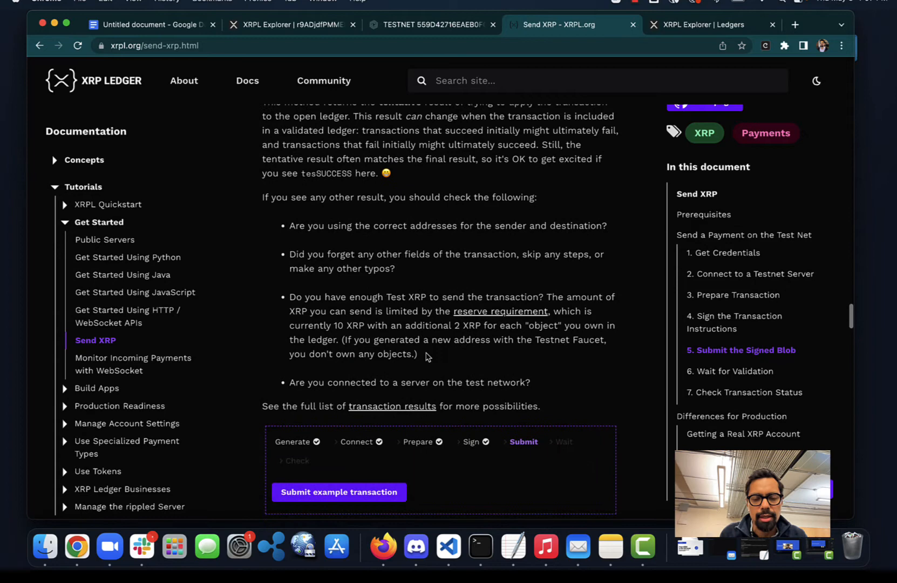
pyautogui.scroll(-3)
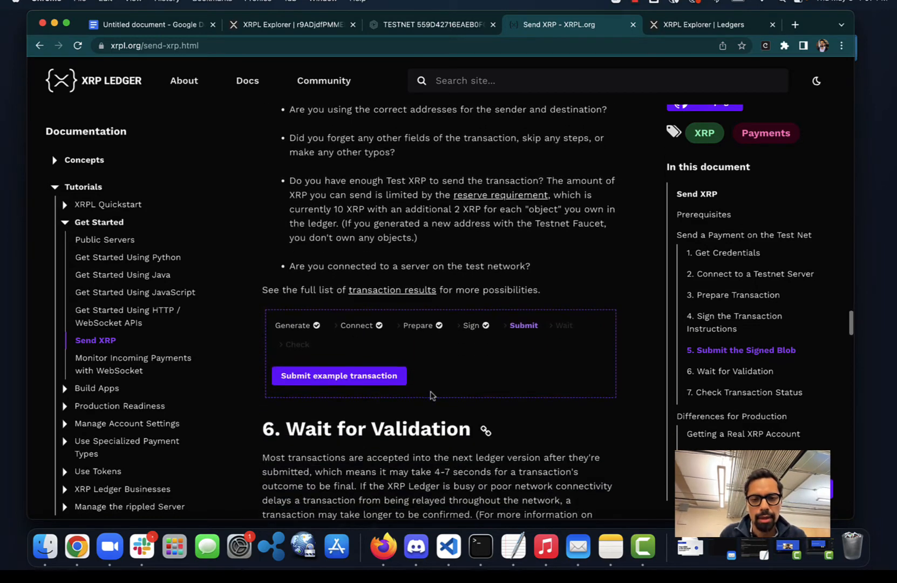
pyautogui.moveTo(379, 398)
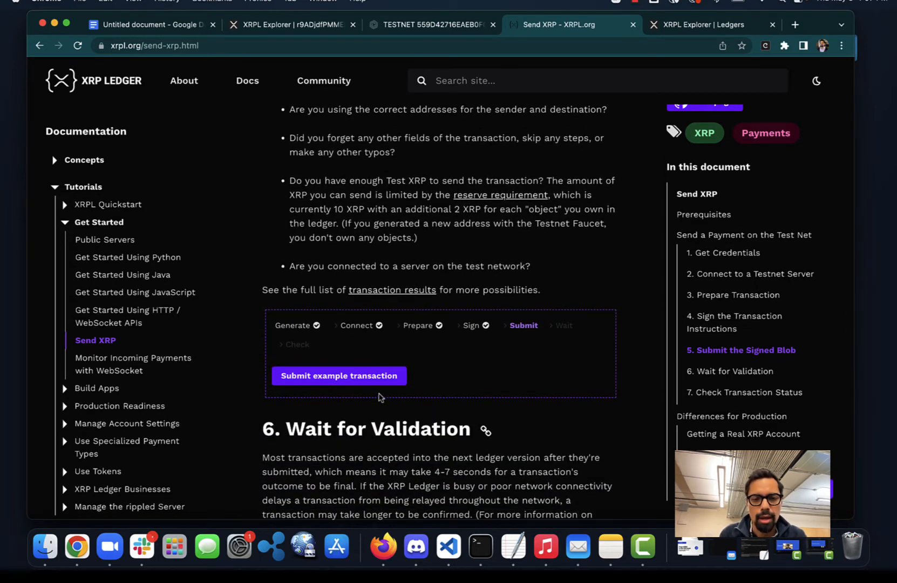
# Submit the signed example payment and follow it to a validated tesSUCCESS final result
pyautogui.click(338, 375)
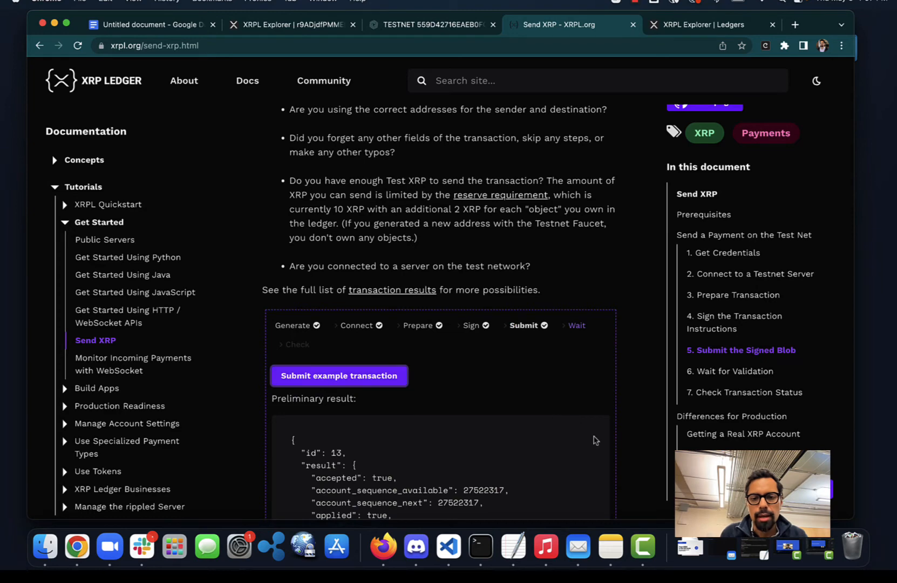
pyautogui.scroll(-3)
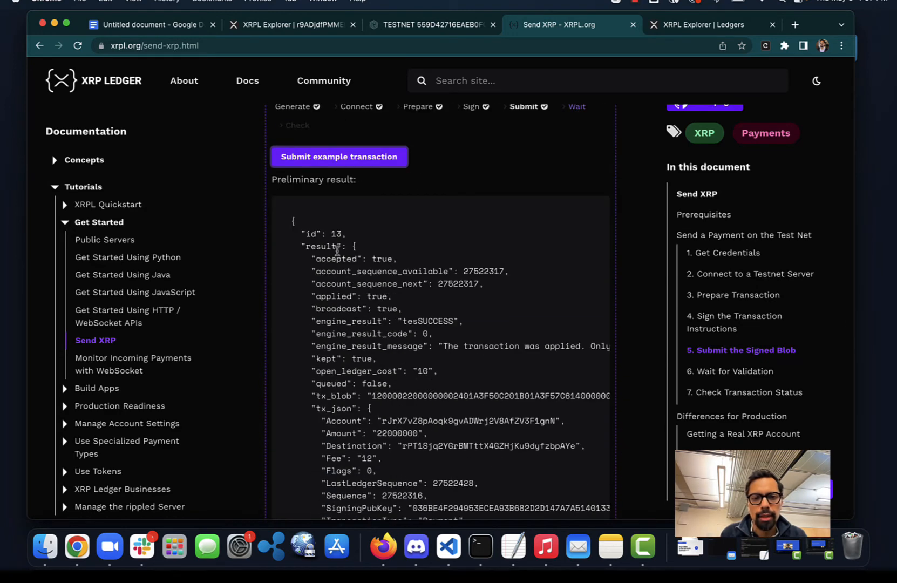
pyautogui.scroll(-3)
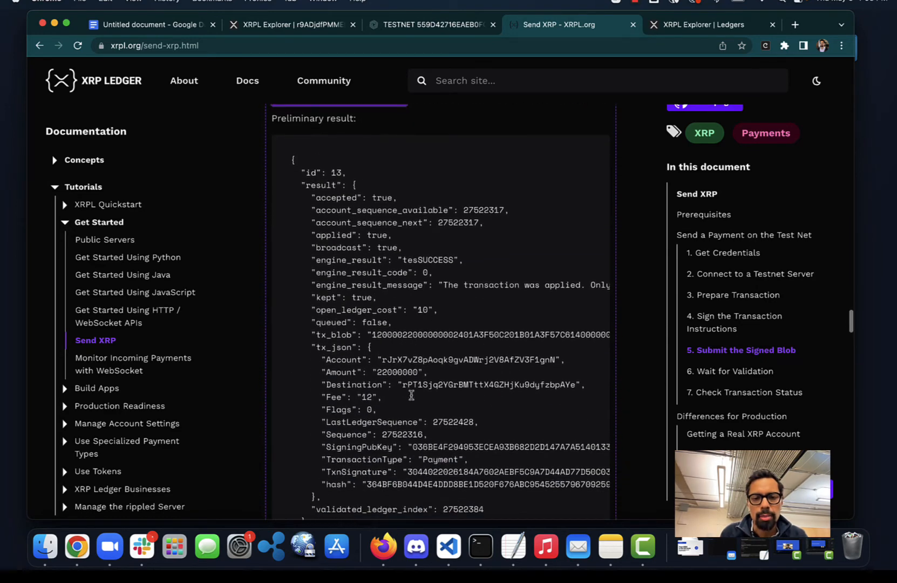
pyautogui.scroll(-3)
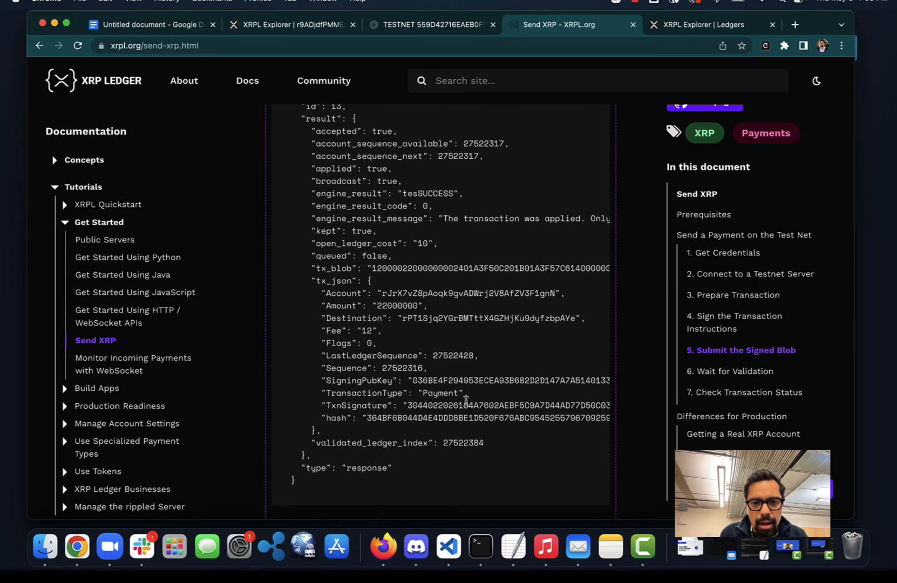
pyautogui.moveTo(549, 446)
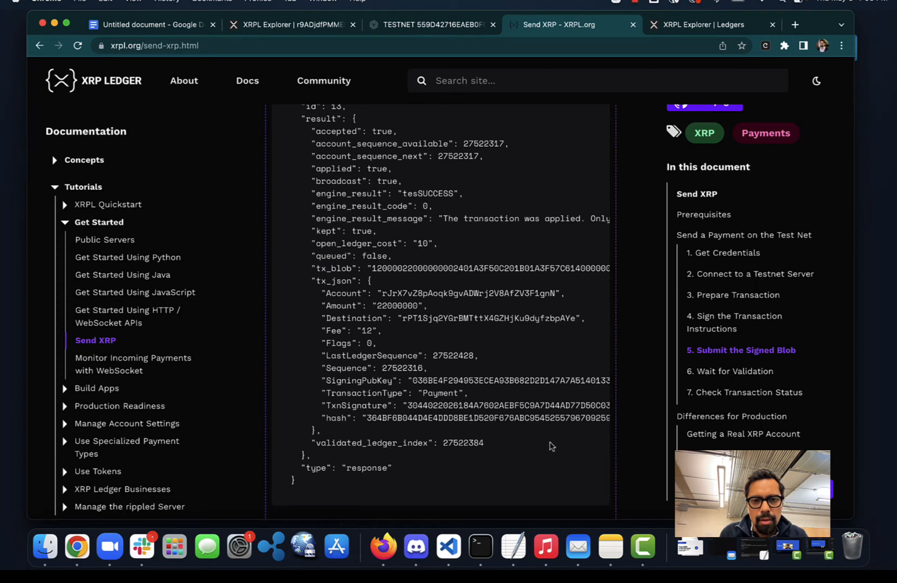
pyautogui.moveTo(463, 205)
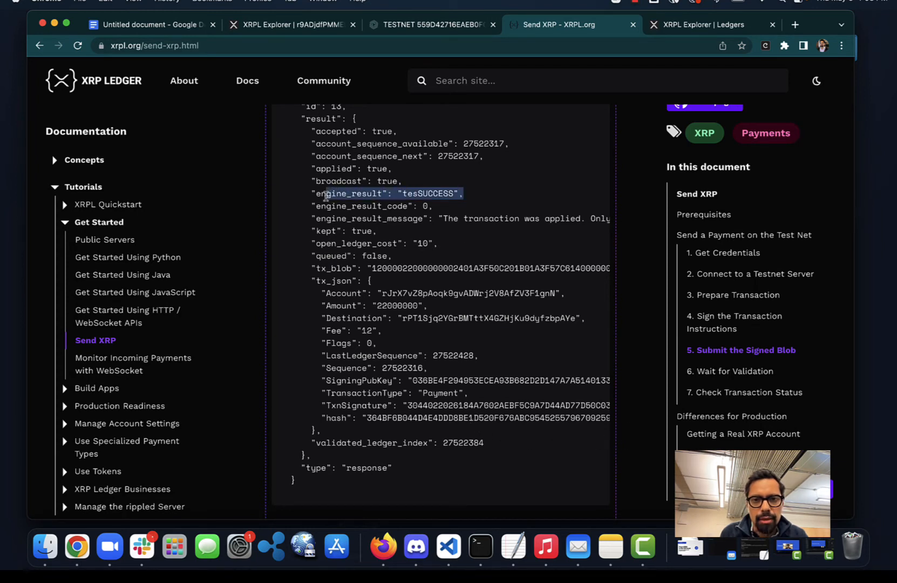
pyautogui.scroll(-3)
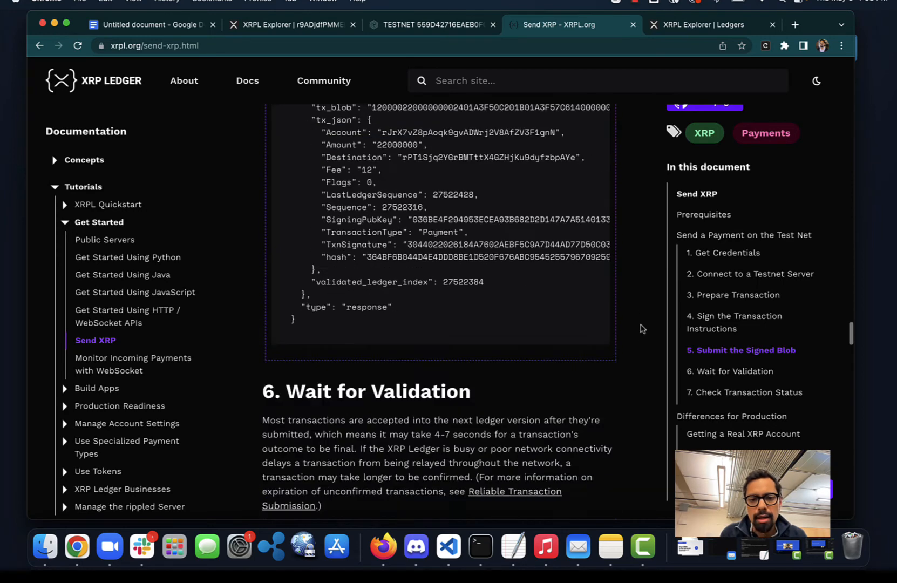
pyautogui.scroll(-3)
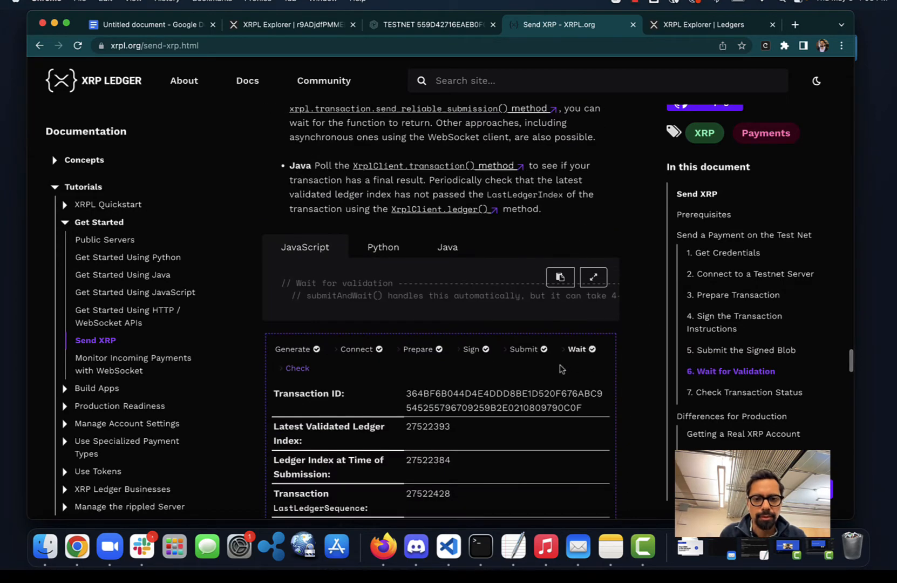
pyautogui.scroll(-3)
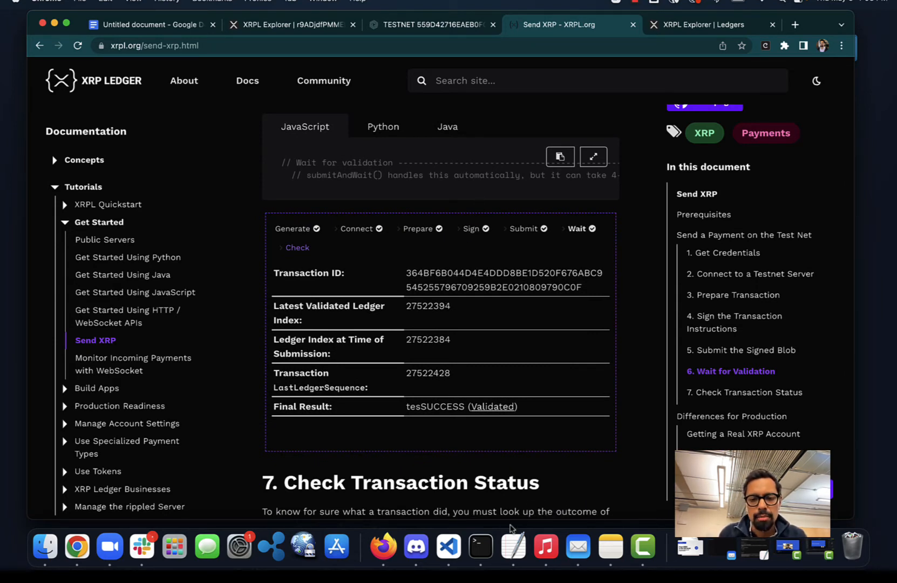
# Switch to Visual Studio Code and bring up the menu for opening a project
pyautogui.click(448, 547)
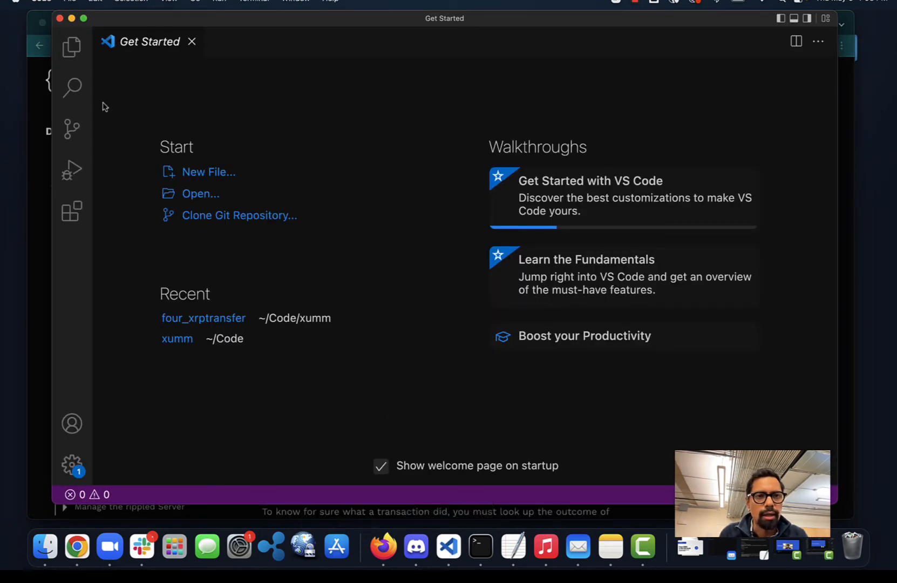
pyautogui.moveTo(87, 4)
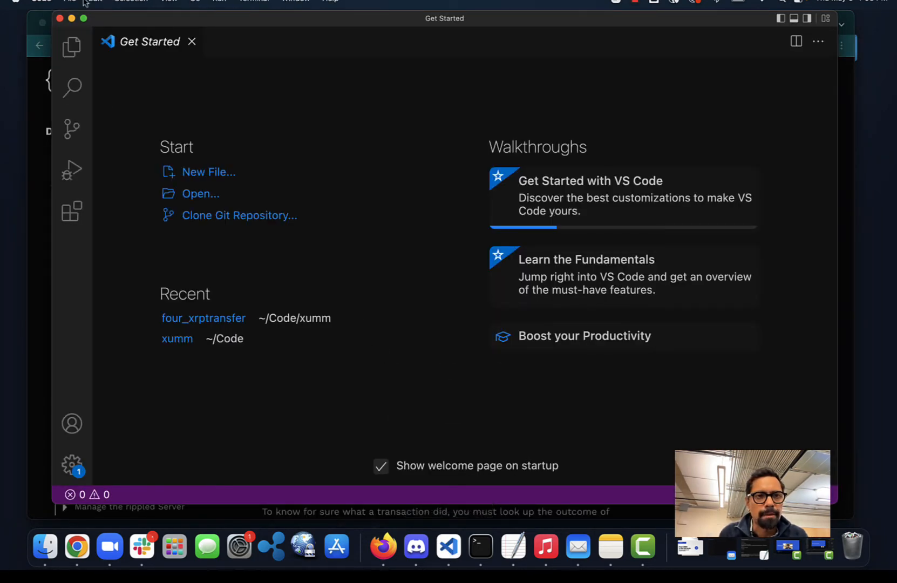
pyautogui.click(70, 2)
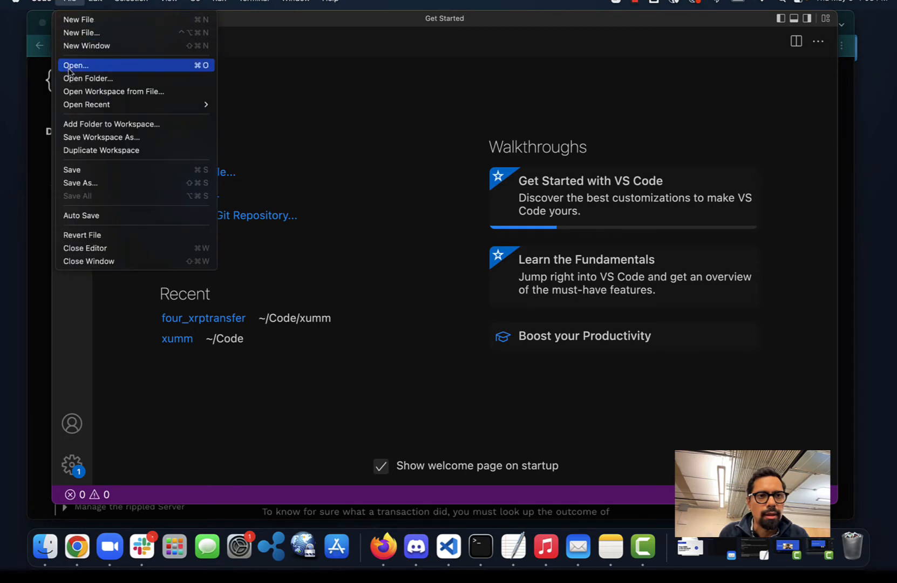
pyautogui.moveTo(86, 104)
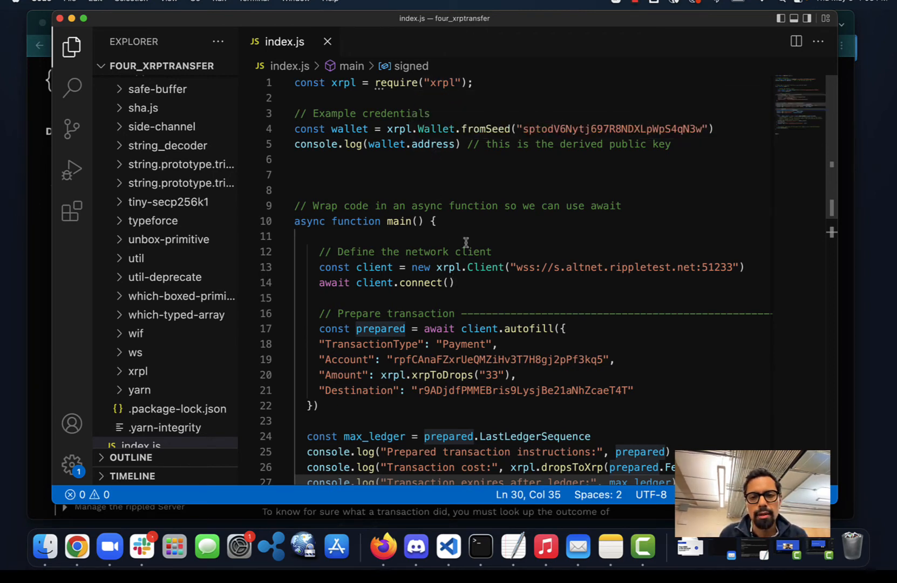
pyautogui.scroll(-3)
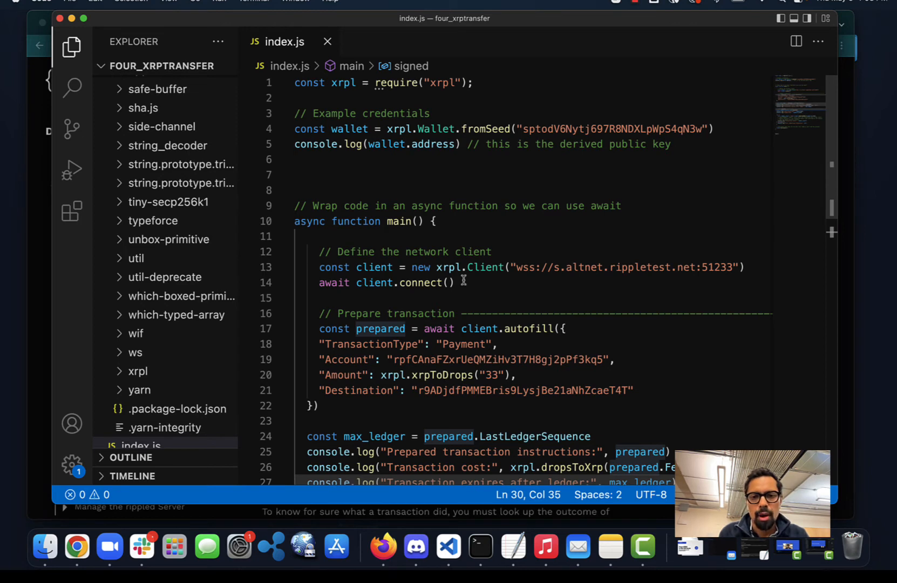
pyautogui.scroll(-3)
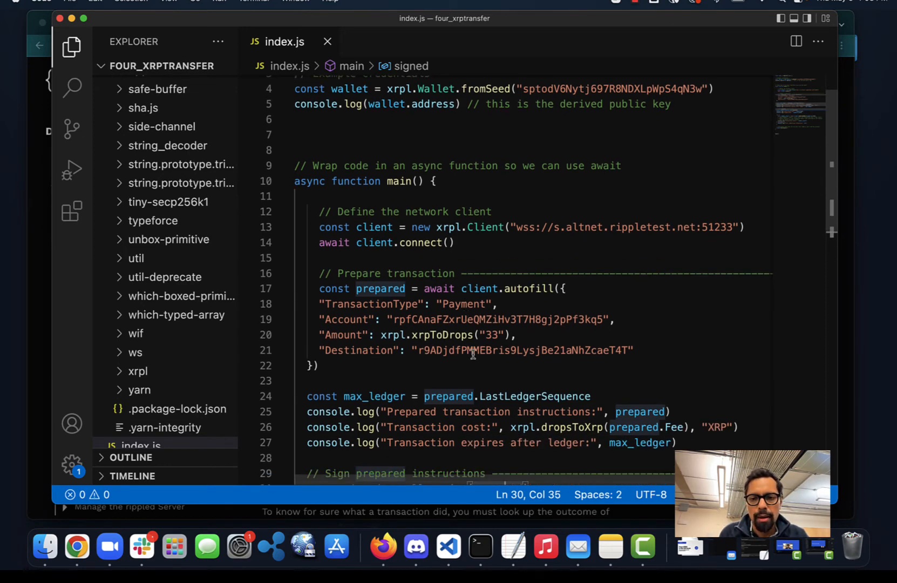
pyautogui.scroll(-3)
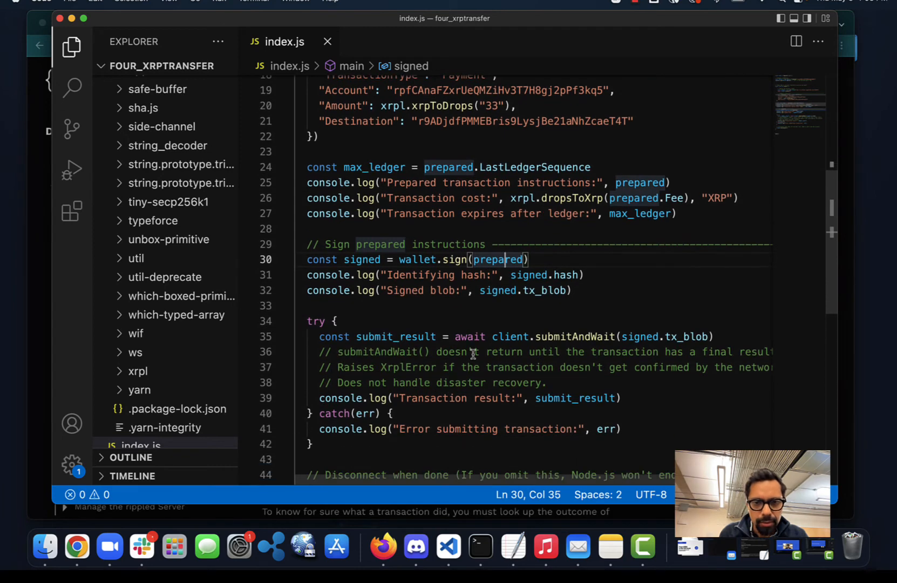
pyautogui.scroll(-3)
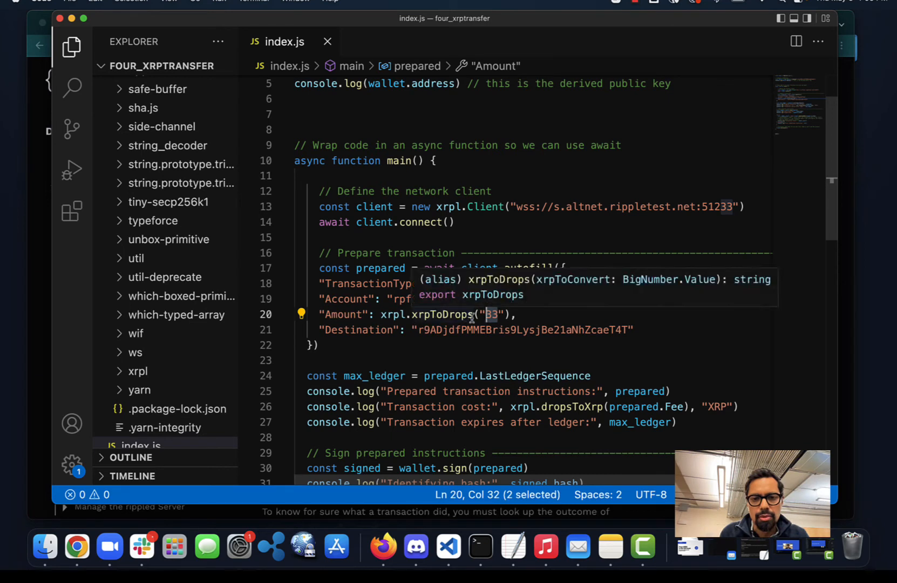
pyautogui.moveTo(563, 318)
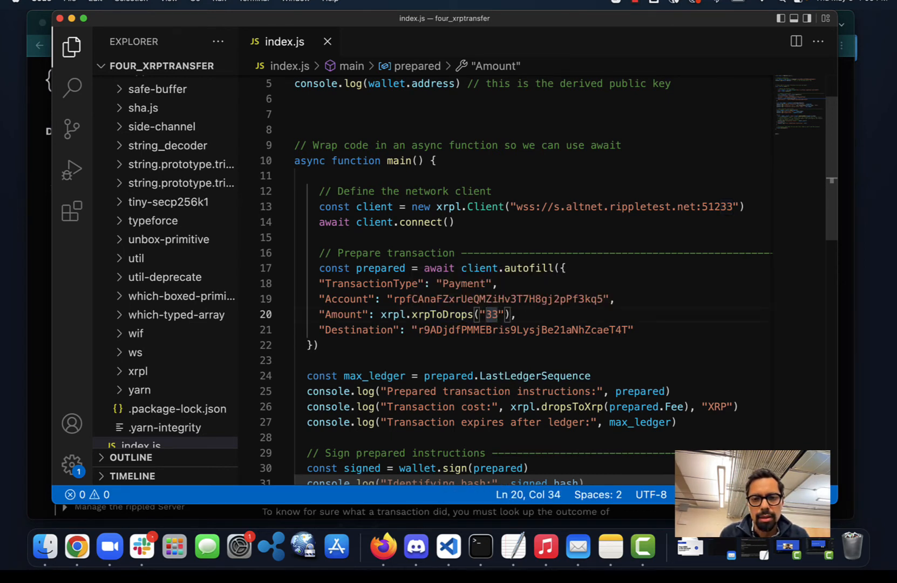
# Replace the payment Amount 33 with 12 XRP on line 20
pyautogui.doubleClick(423, 314)
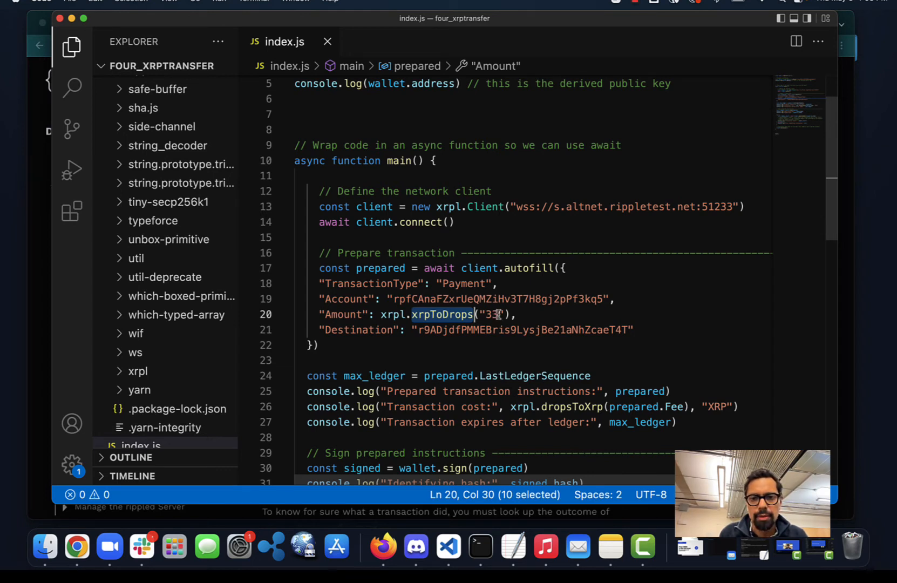
pyautogui.write('1')
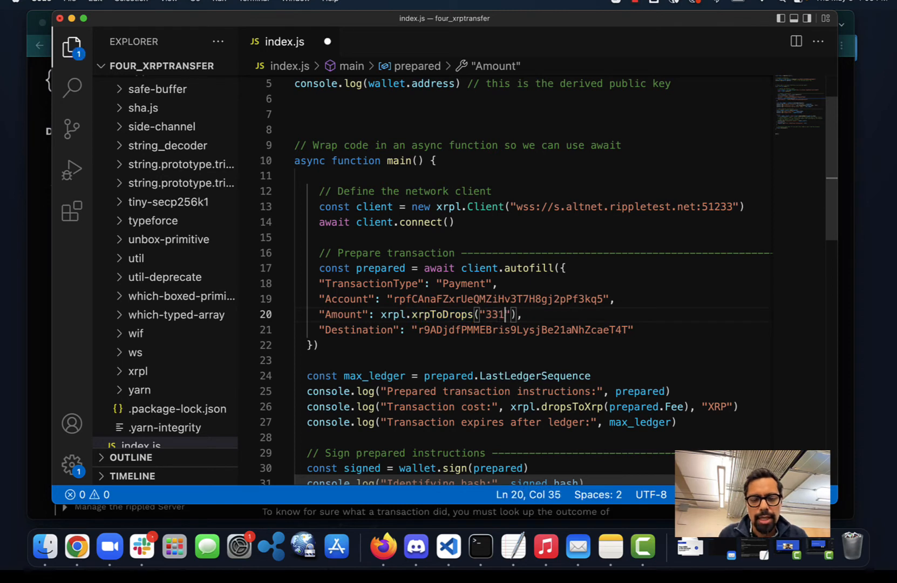
pyautogui.press('Backspace')
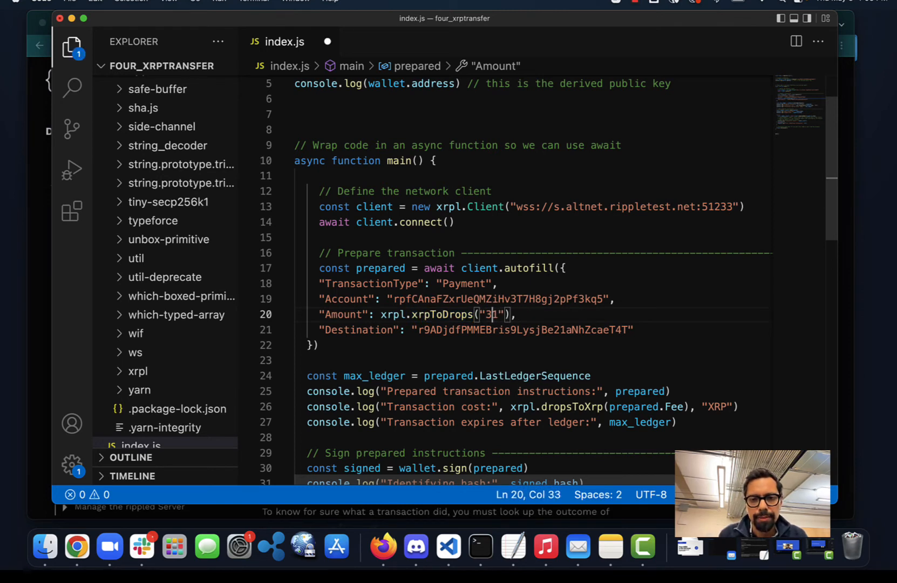
pyautogui.write('2')
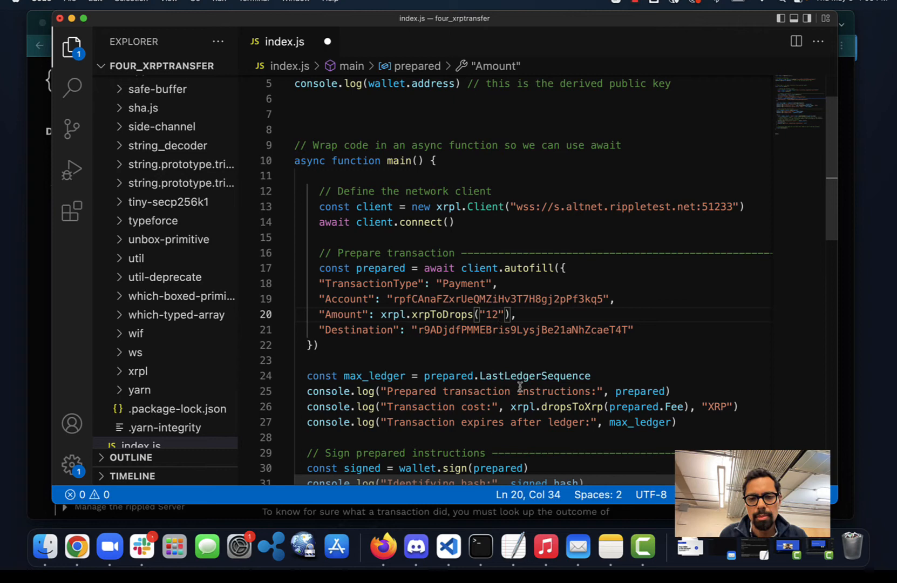
# Review the rest of index.js and open a new terminal in four_xrptransfer
pyautogui.scroll(-3)
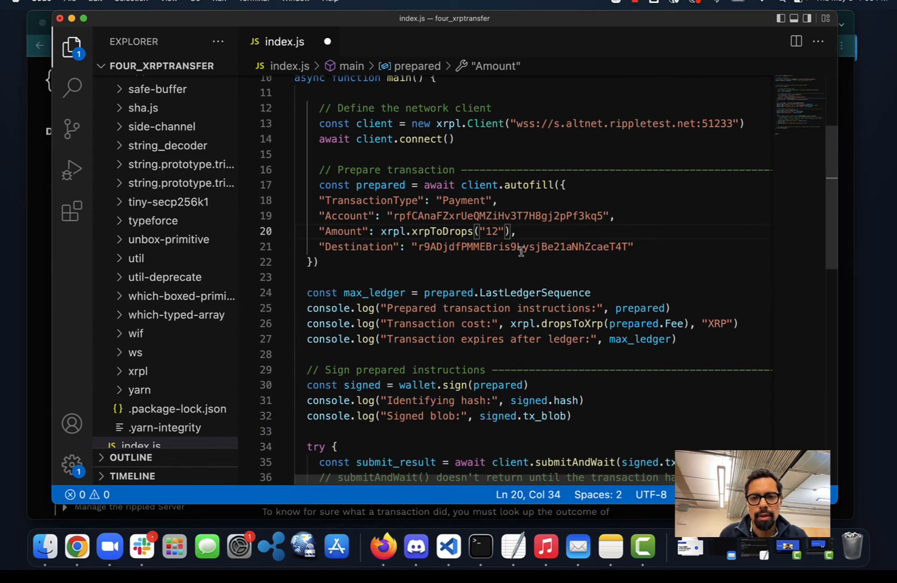
pyautogui.scroll(-3)
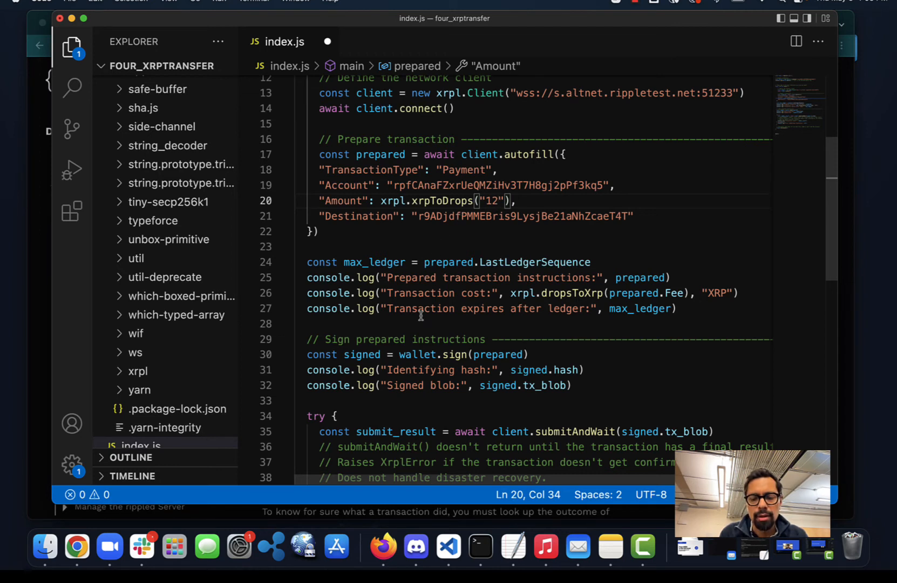
pyautogui.moveTo(480, 292)
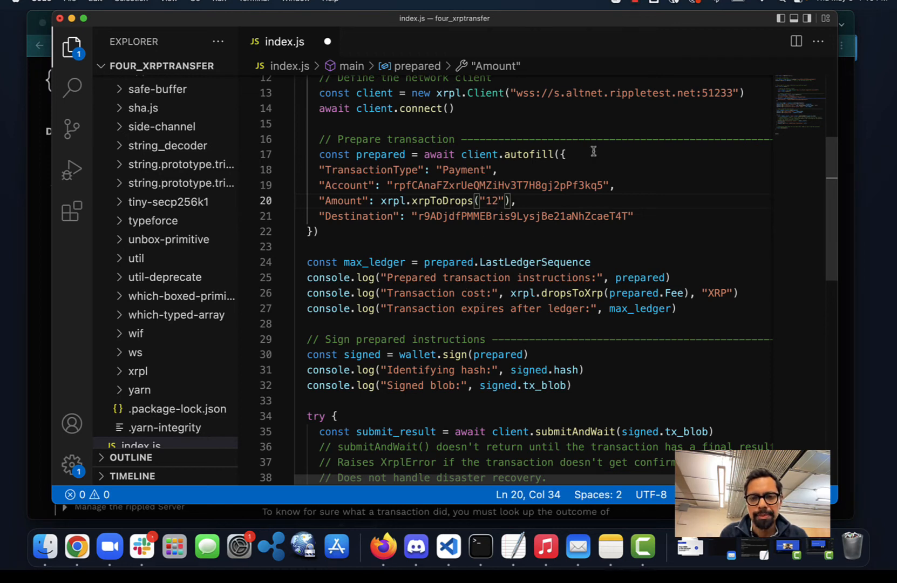
pyautogui.scroll(-3)
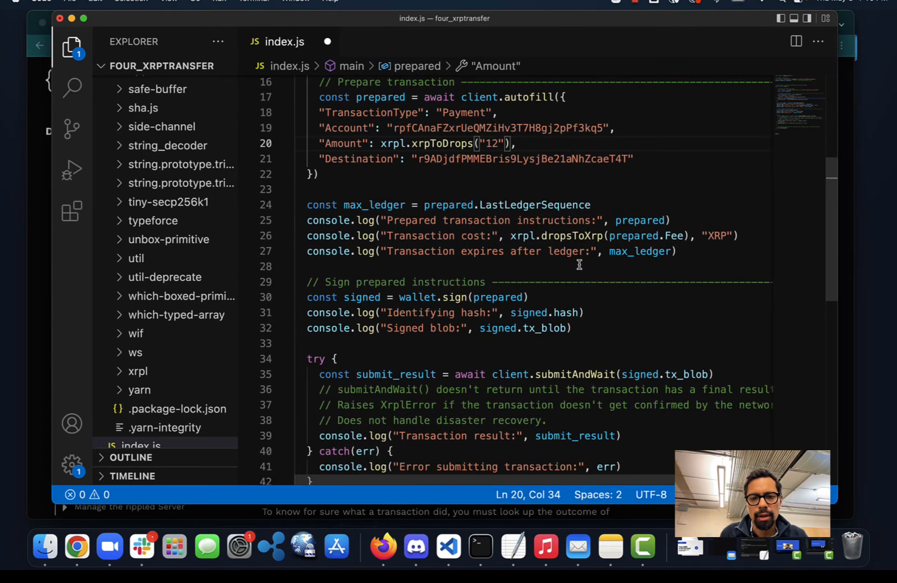
pyautogui.scroll(-3)
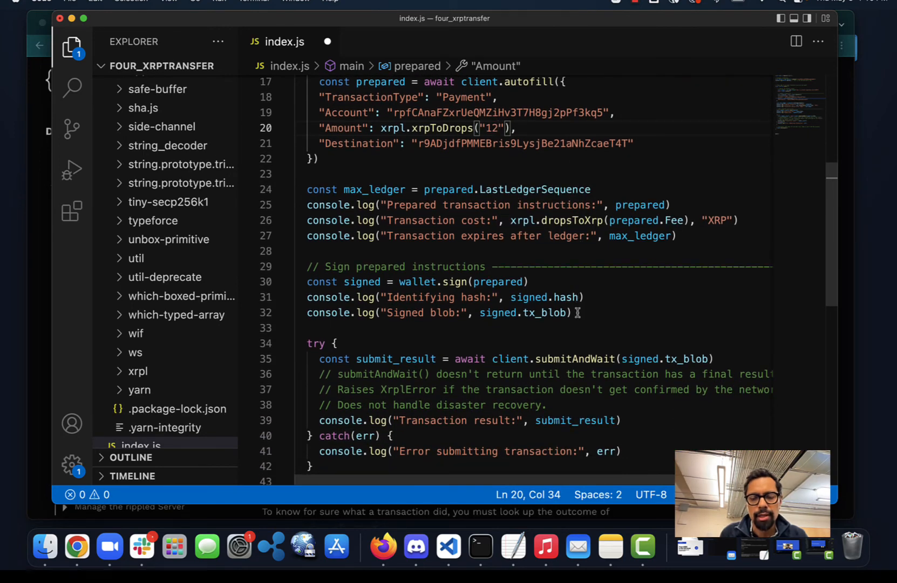
pyautogui.scroll(-3)
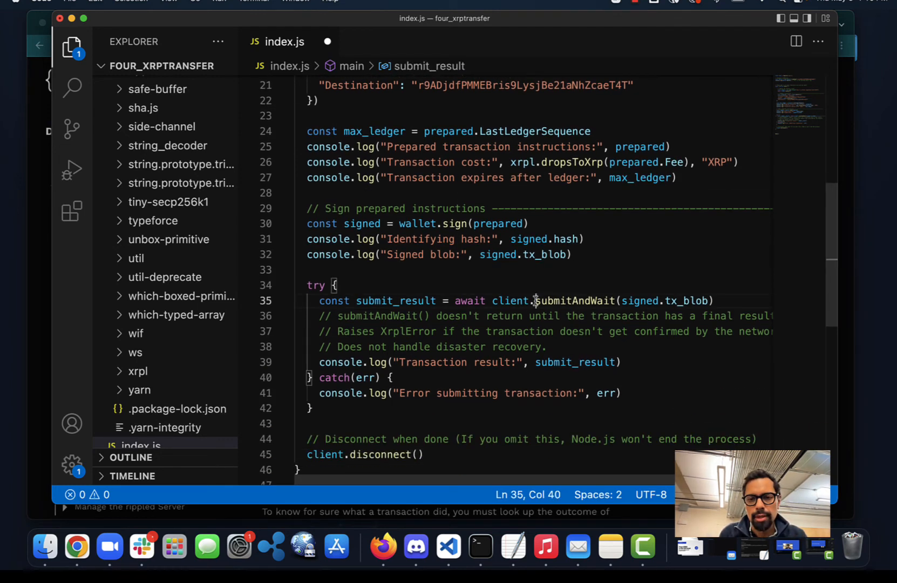
pyautogui.scroll(-3)
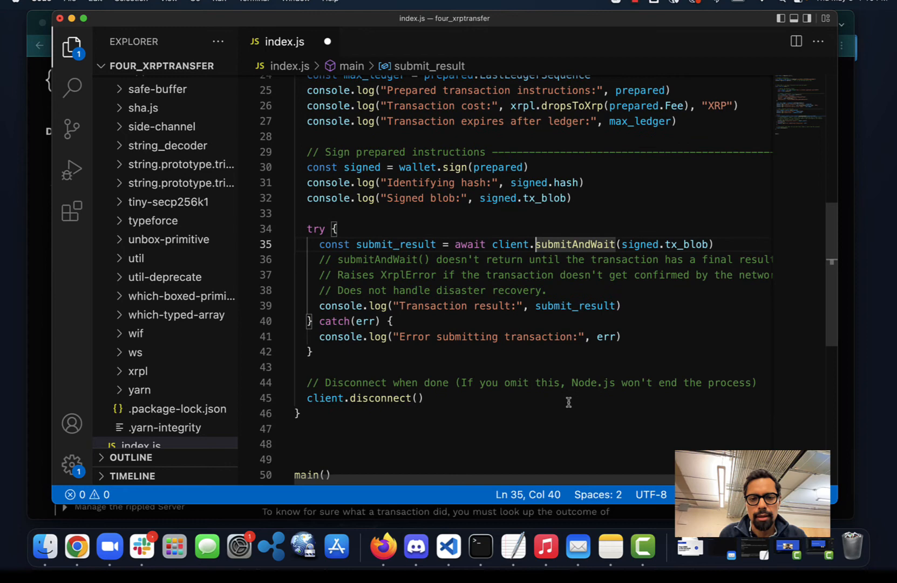
pyautogui.scroll(-3)
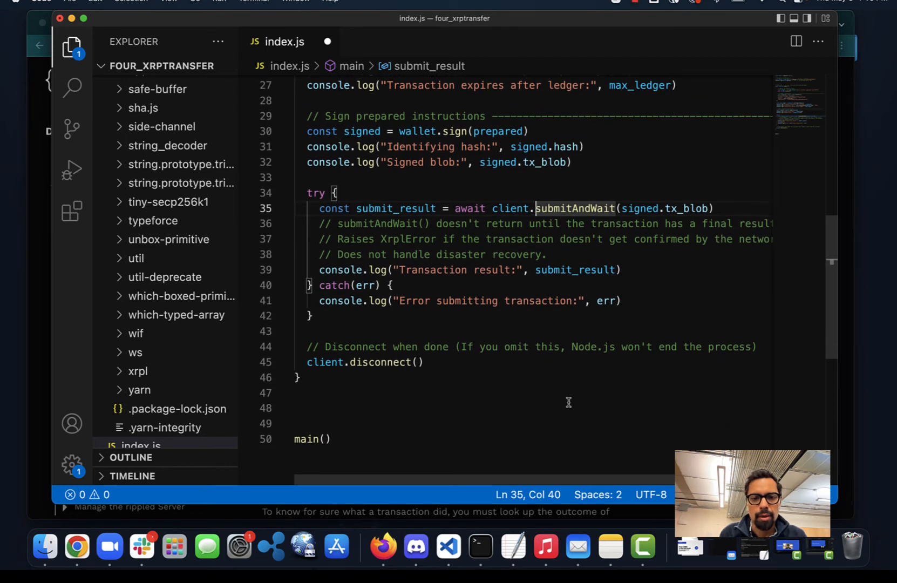
pyautogui.scroll(-3)
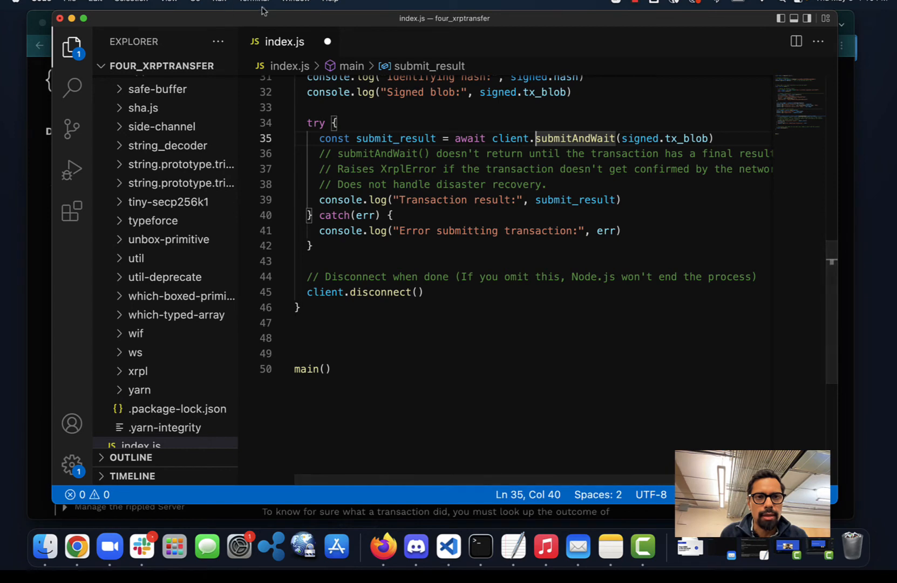
pyautogui.click(254, 1)
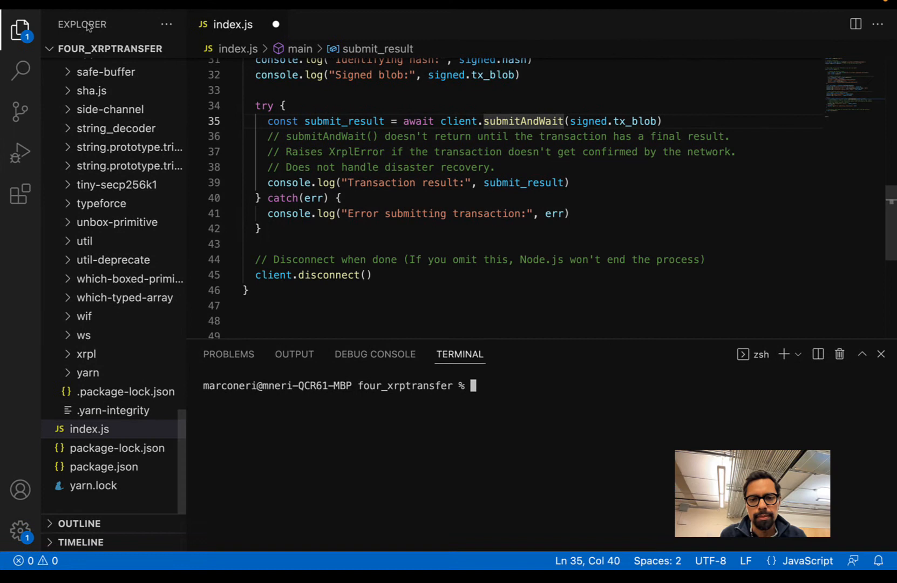
pyautogui.write('ls')
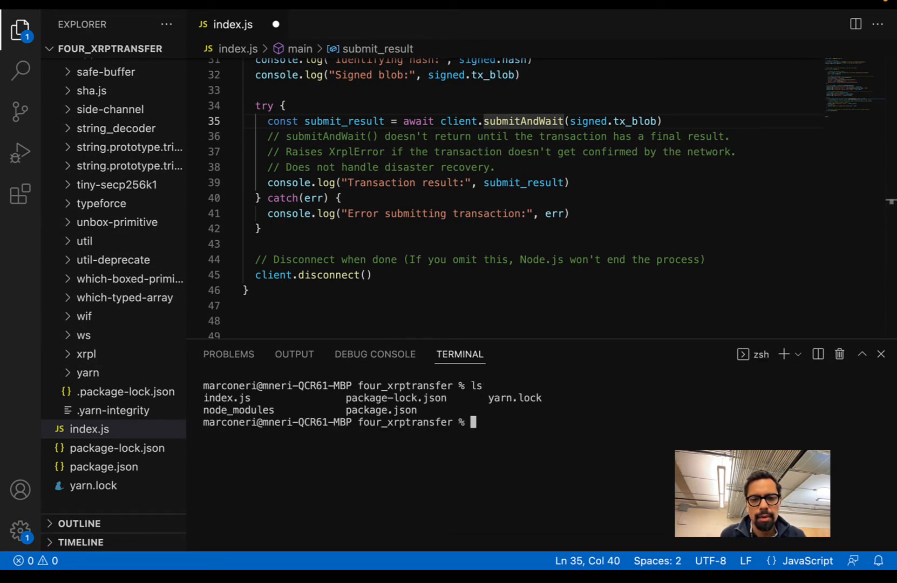
pyautogui.write('node index.js')
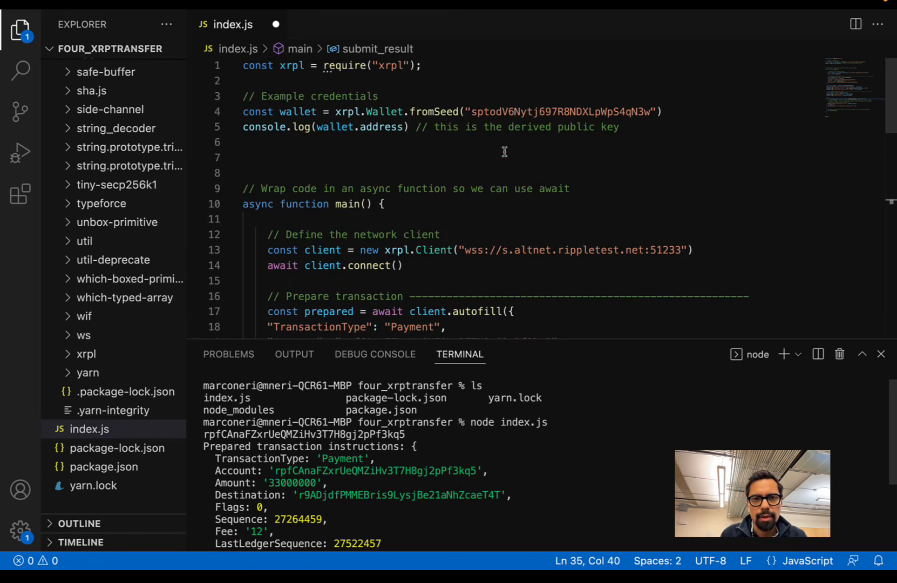
pyautogui.moveTo(416, 379)
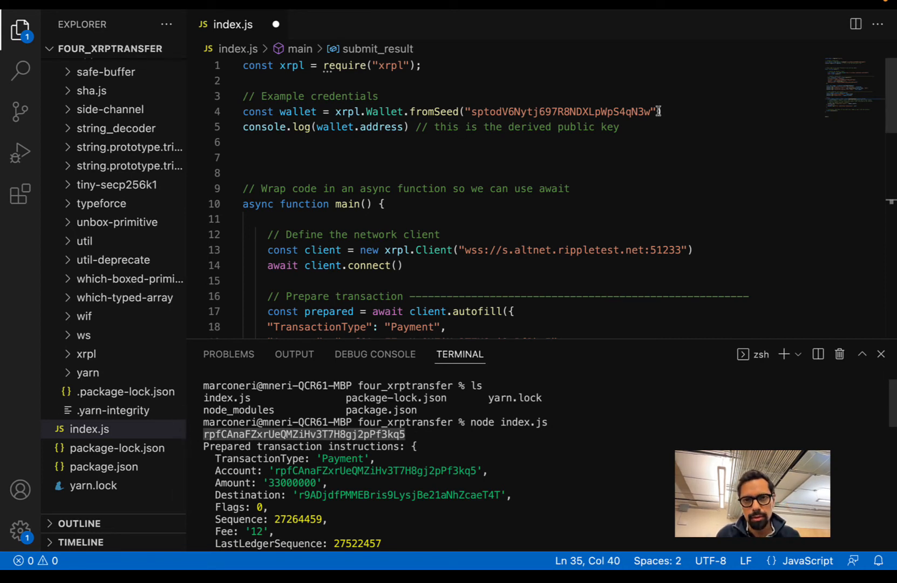
pyautogui.doubleClick(564, 111)
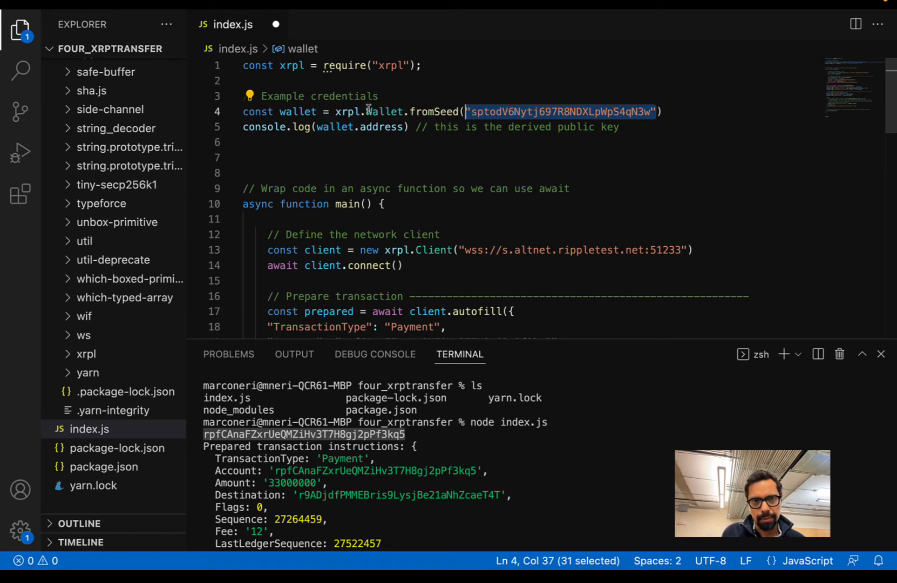
pyautogui.doubleClick(432, 111)
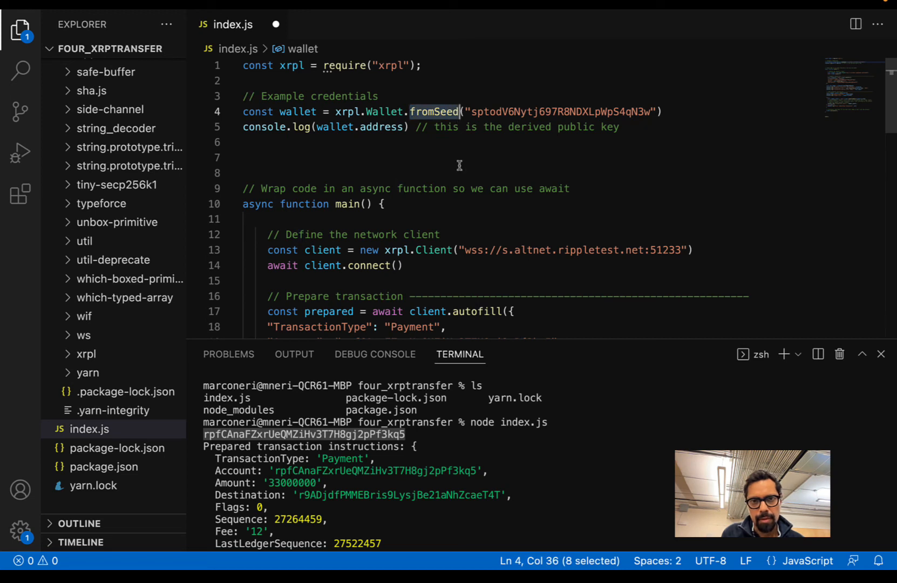
pyautogui.moveTo(460, 180)
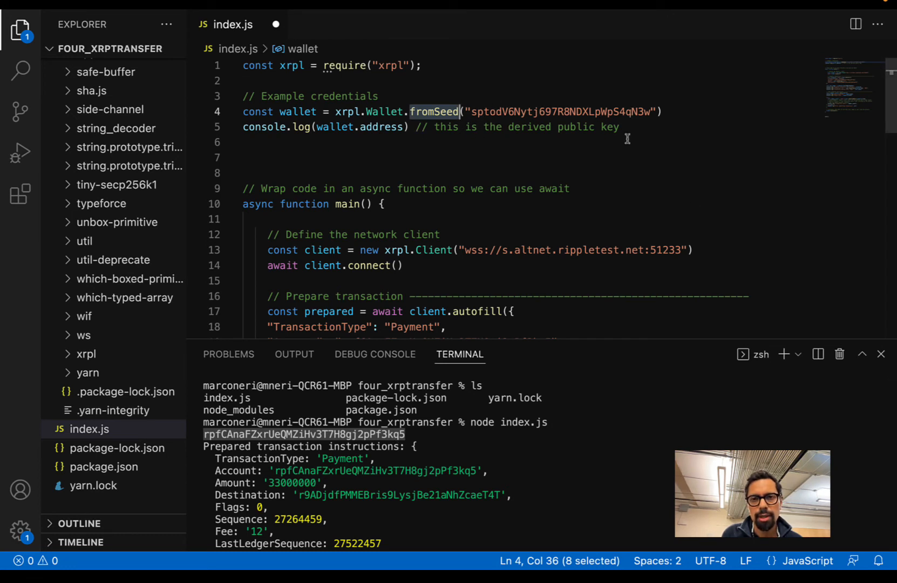
pyautogui.moveTo(417, 464)
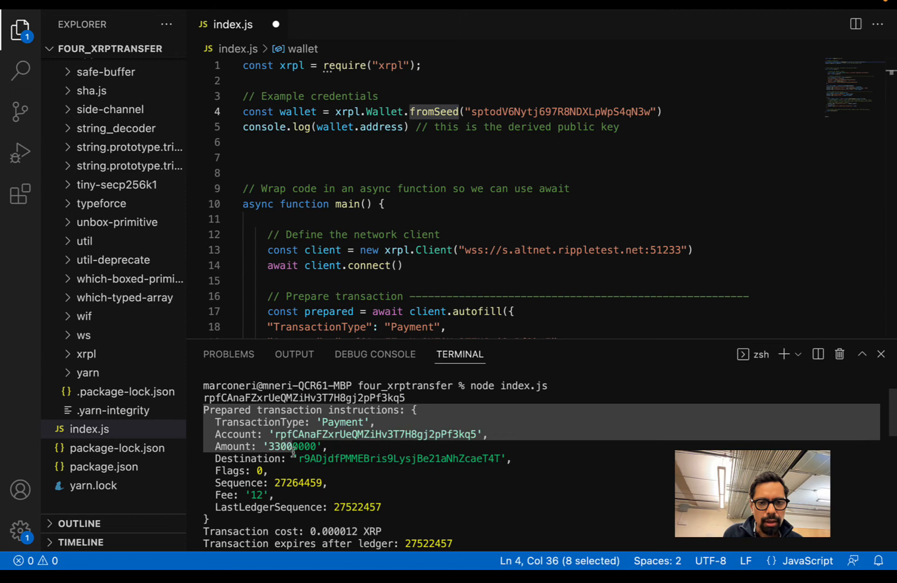
# Check the node run output: payment validated with tesSUCCESS, delivering 33000000 drops
pyautogui.scroll(-3)
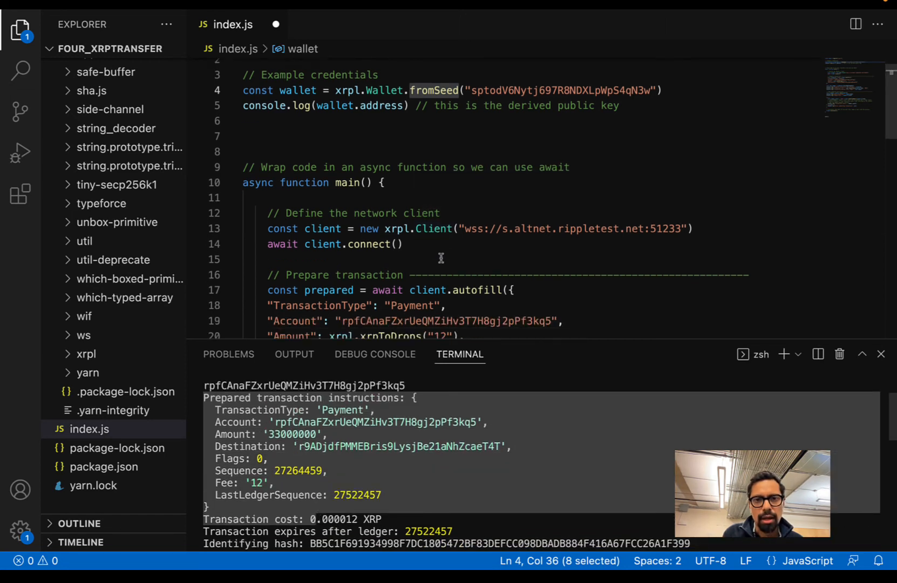
pyautogui.scroll(-3)
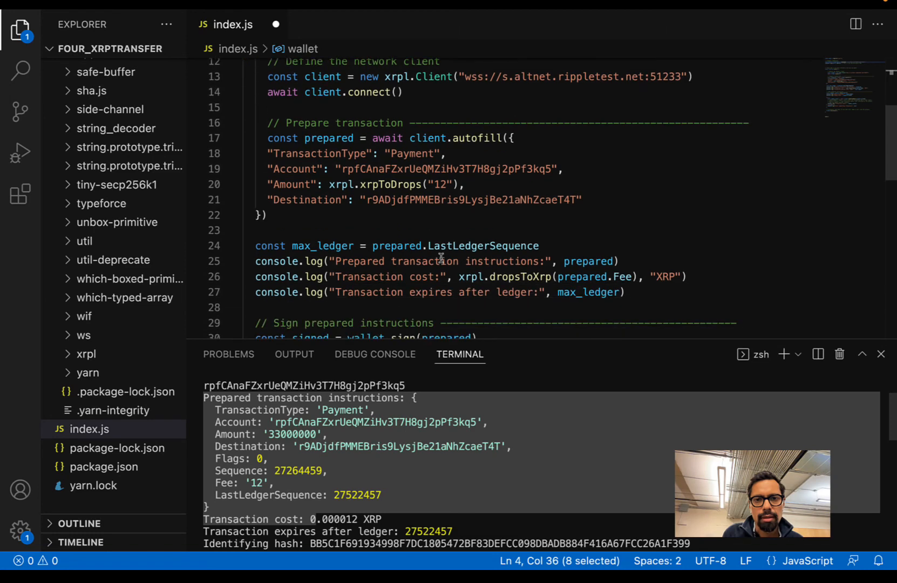
pyautogui.scroll(-3)
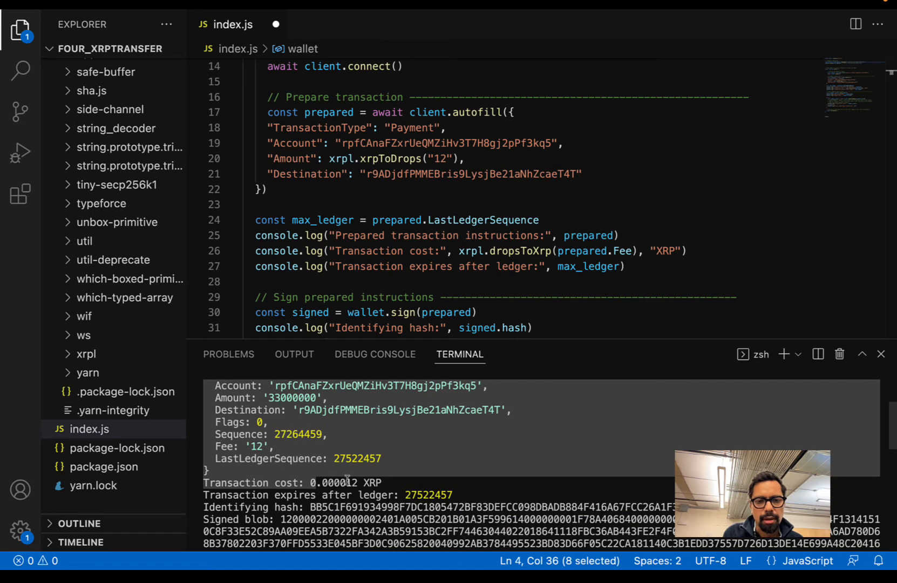
pyautogui.scroll(-3)
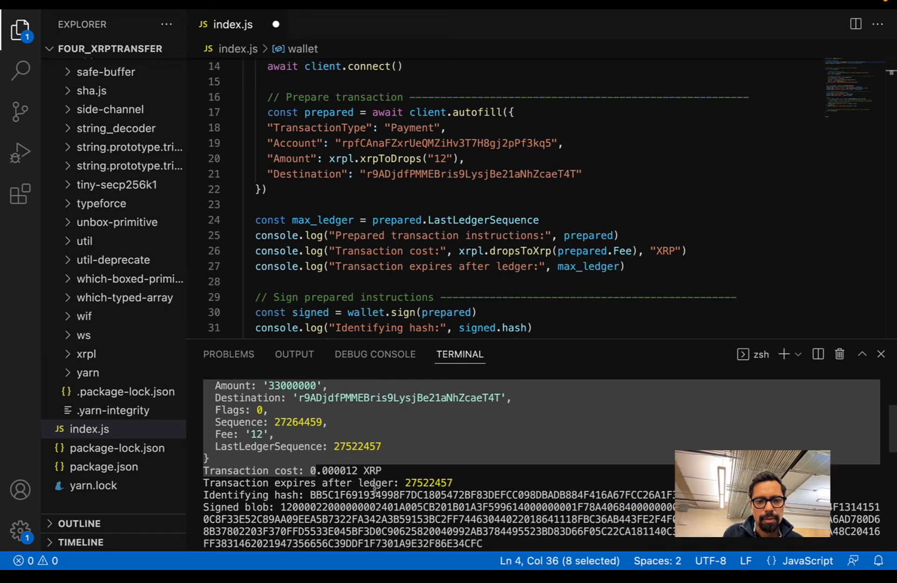
pyautogui.scroll(-3)
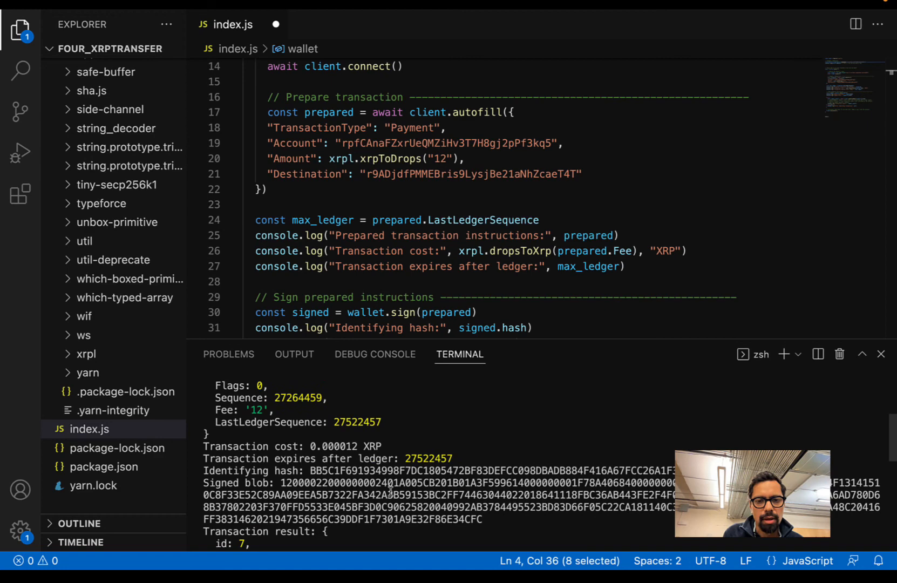
pyautogui.scroll(-3)
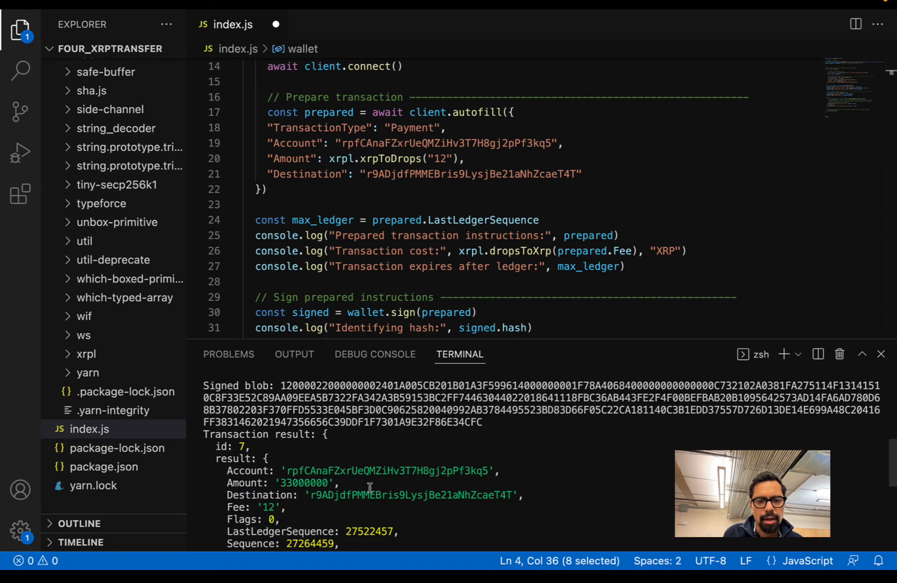
pyautogui.scroll(-3)
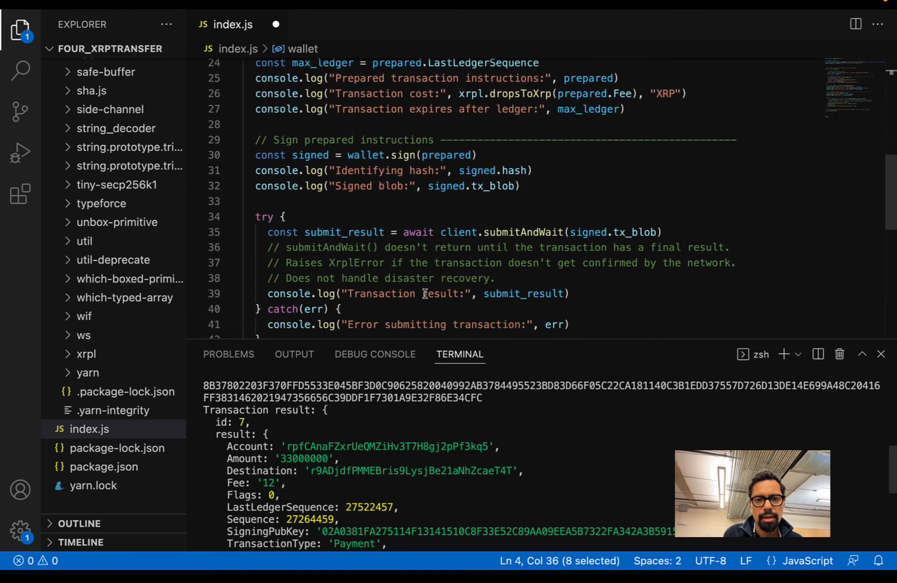
pyautogui.scroll(-3)
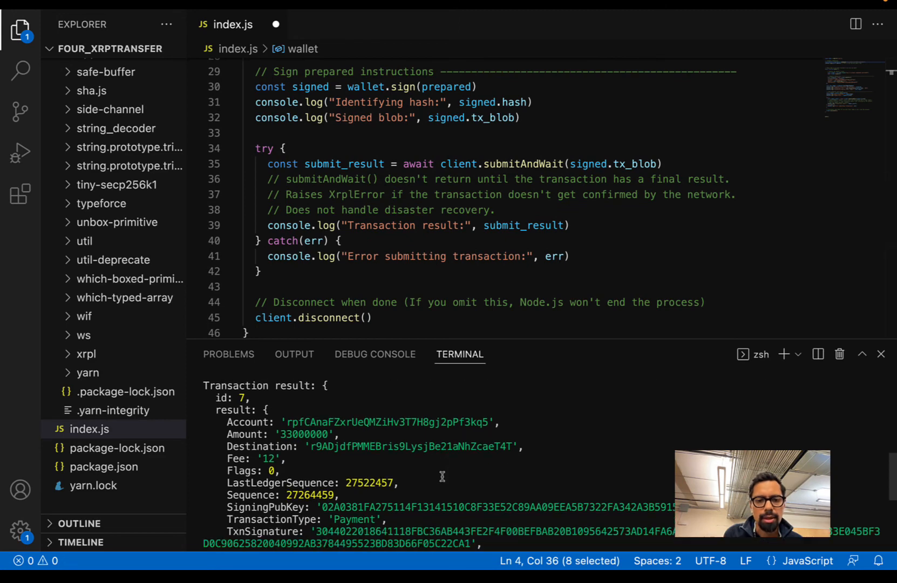
pyautogui.scroll(-3)
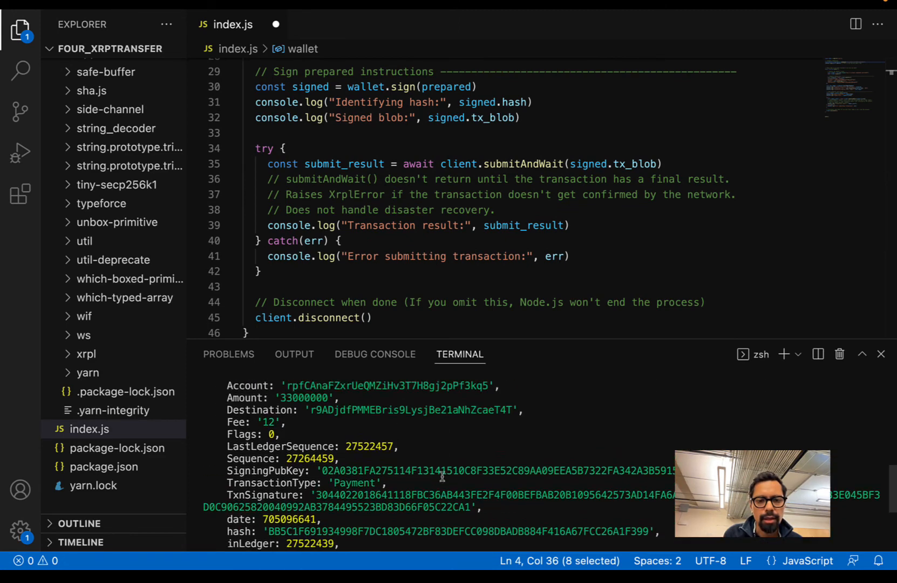
pyautogui.scroll(-3)
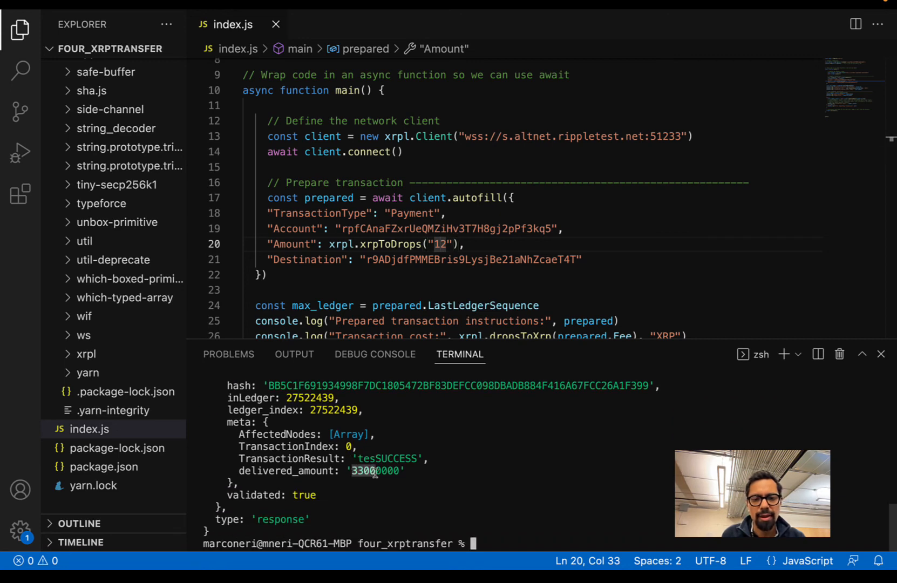
pyautogui.scroll(-3)
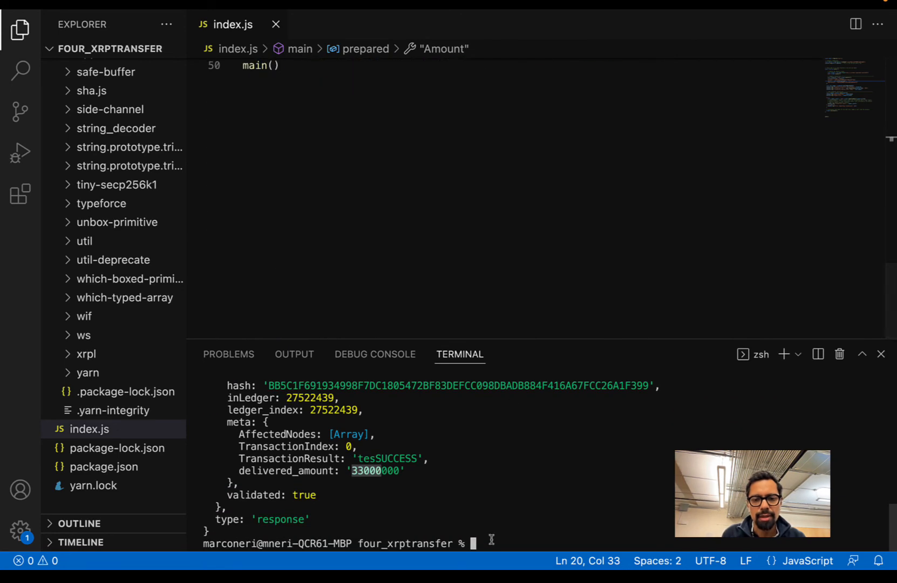
# Clear the terminal, rerun node index.js for 12 XRP, and select the Destination address
pyautogui.write('cle')
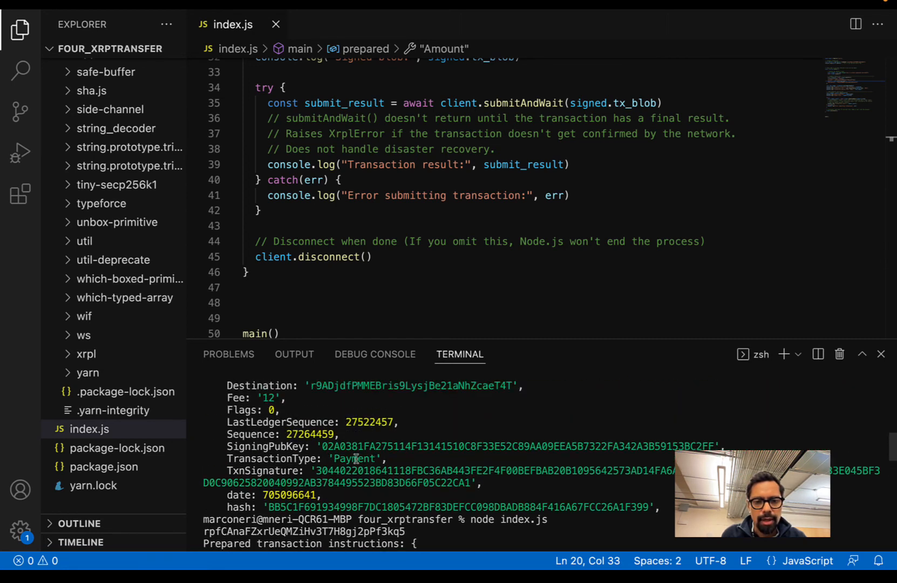
pyautogui.moveTo(465, 337)
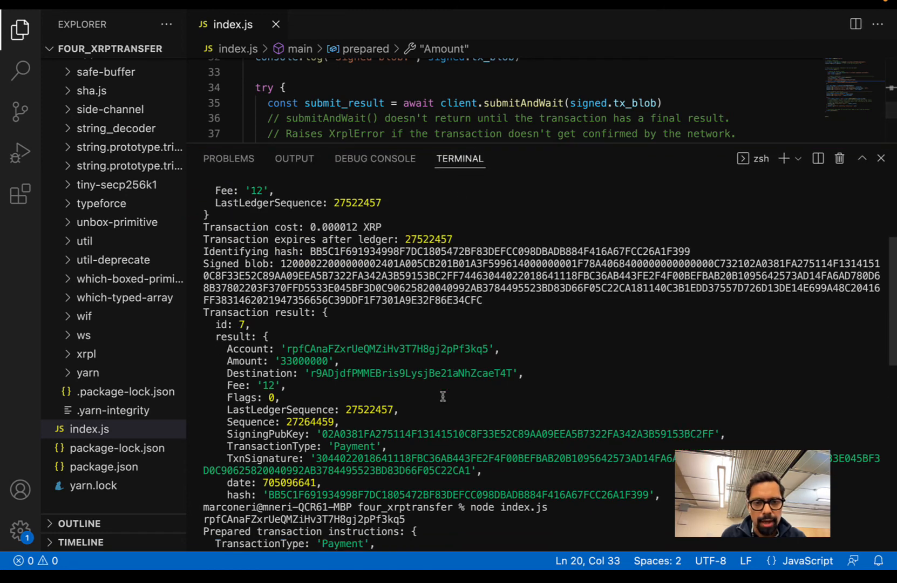
pyautogui.scroll(-3)
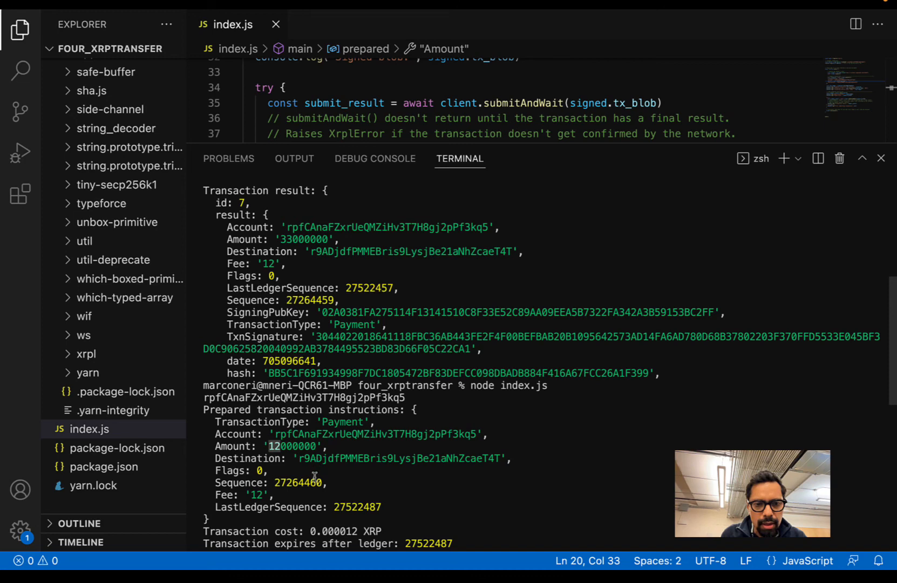
pyautogui.scroll(-3)
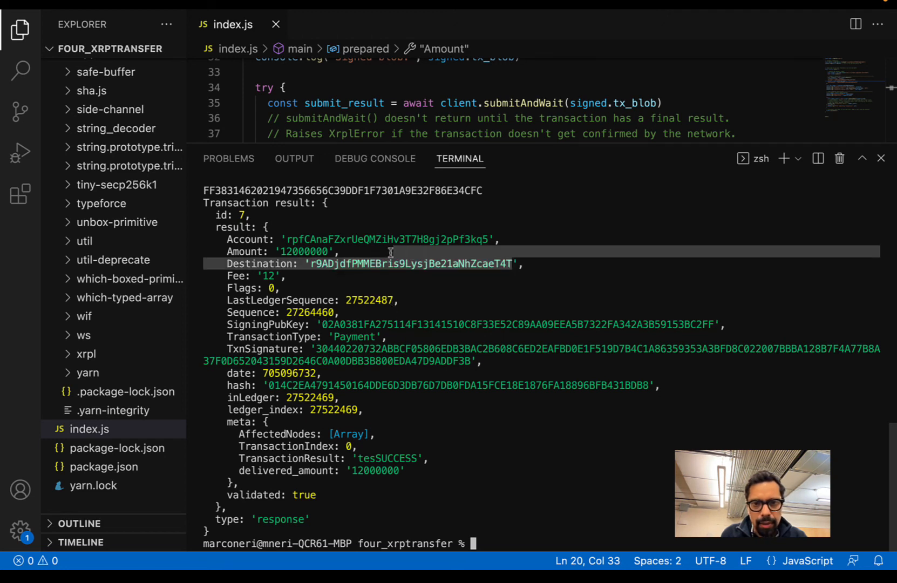
pyautogui.doubleClick(409, 264)
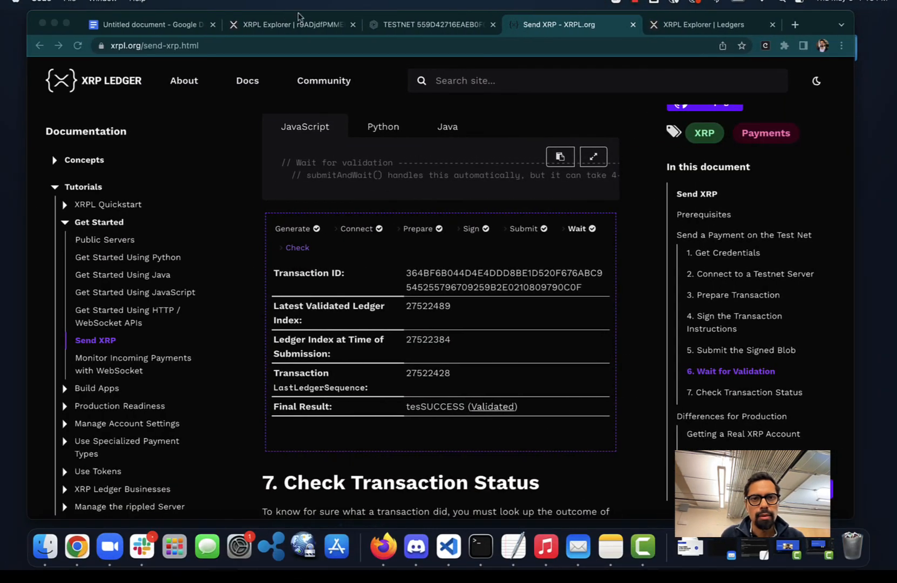
# Switch to the XRPL Explorer tab and open the Live Data network chooser
pyautogui.click(709, 25)
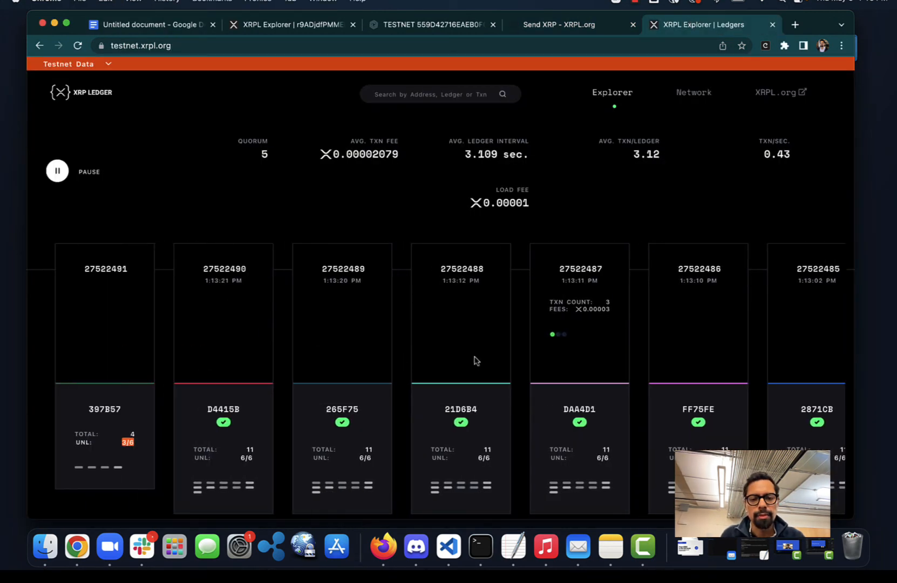
pyautogui.moveTo(302, 354)
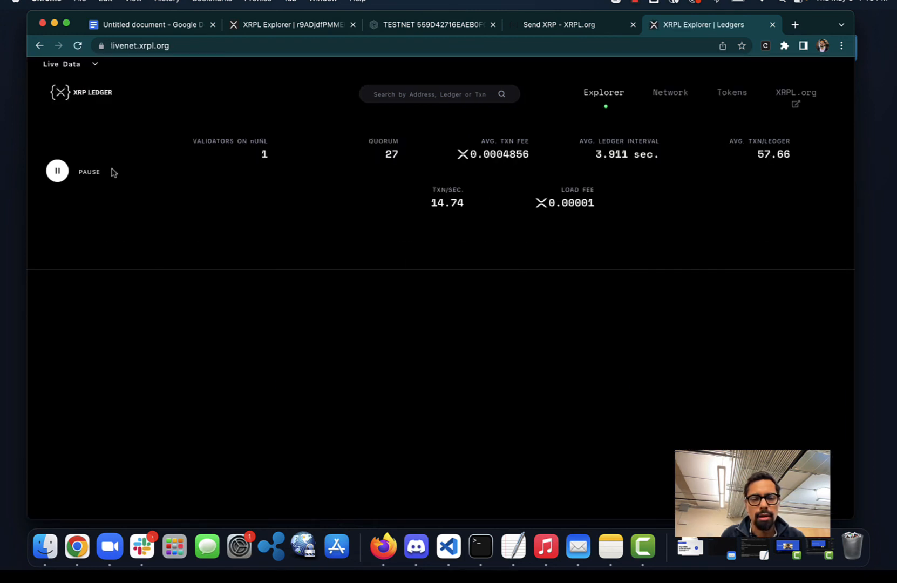
pyautogui.moveTo(101, 104)
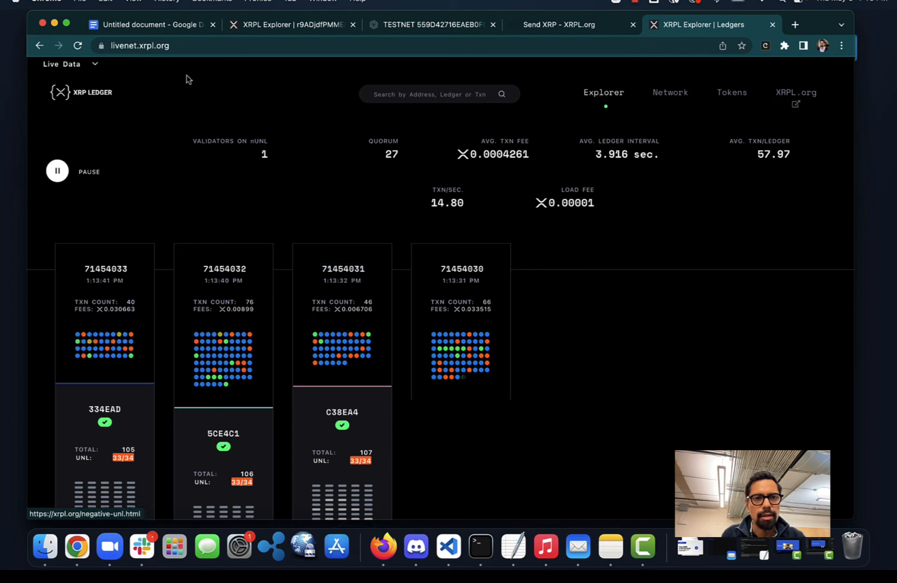
pyautogui.click(62, 64)
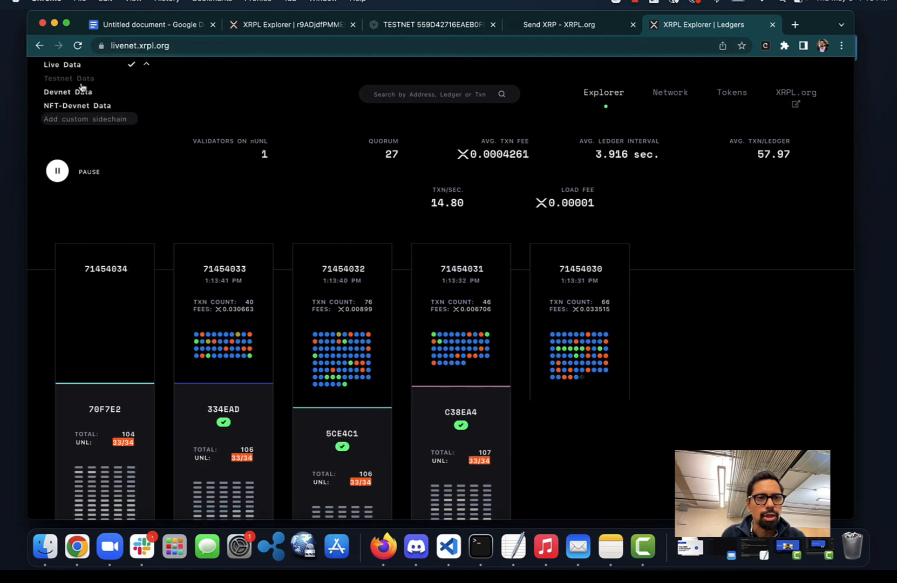
# Switch to Testnet data and open the 12 XRP payment's detailed view, validated in ledger 27522469
pyautogui.click(69, 79)
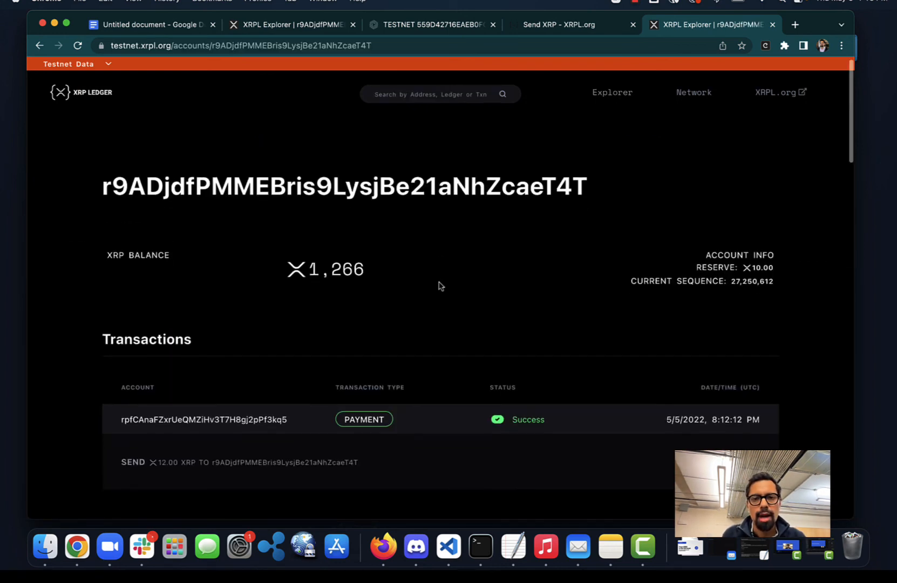
pyautogui.scroll(-3)
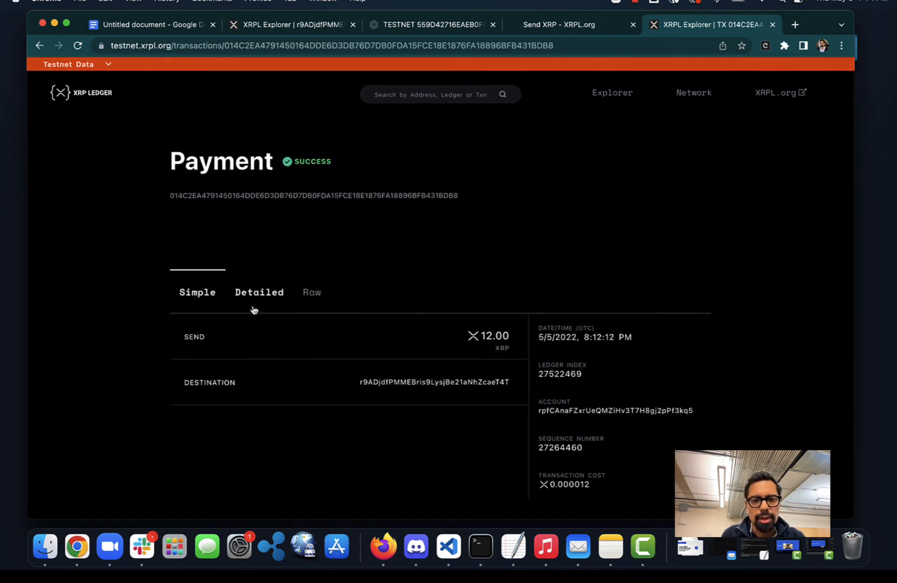
pyautogui.click(258, 292)
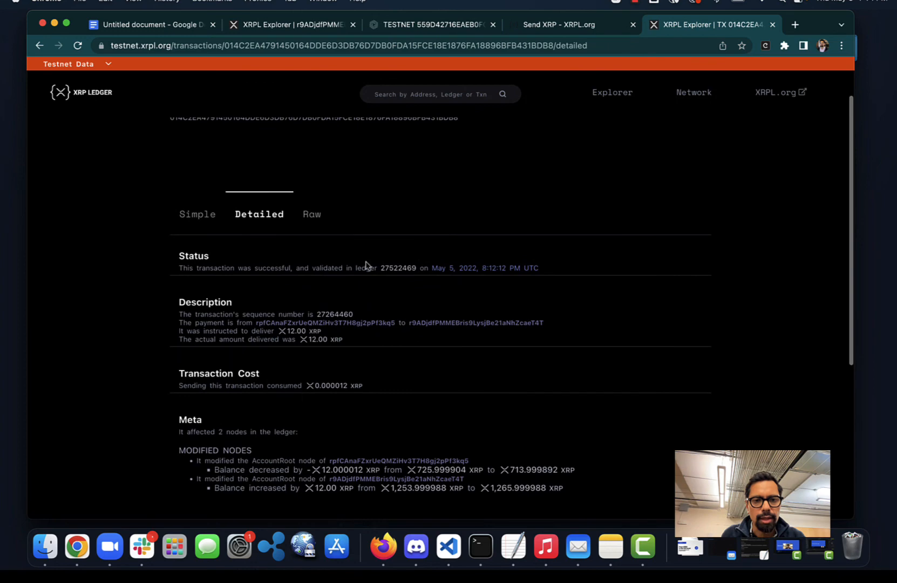